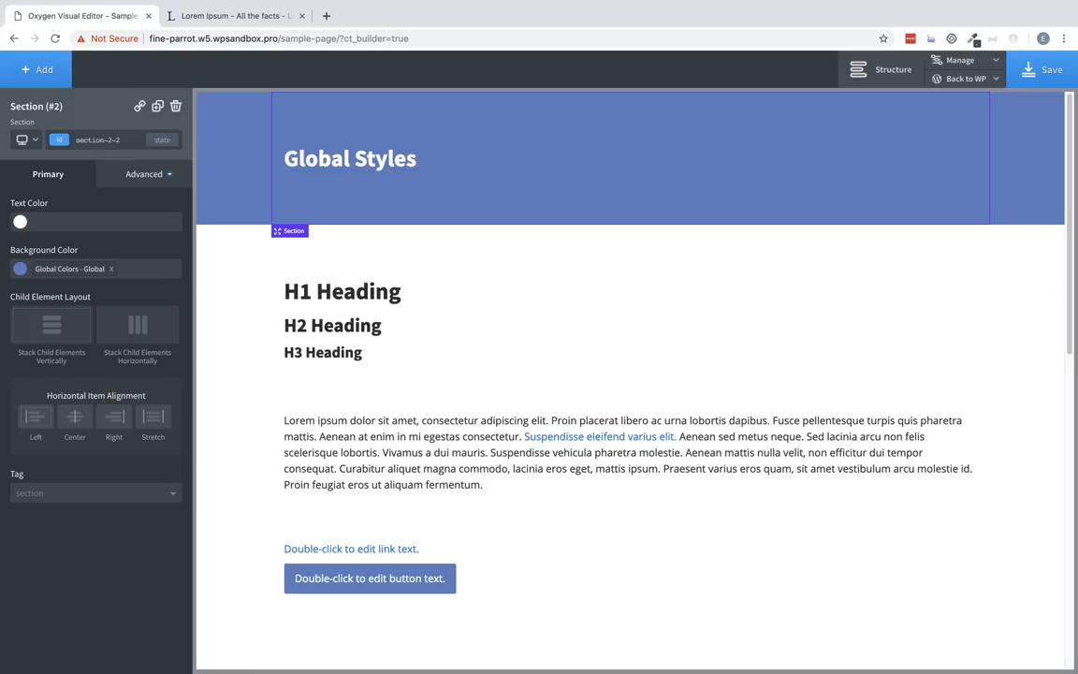
{"action": "mouse_move", "coordinate": [832, 371]}
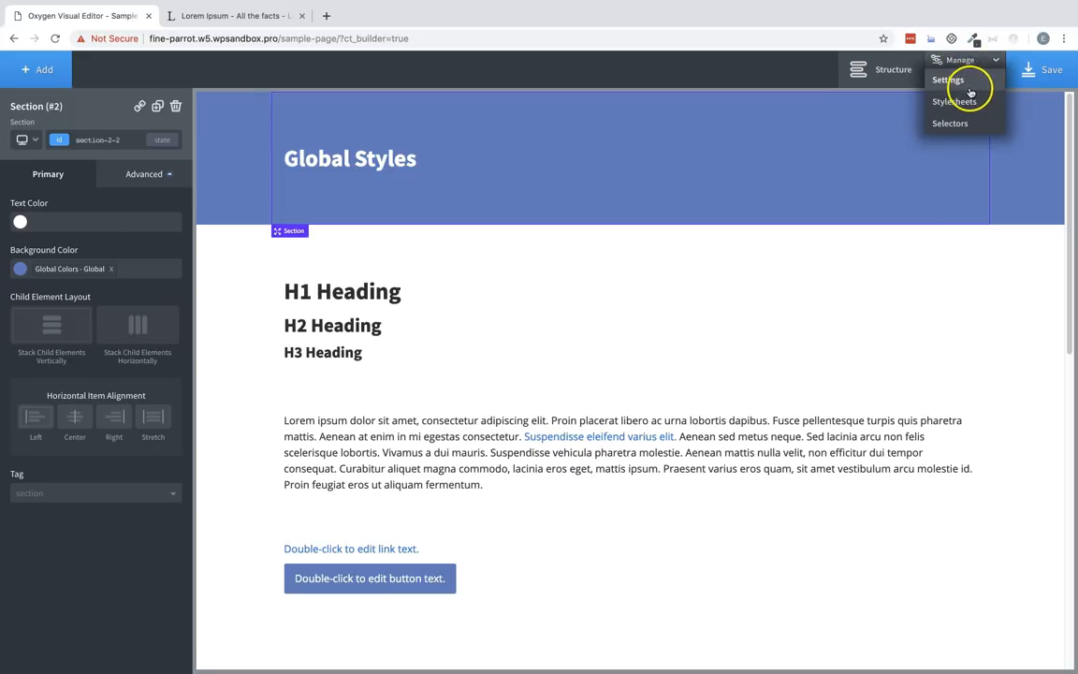
- Show the site's Global Styles panel via Manage > Settings
{"action": "left_click", "coordinate": [947, 78]}
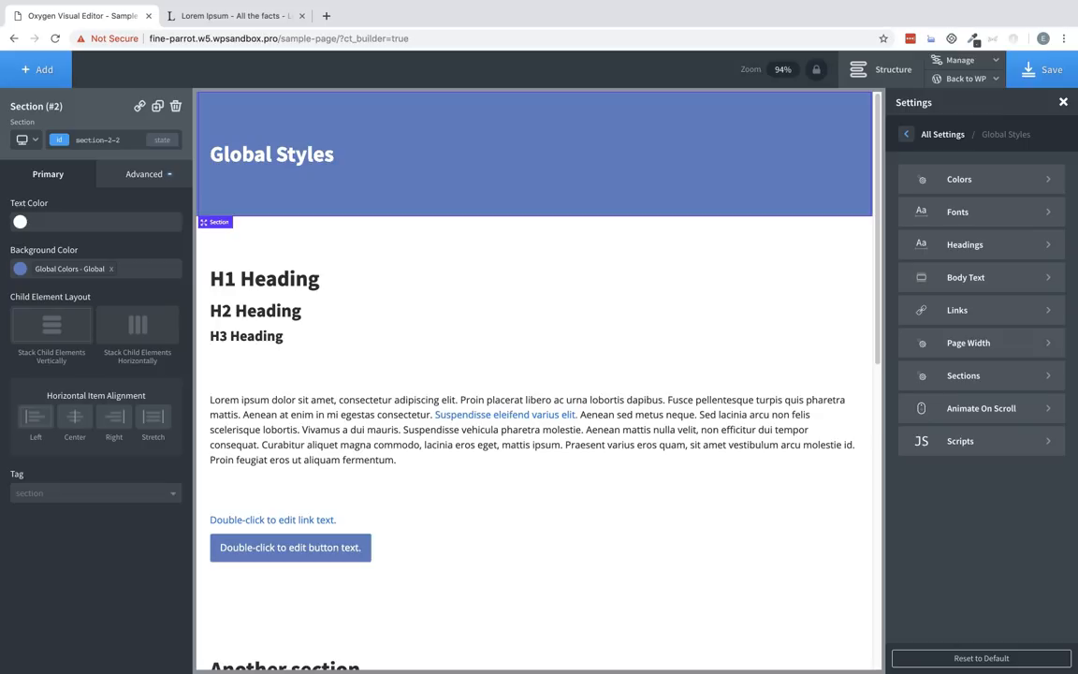
- Adjust the Global colour swatch in the picker to the blue #536bb6
{"action": "left_click", "coordinate": [958, 180]}
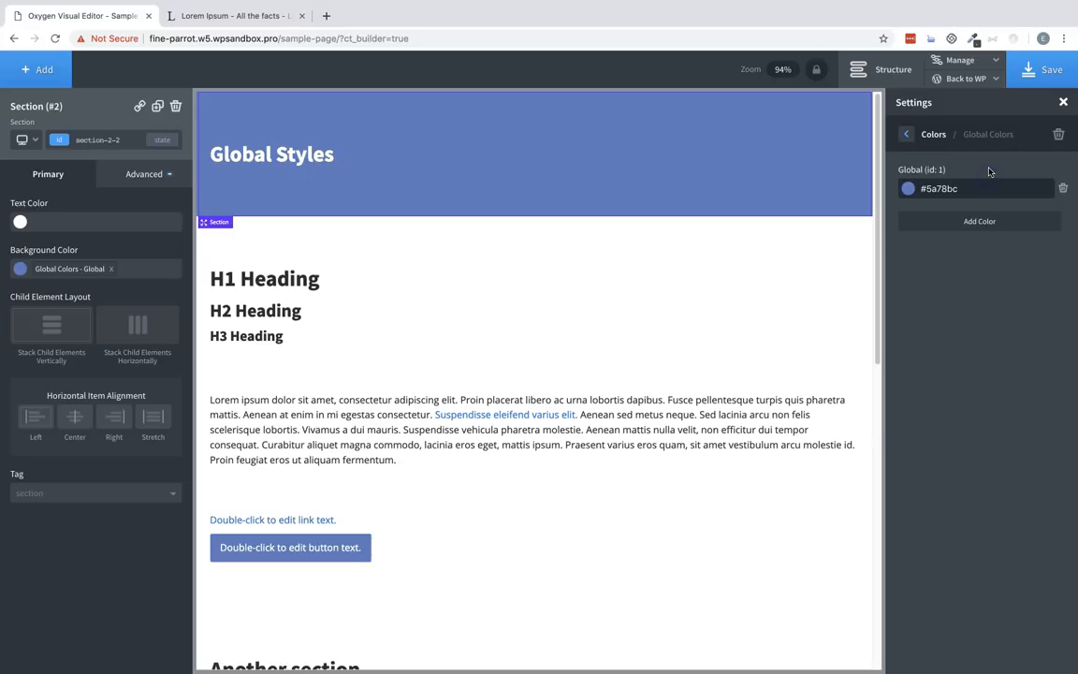
{"action": "left_click", "coordinate": [908, 188]}
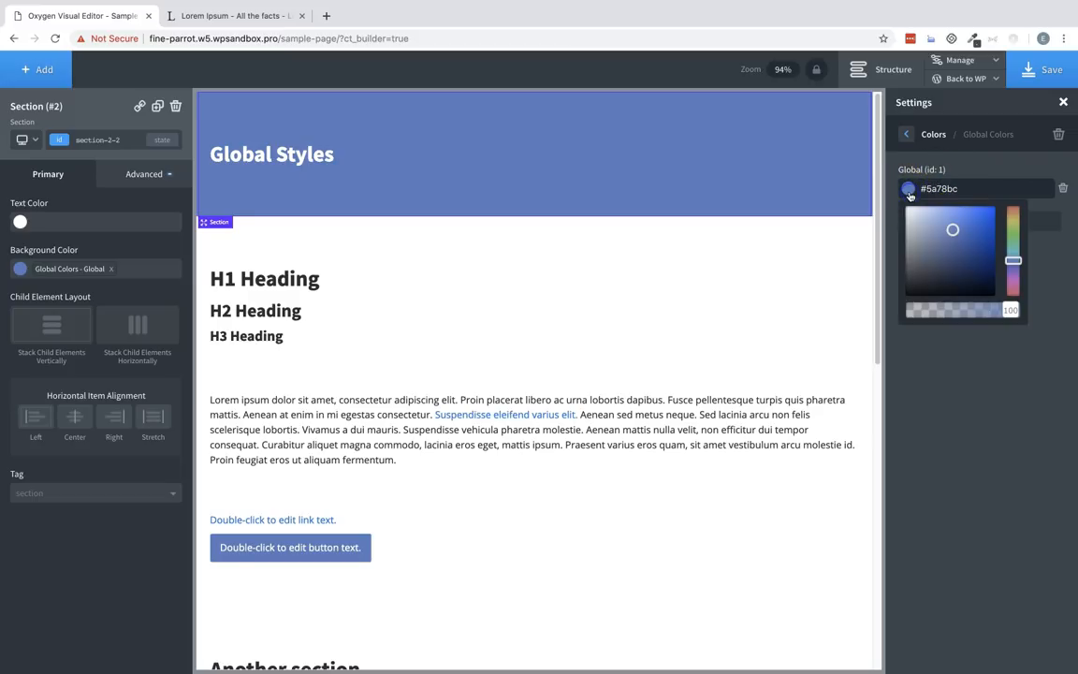
{"action": "left_click_drag", "start_coordinate": [950, 228], "coordinate": [971, 239]}
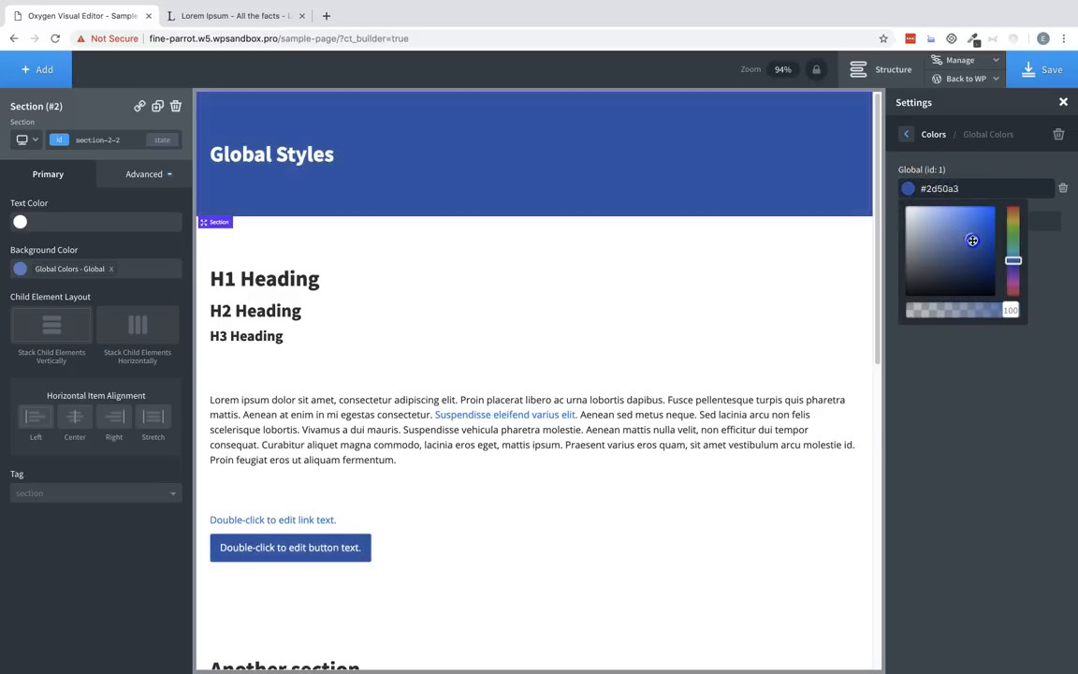
{"action": "left_click_drag", "start_coordinate": [971, 240], "coordinate": [933, 266]}
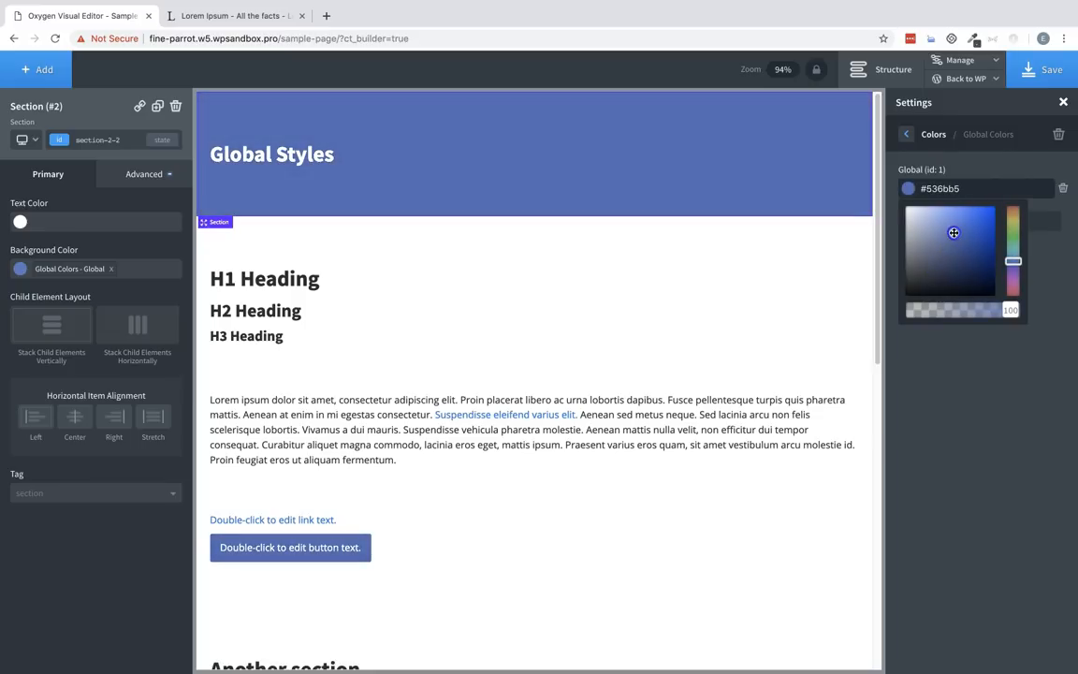
{"action": "left_click", "coordinate": [1044, 287]}
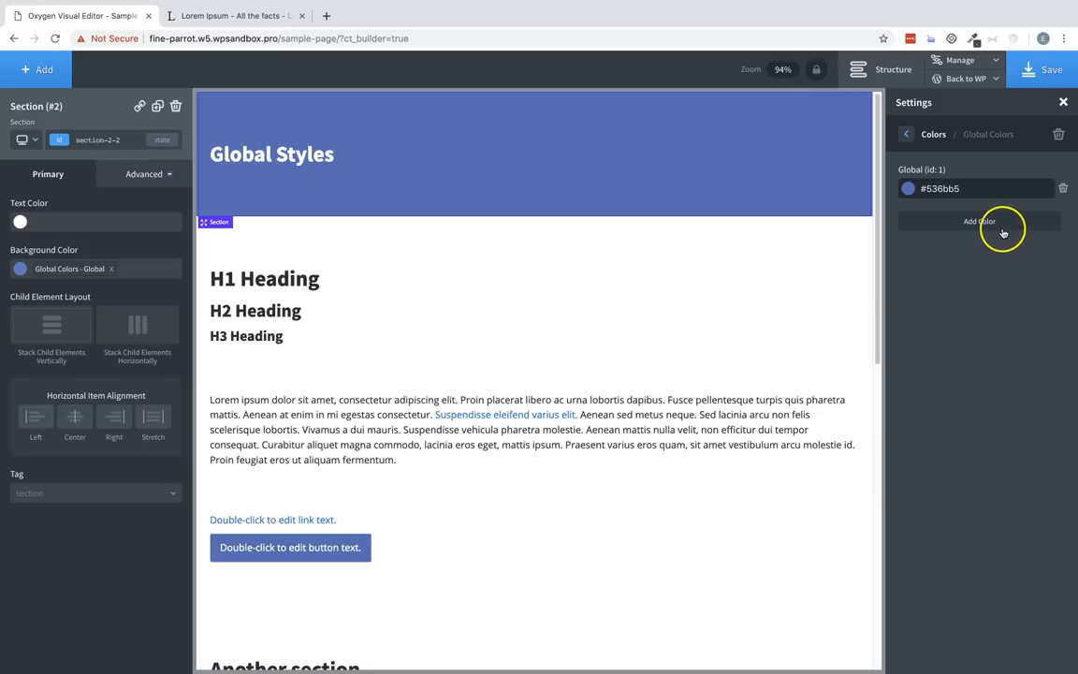
- Add a global colour named ColorName with the red value #ff0000
{"action": "left_click", "coordinate": [979, 220]}
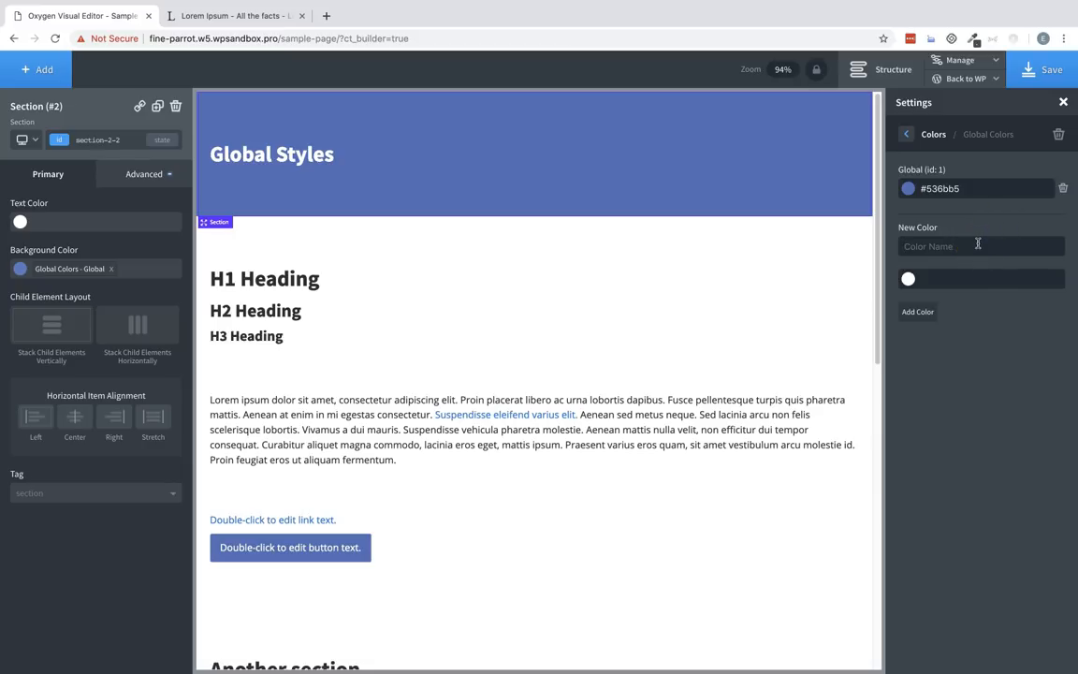
{"action": "type", "text": "ColorName"}
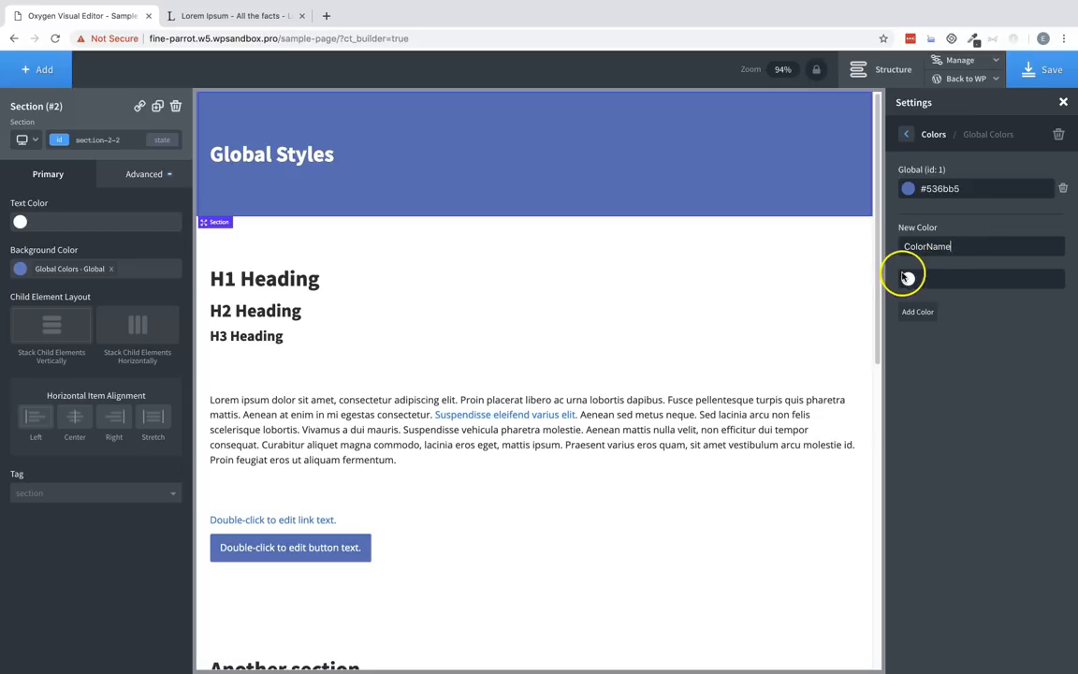
{"action": "left_click", "coordinate": [906, 277]}
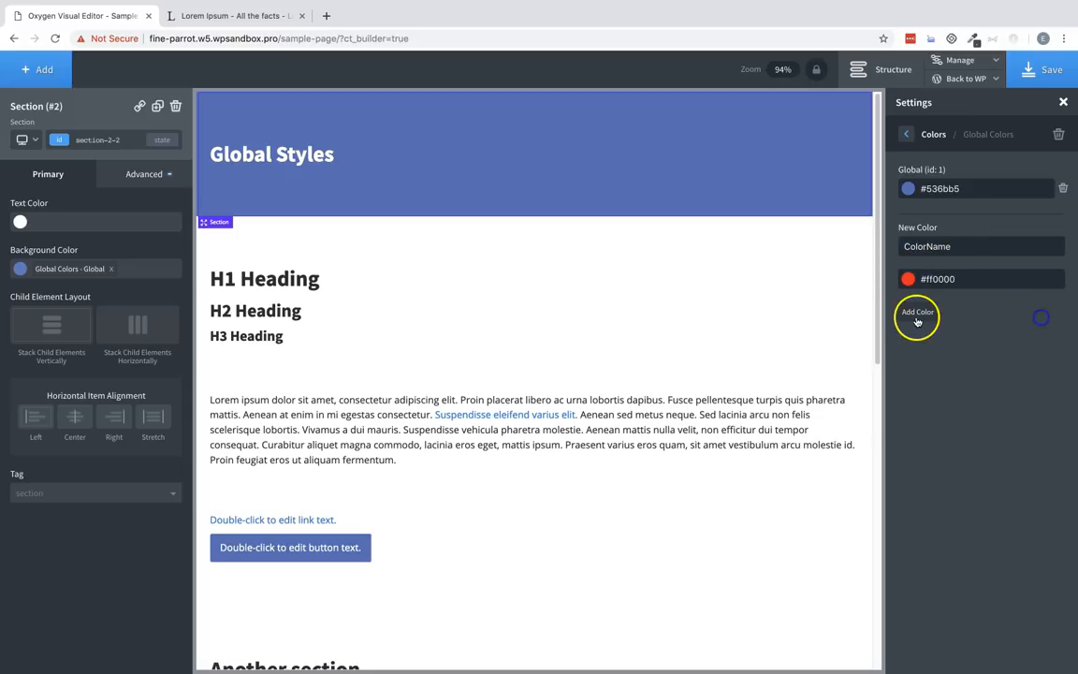
{"action": "left_click", "coordinate": [916, 316]}
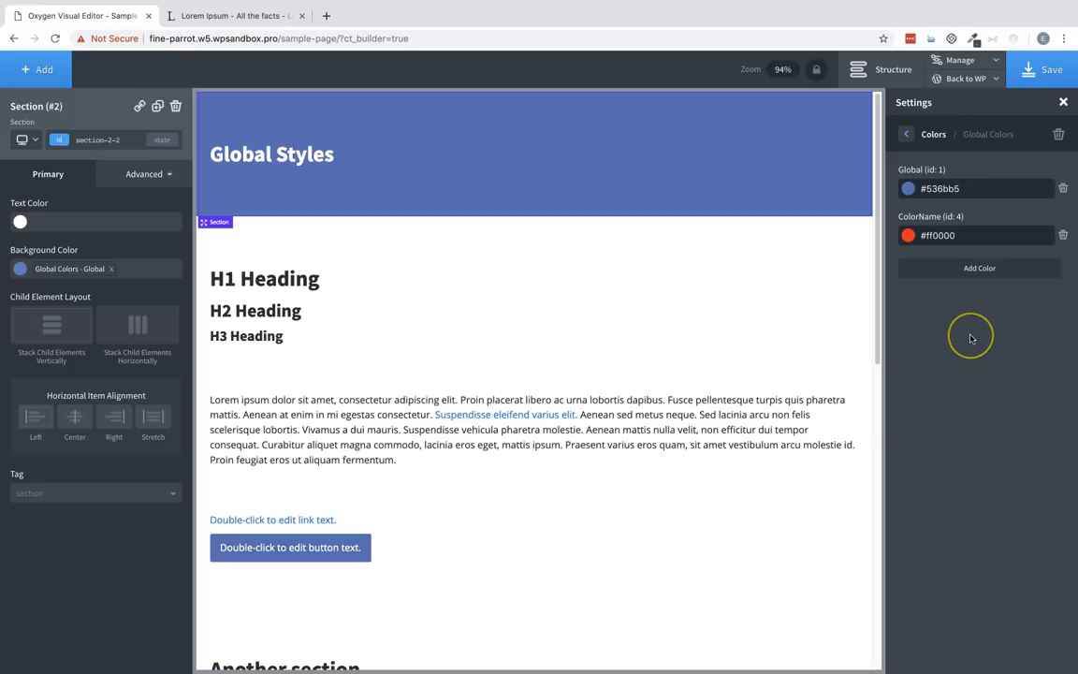
{"action": "mouse_move", "coordinate": [969, 336]}
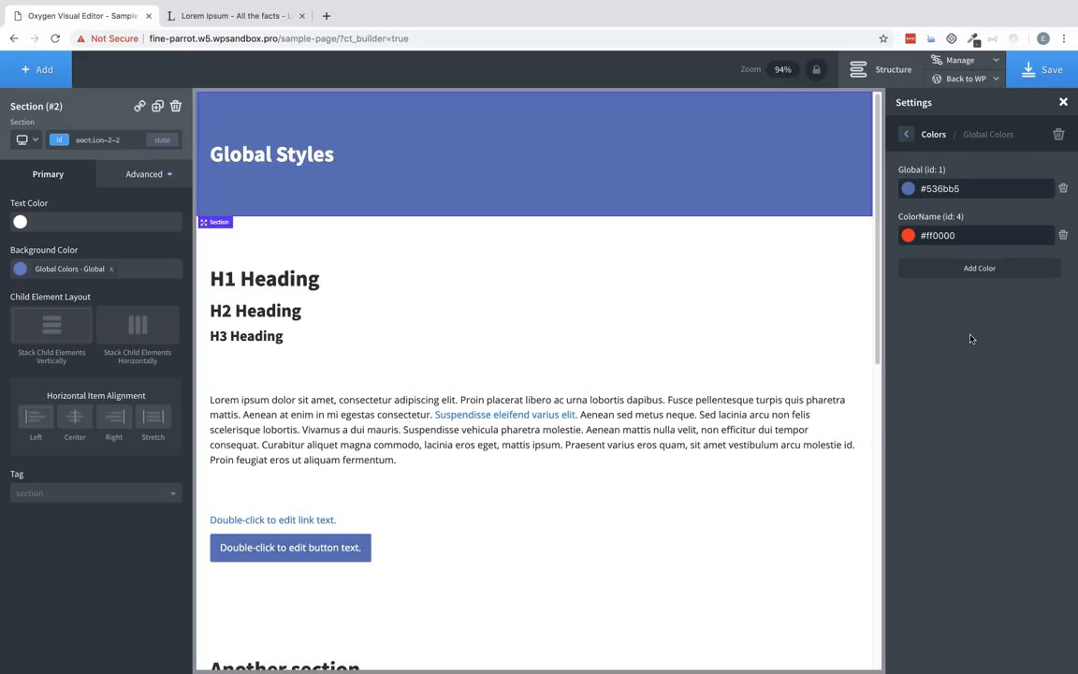
{"action": "mouse_move", "coordinate": [467, 247]}
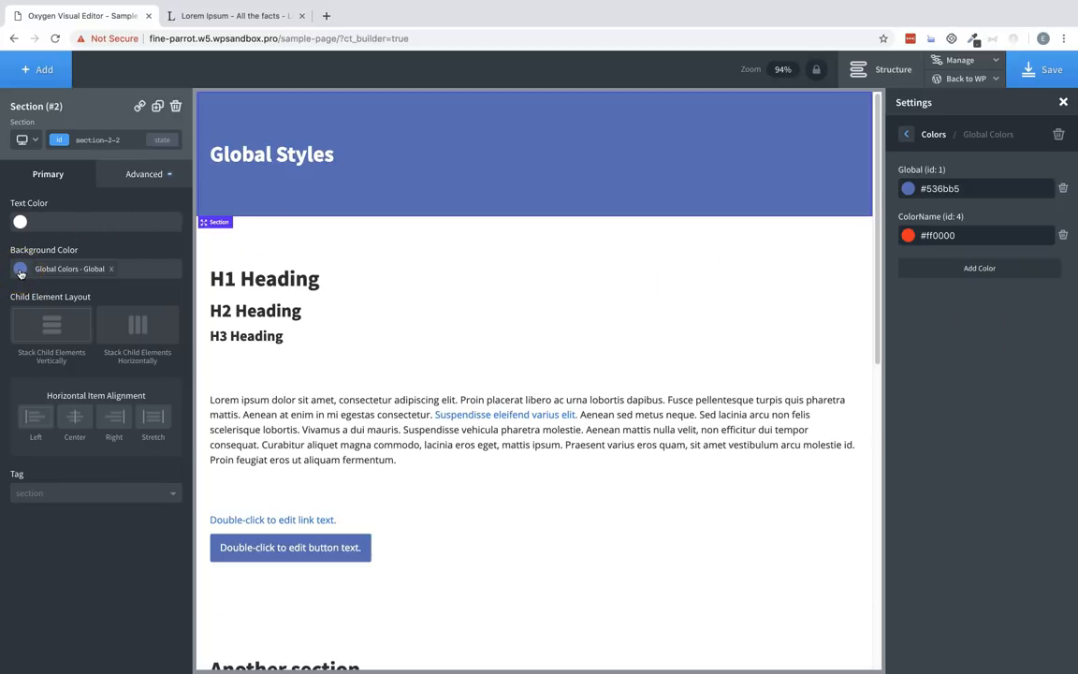
- View ColorName among the background swatches, delete it, and return to All Settings
{"action": "left_click", "coordinate": [21, 270]}
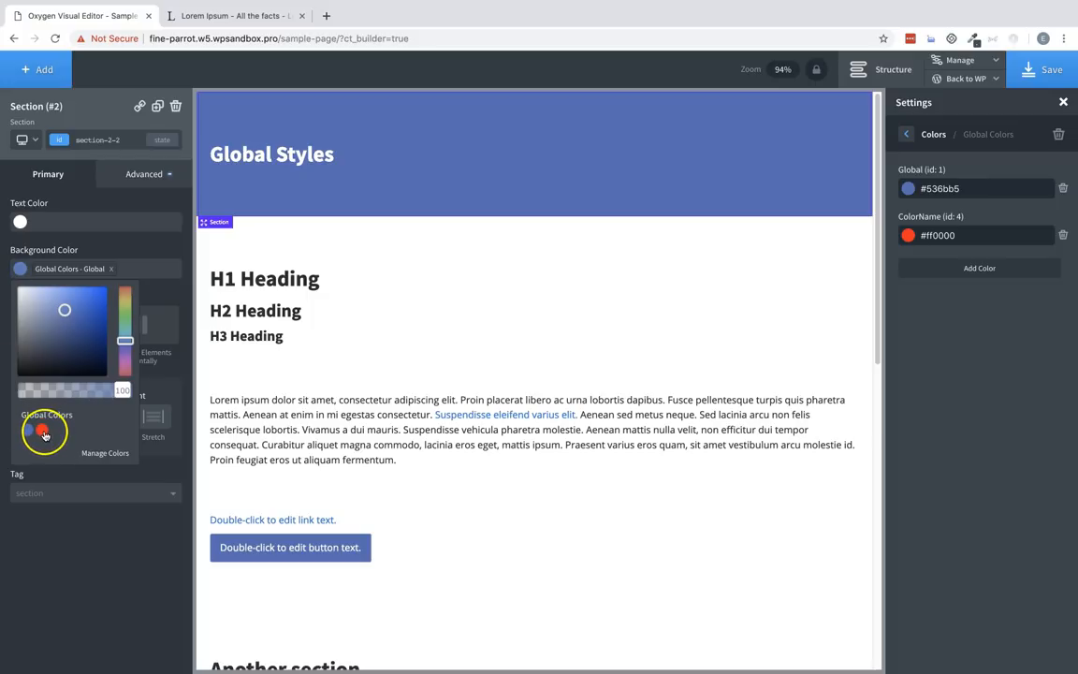
{"action": "mouse_move", "coordinate": [1020, 341]}
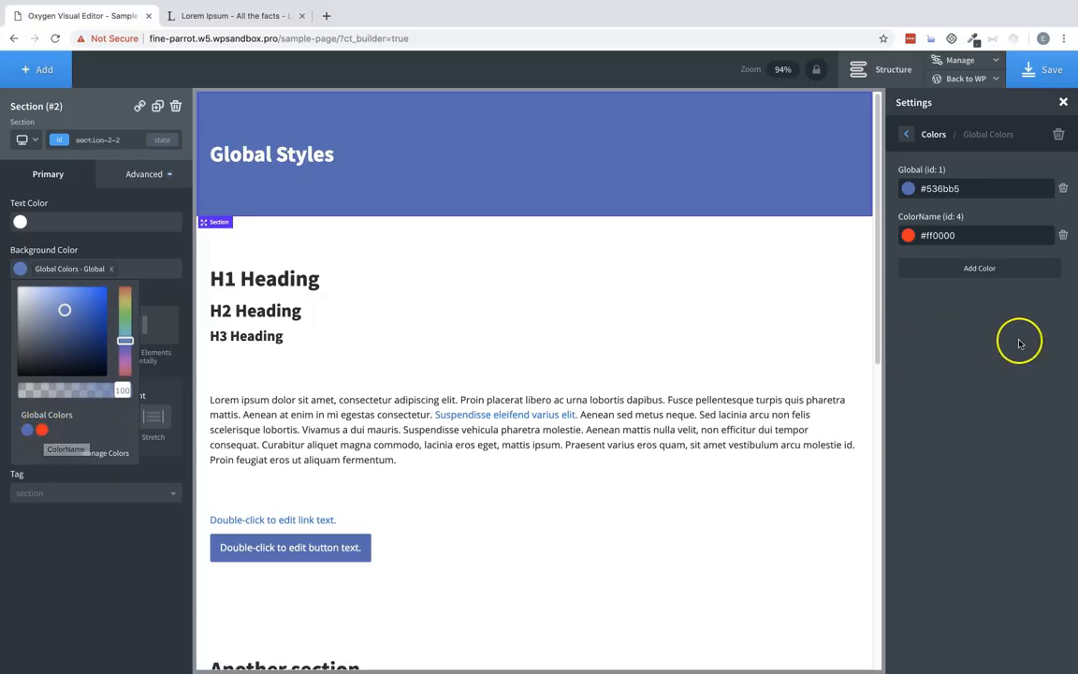
{"action": "left_click", "coordinate": [1063, 236]}
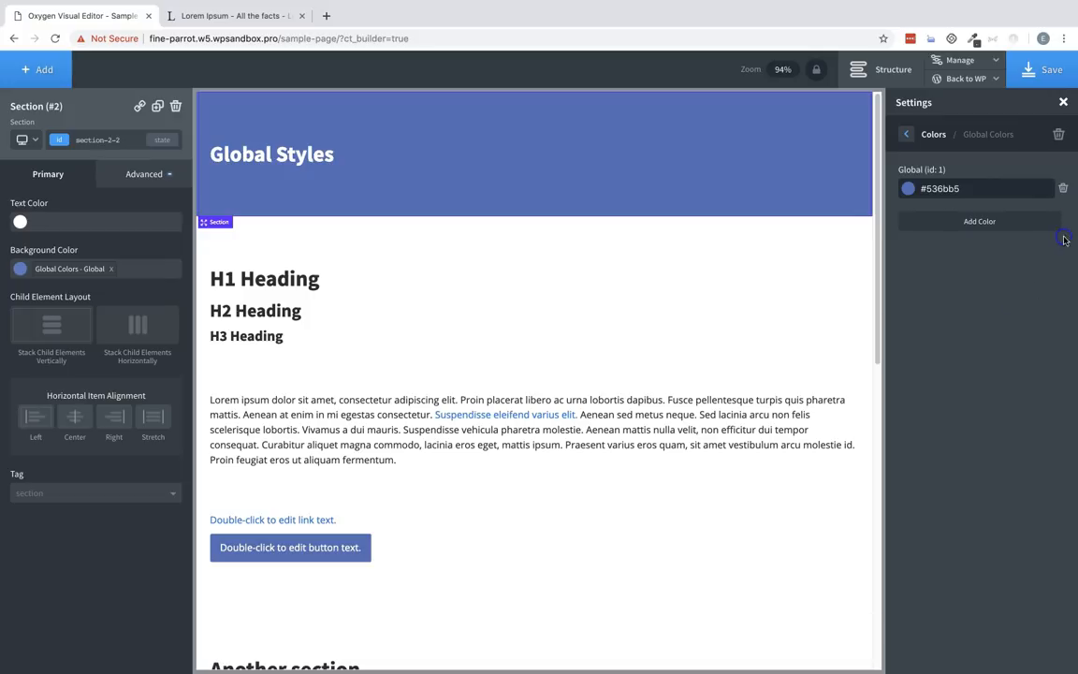
{"action": "left_click", "coordinate": [906, 134]}
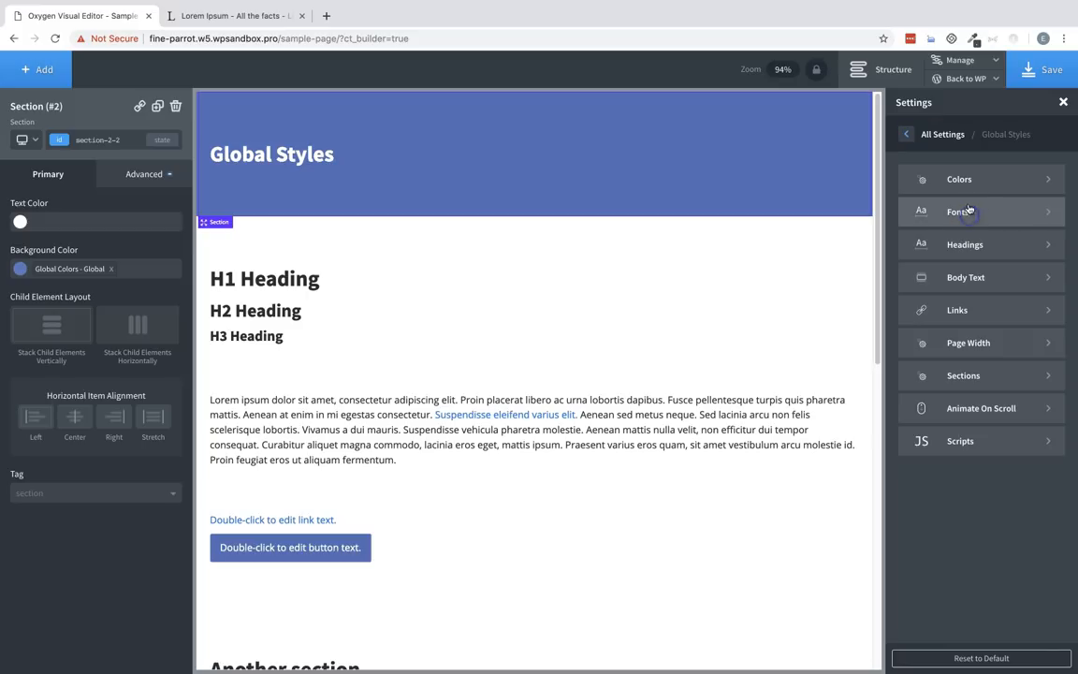
- Set the global Display font to Roboto and the Text font to Lato
{"action": "left_click", "coordinate": [958, 209]}
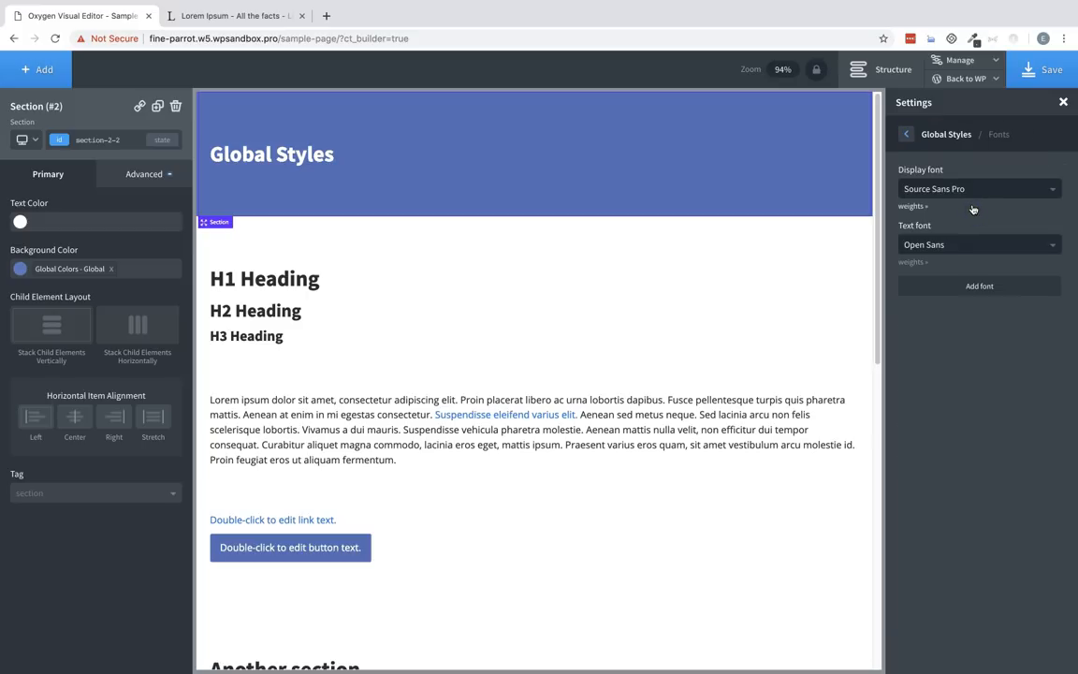
{"action": "mouse_move", "coordinate": [936, 187]}
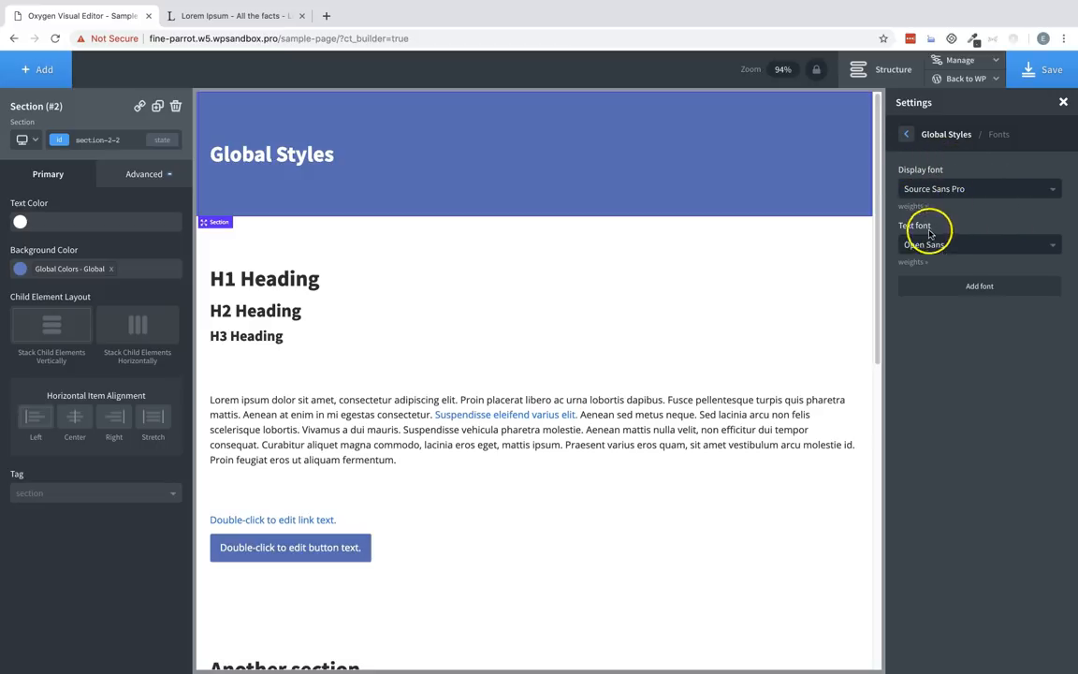
{"action": "mouse_move", "coordinate": [895, 176]}
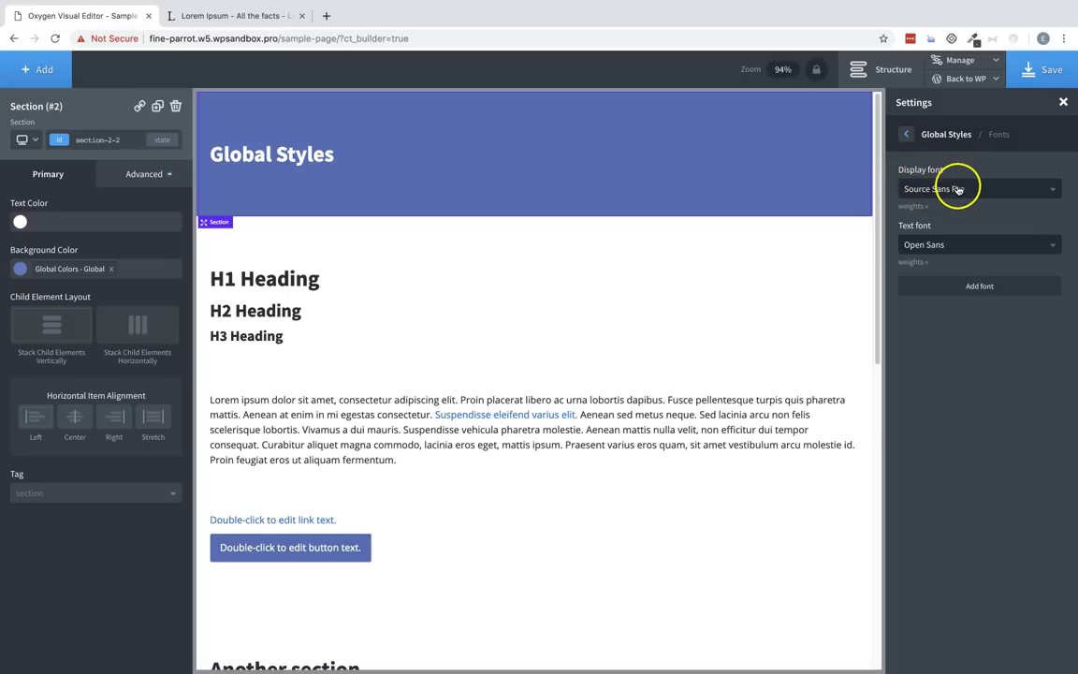
{"action": "left_click", "coordinate": [977, 187]}
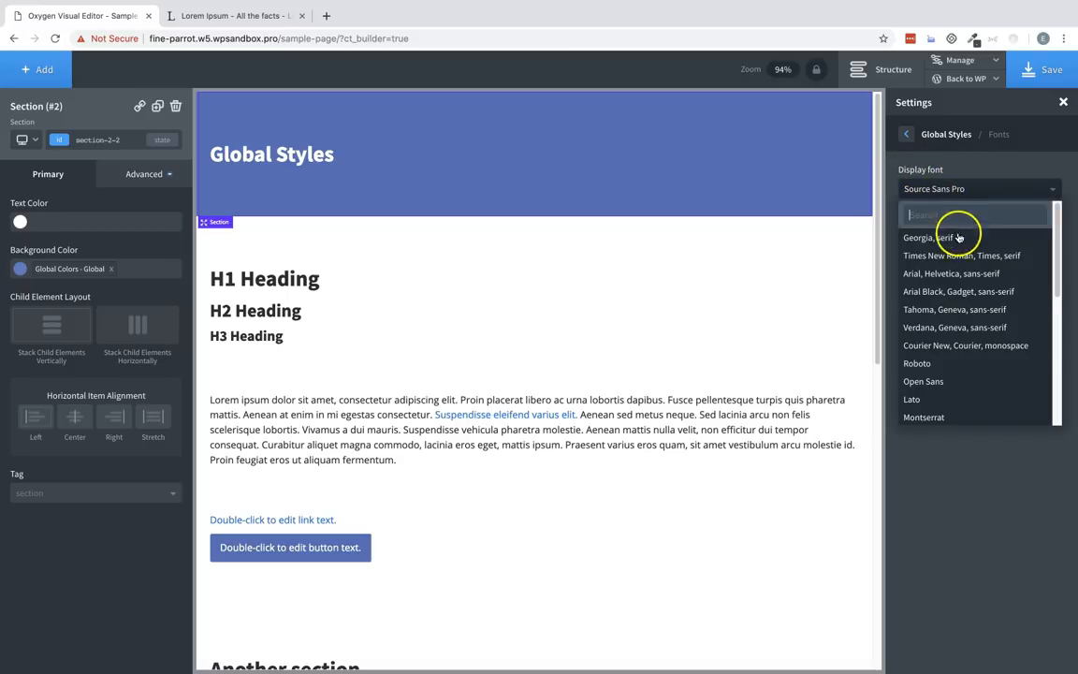
{"action": "left_click", "coordinate": [917, 363]}
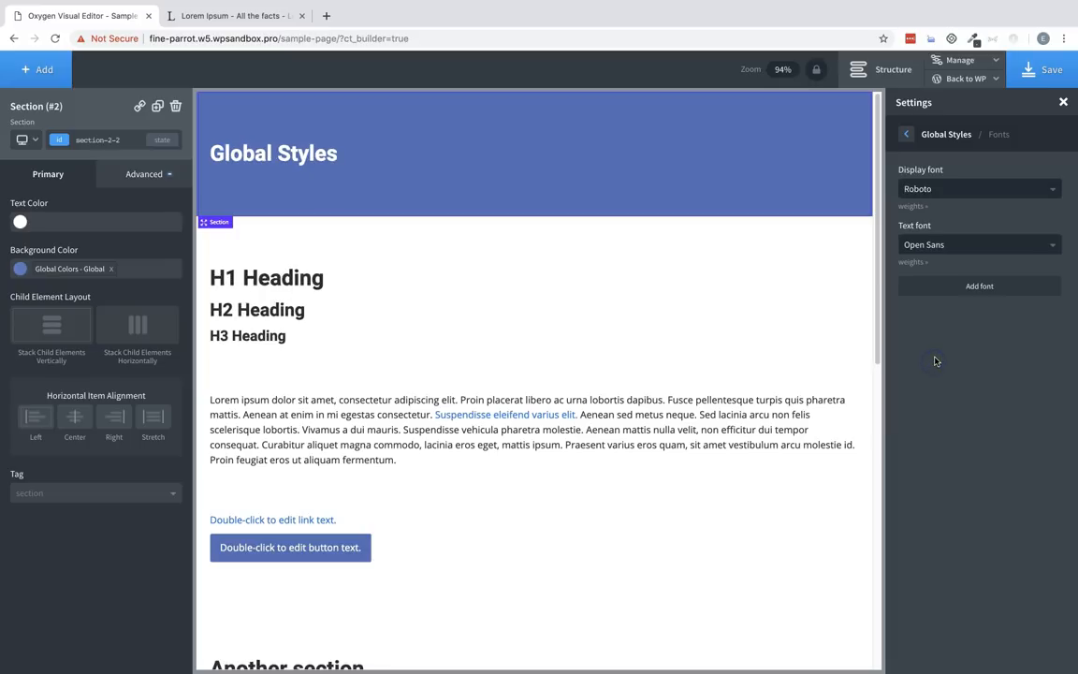
{"action": "mouse_move", "coordinate": [962, 354]}
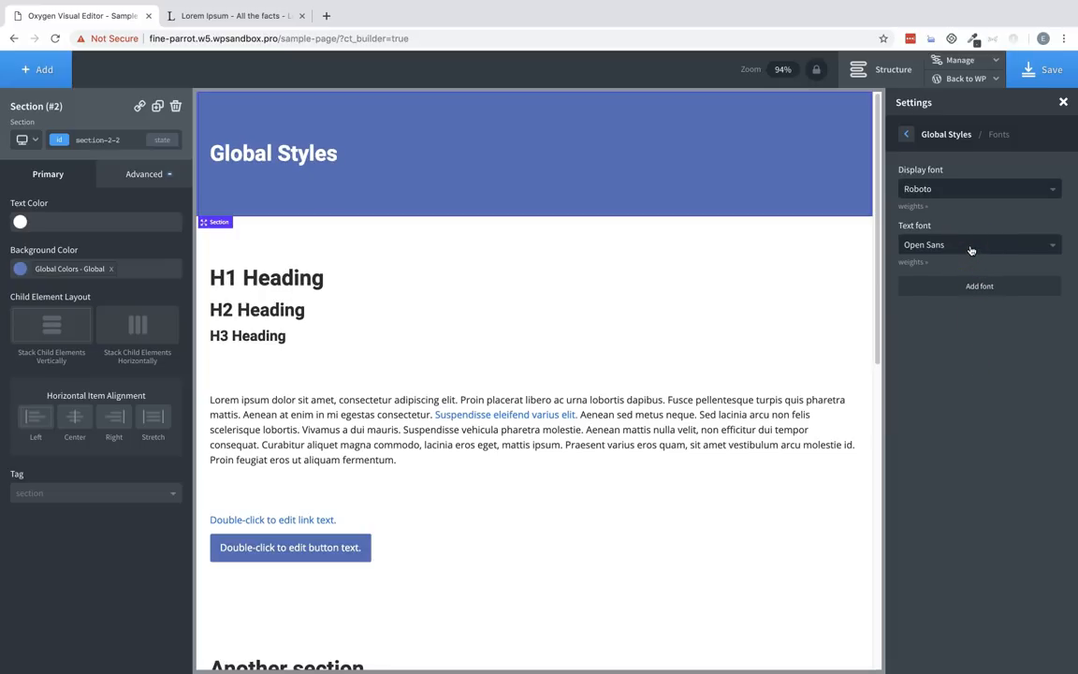
{"action": "left_click", "coordinate": [977, 243]}
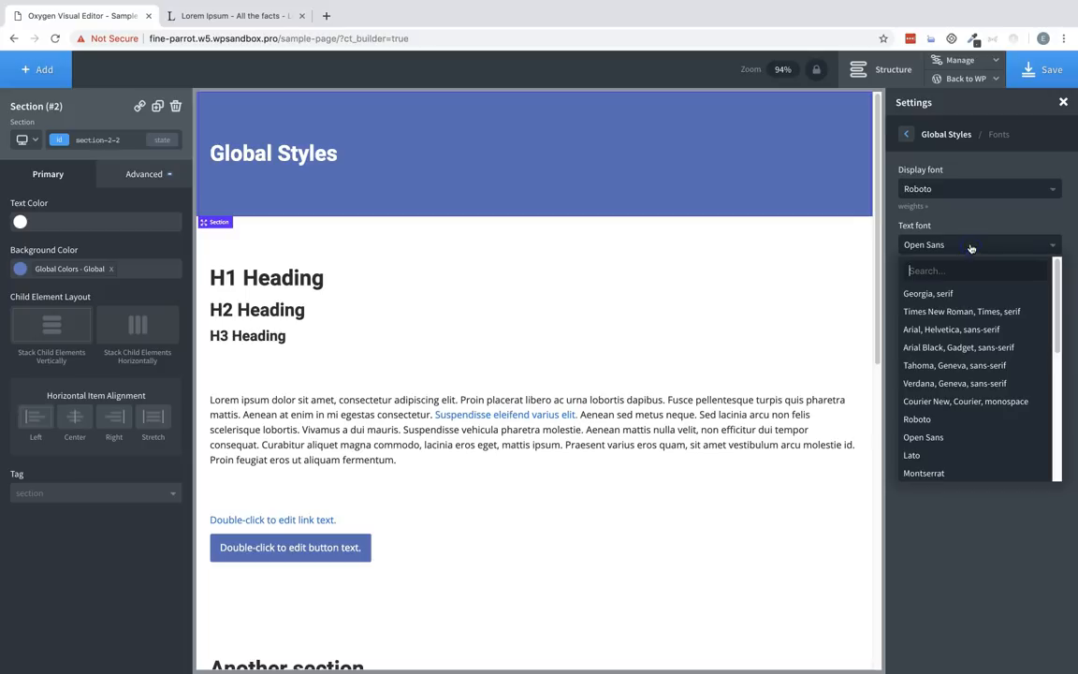
{"action": "left_click", "coordinate": [910, 454]}
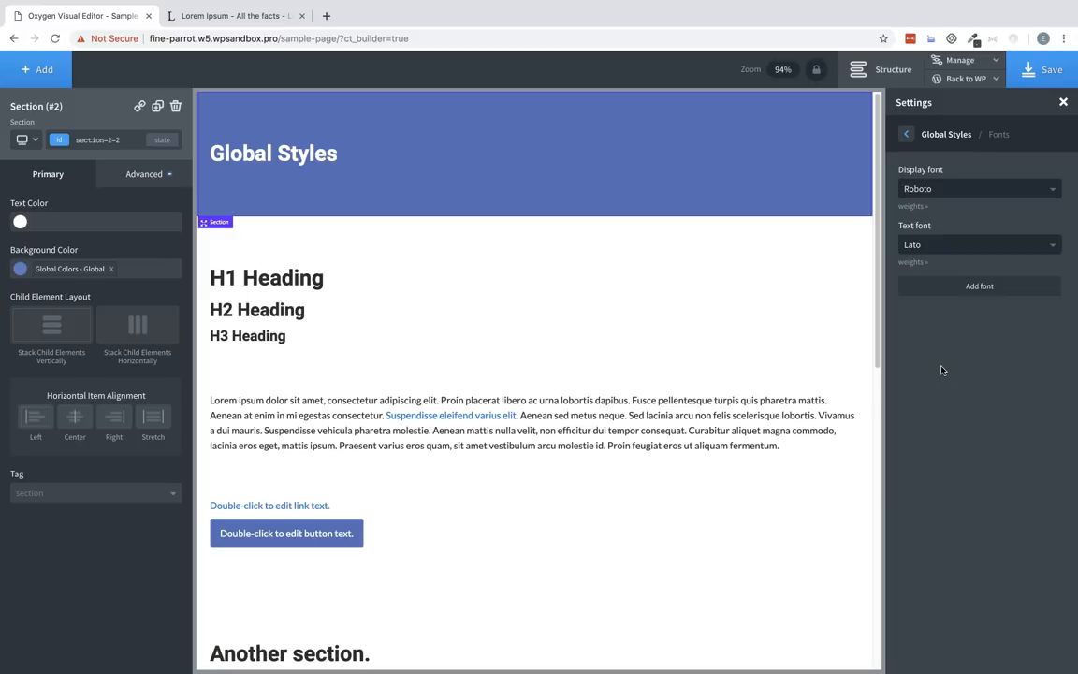
{"action": "mouse_move", "coordinate": [1063, 313]}
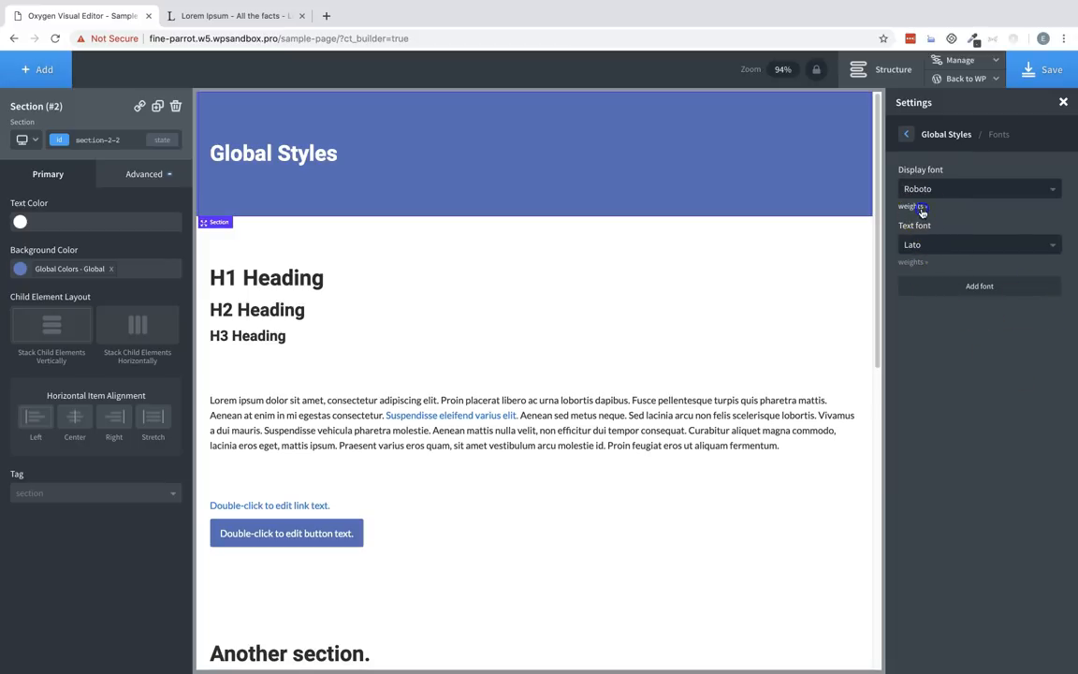
- Tick an additional weight to load for the Roboto display font
{"action": "left_click", "coordinate": [913, 206]}
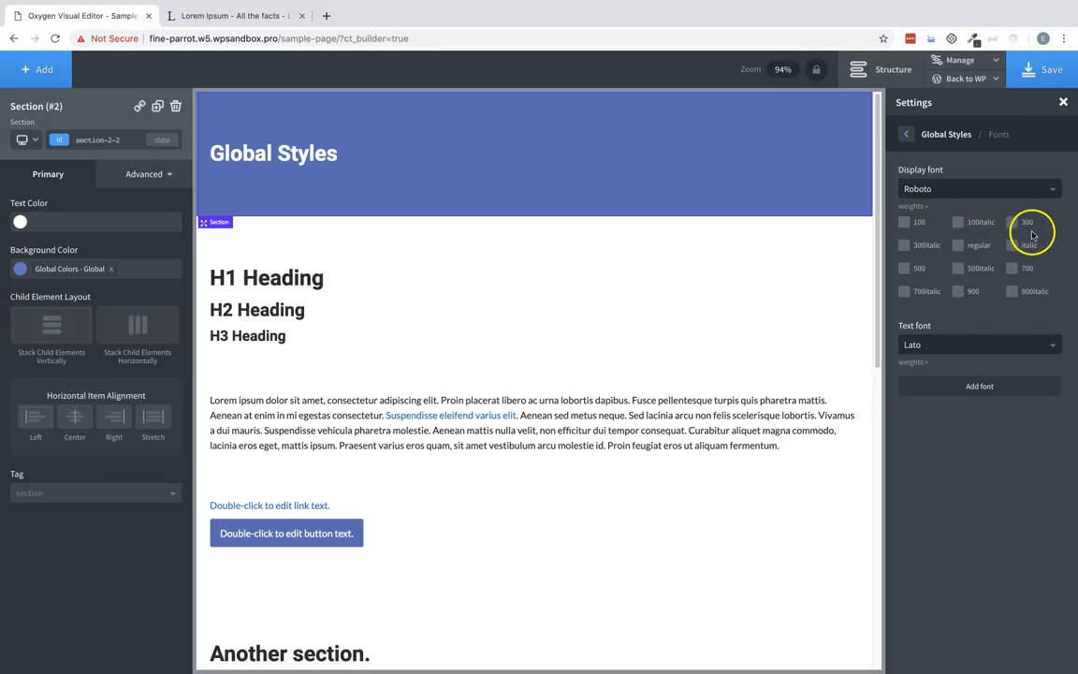
{"action": "mouse_move", "coordinate": [921, 213]}
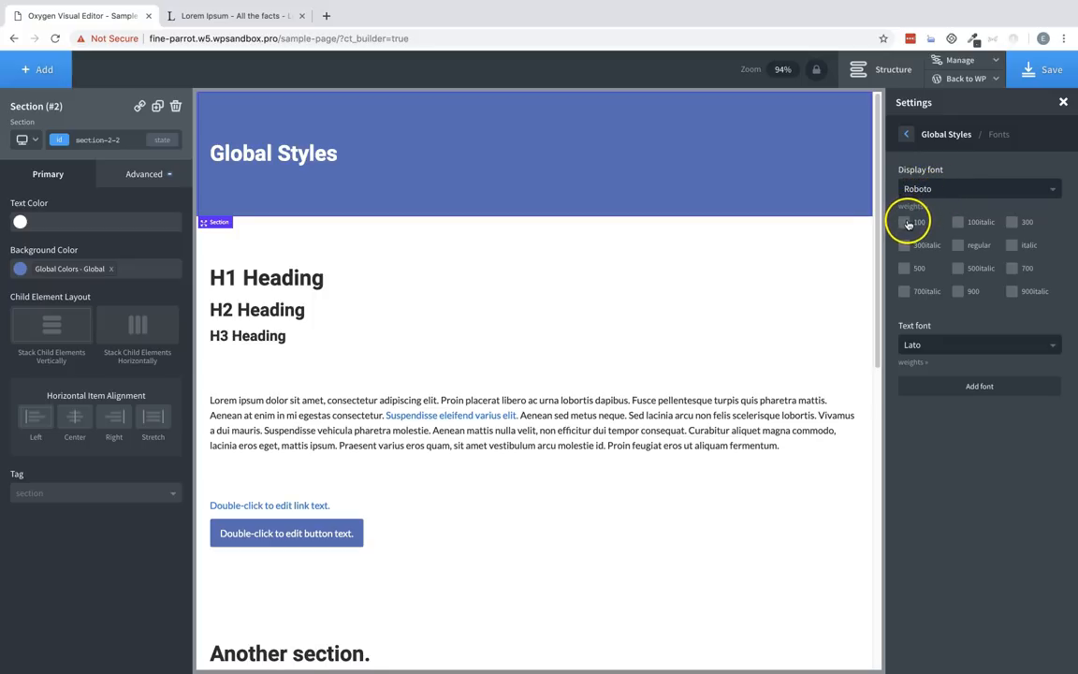
{"action": "mouse_move", "coordinate": [904, 245]}
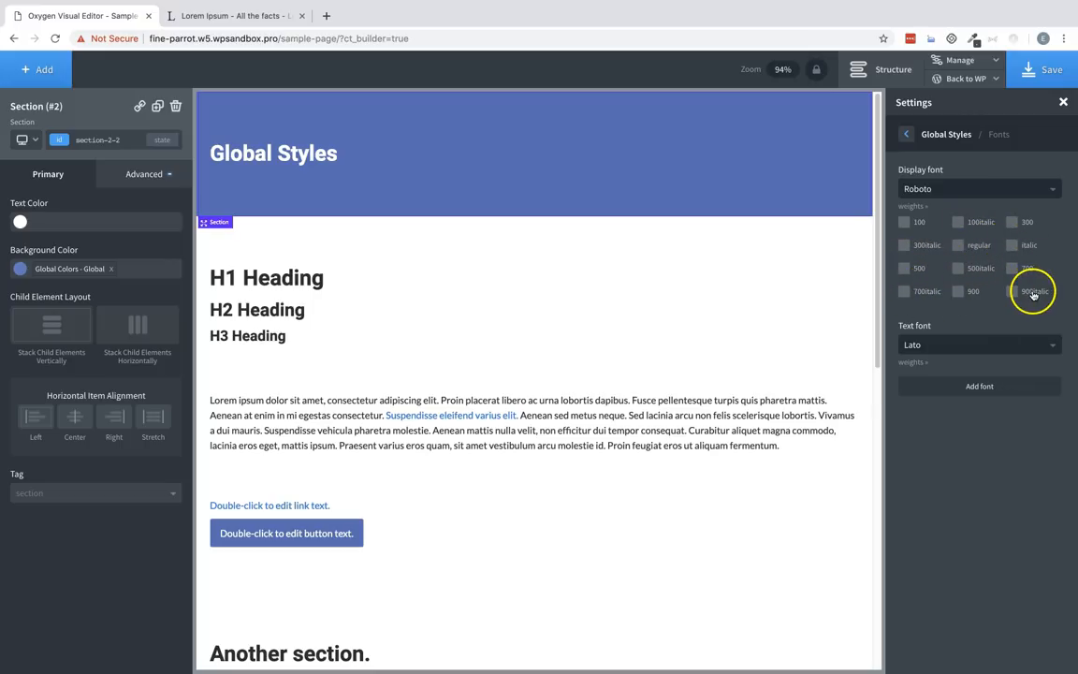
{"action": "mouse_move", "coordinate": [1031, 296]}
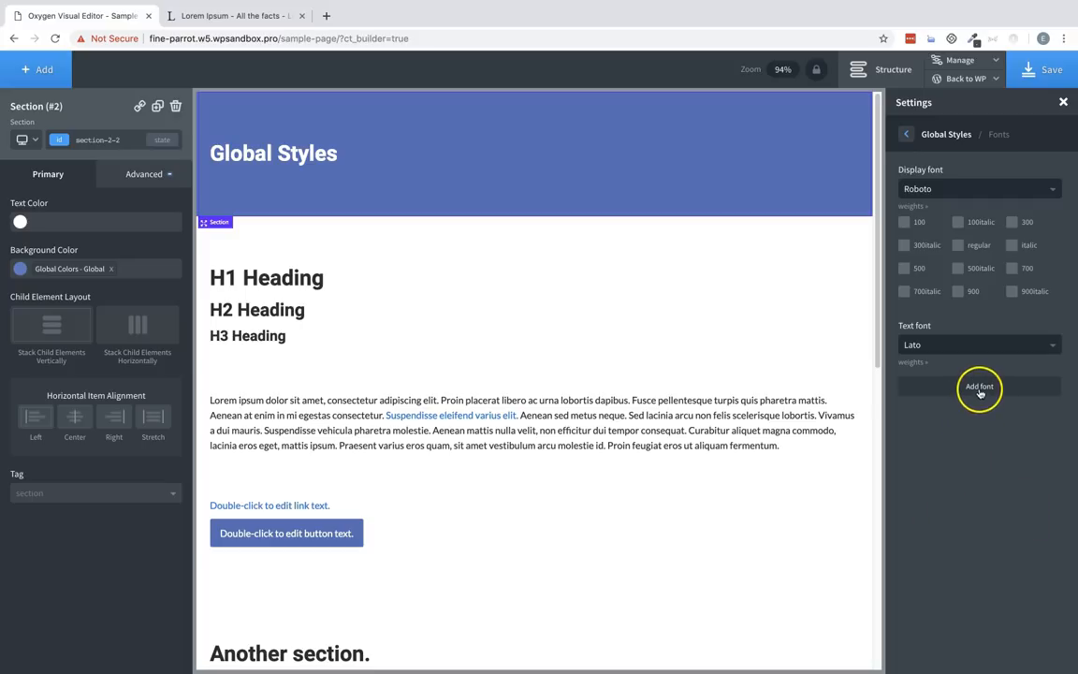
- Add a global font named FontName set to Georgia, serif
{"action": "left_click", "coordinate": [979, 385]}
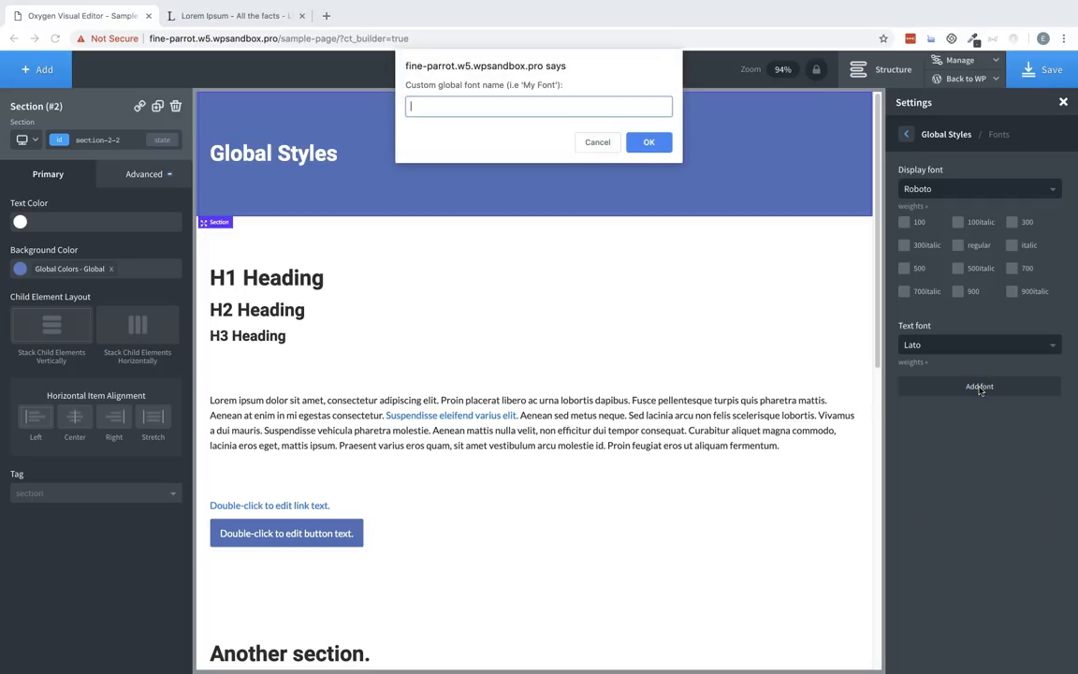
{"action": "left_click", "coordinate": [647, 143]}
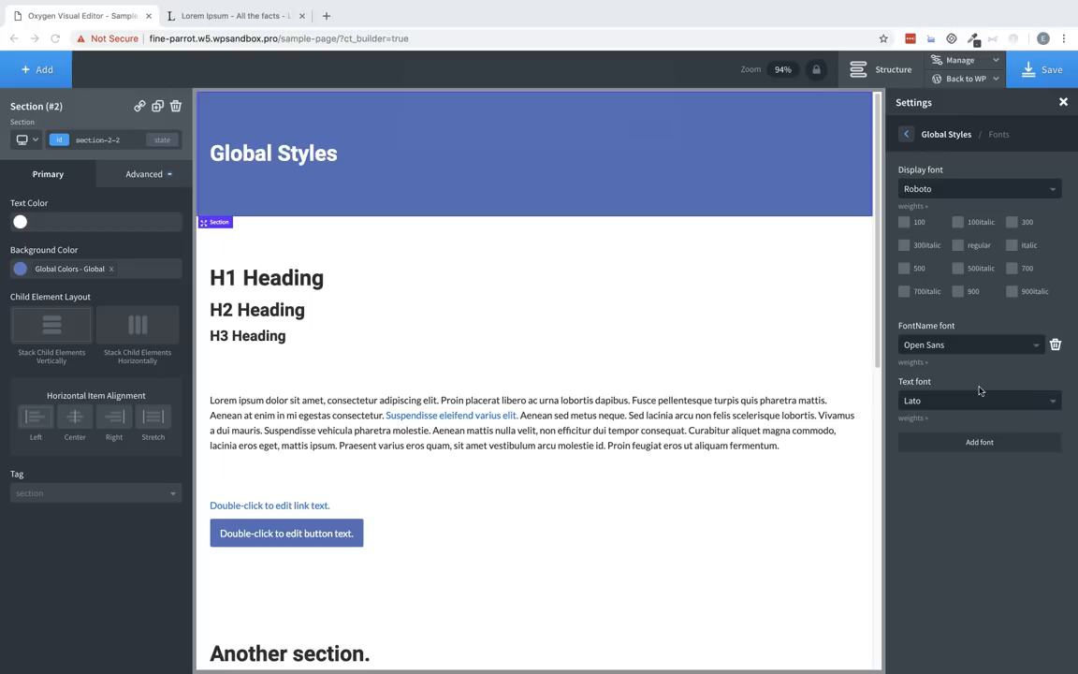
{"action": "mouse_move", "coordinate": [995, 352]}
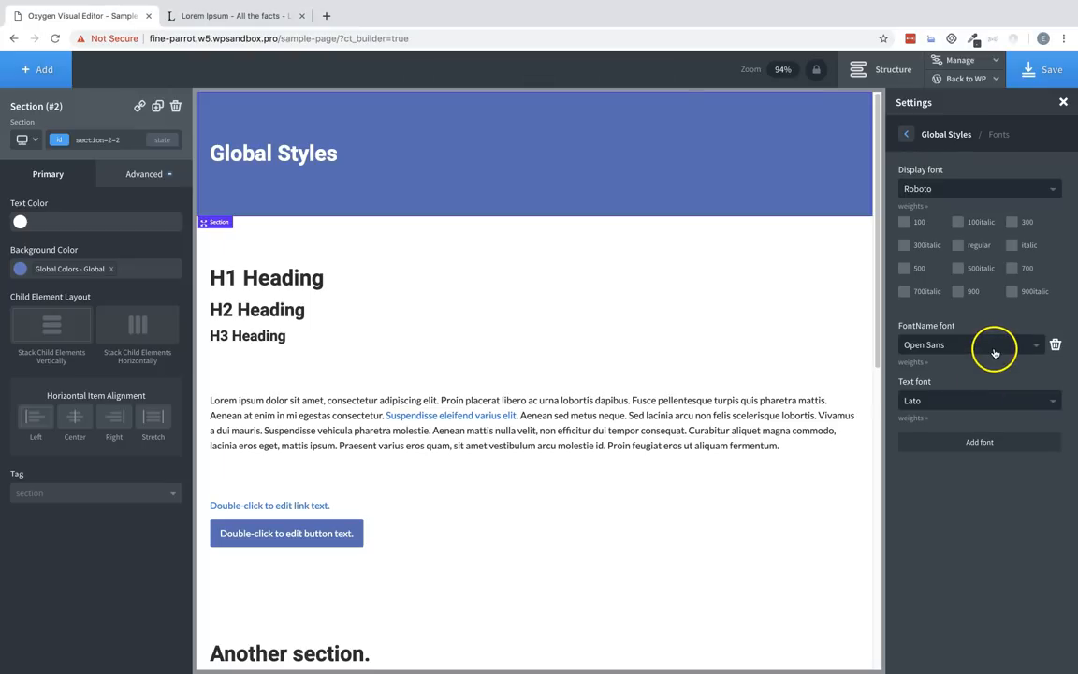
{"action": "mouse_move", "coordinate": [981, 344]}
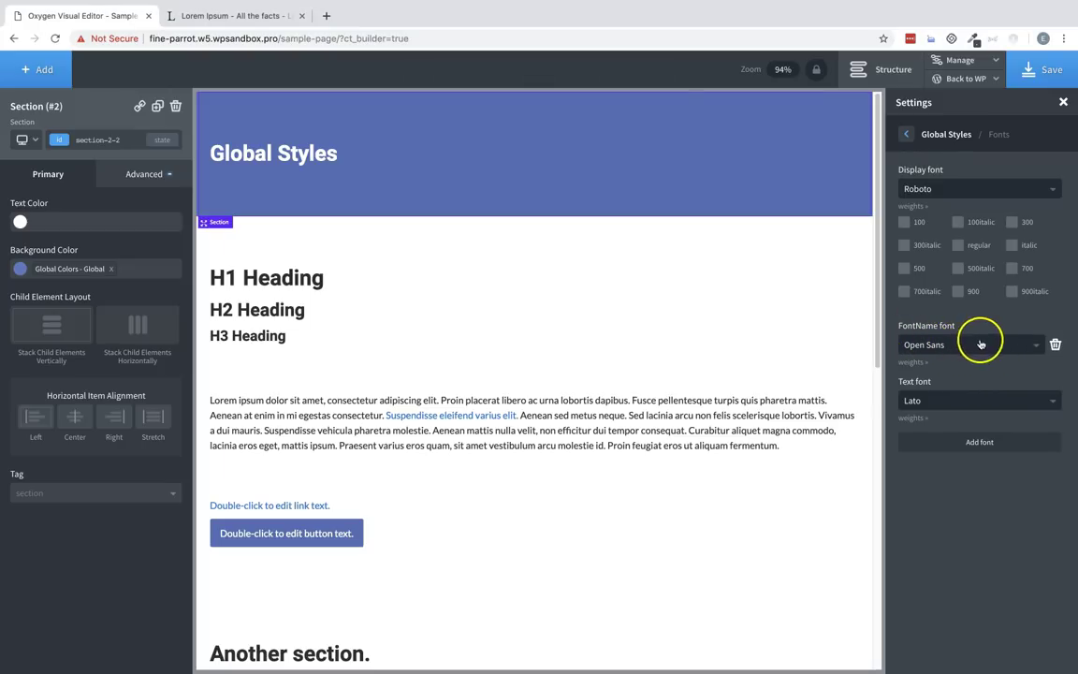
{"action": "left_click", "coordinate": [973, 345]}
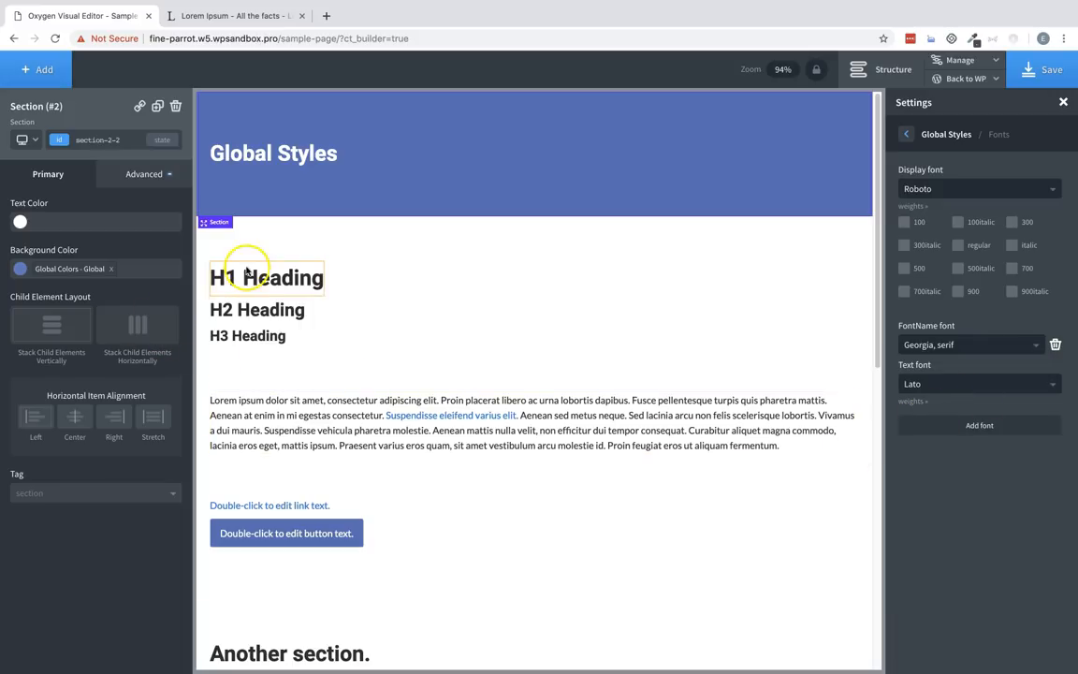
- Select the H1 heading and view its Font Family choices including FontName
{"action": "left_click", "coordinate": [265, 277]}
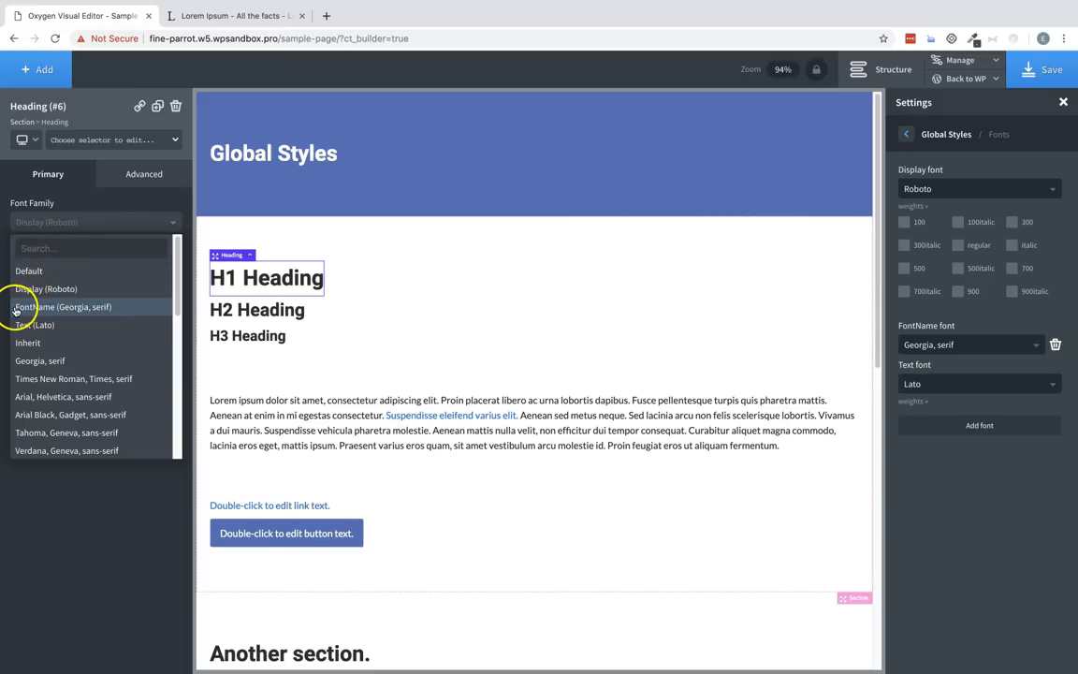
{"action": "mouse_move", "coordinate": [83, 311]}
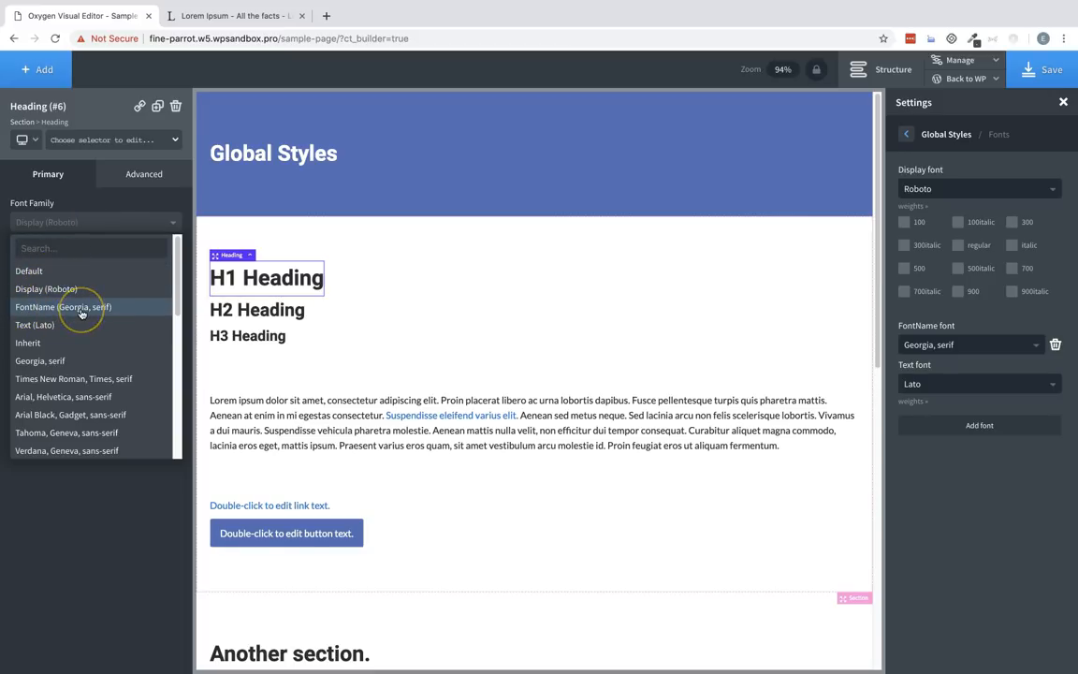
{"action": "left_click", "coordinate": [63, 307]}
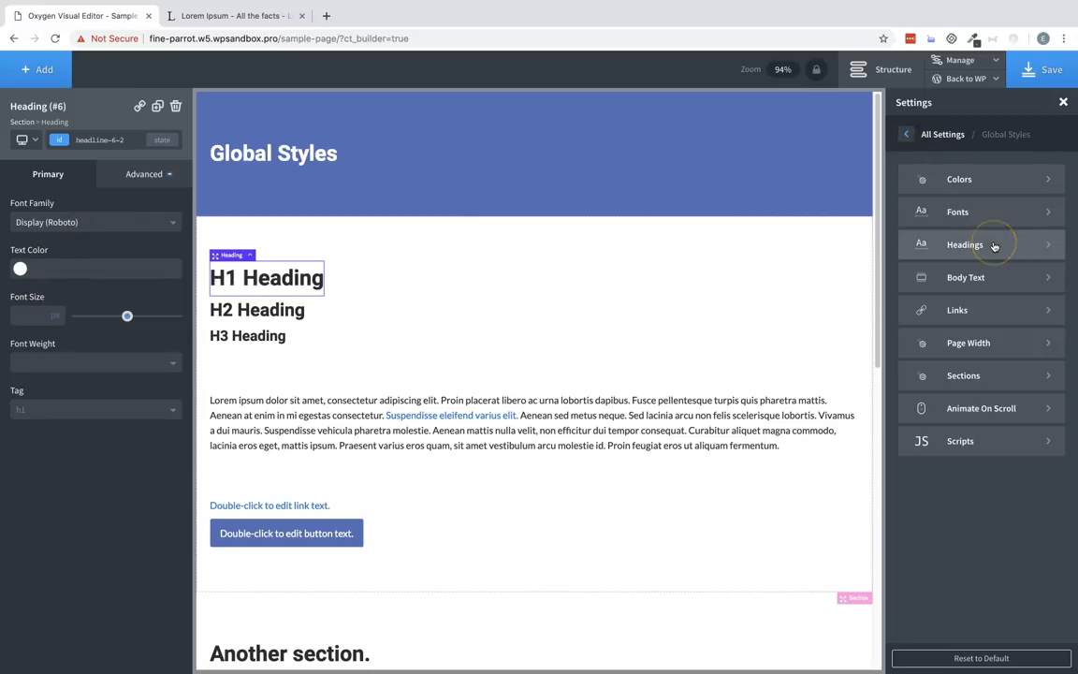
- Review the global heading styles and try a different weight for H1
{"action": "left_click", "coordinate": [966, 243]}
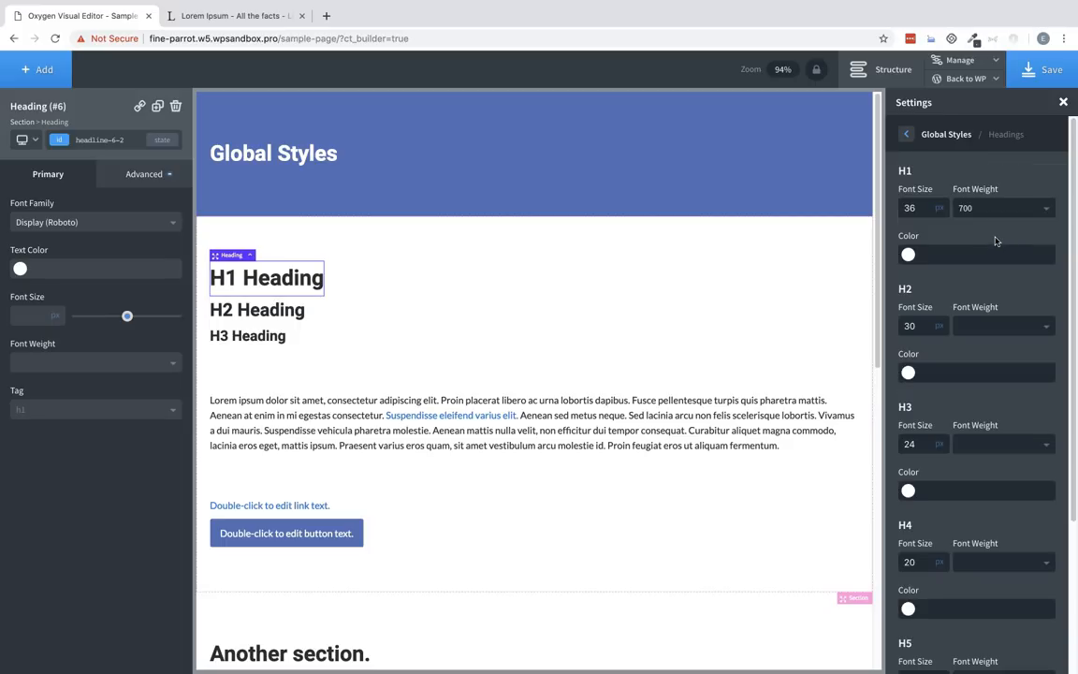
{"action": "mouse_move", "coordinate": [1000, 240]}
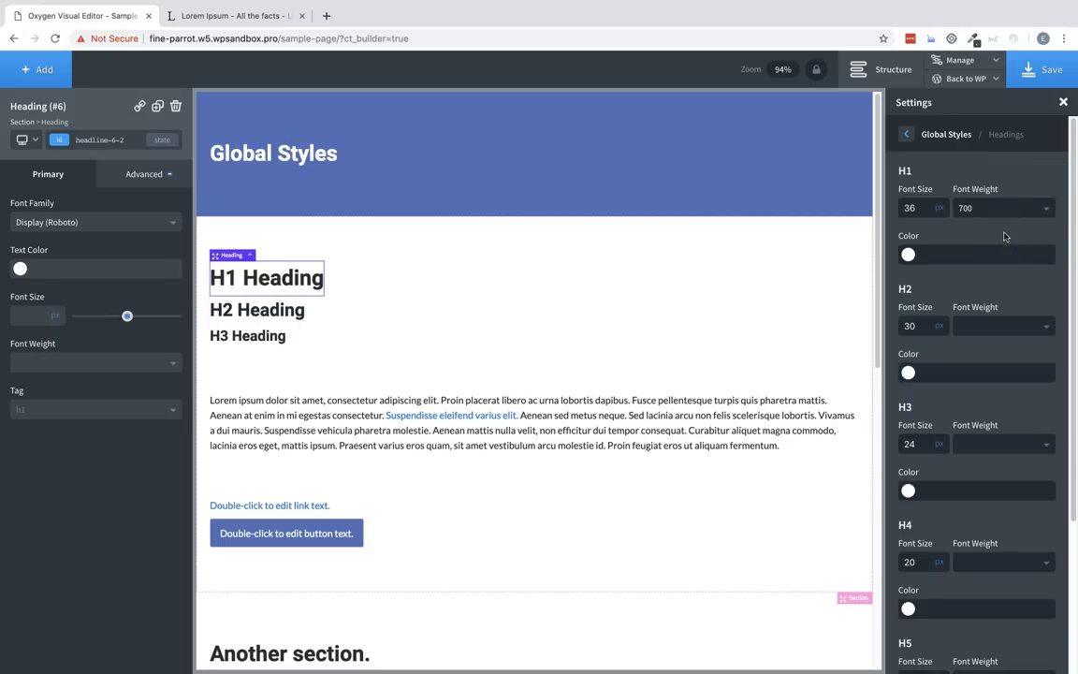
{"action": "scroll", "scroll_direction": "down", "scroll_amount": 3}
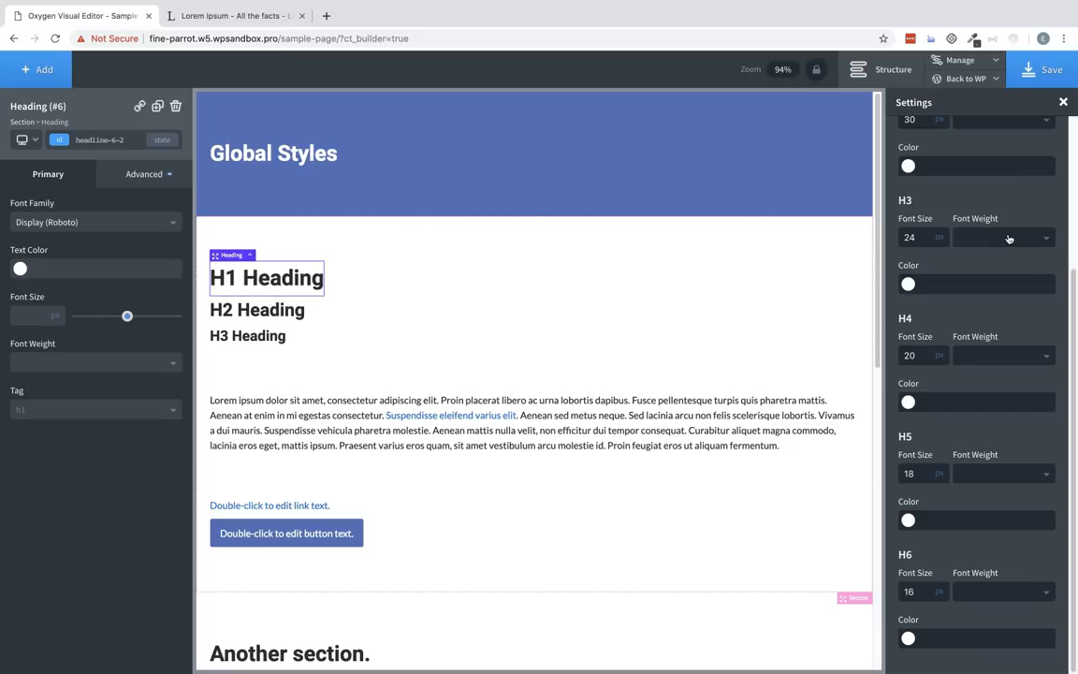
{"action": "scroll", "scroll_direction": "up", "scroll_amount": 3}
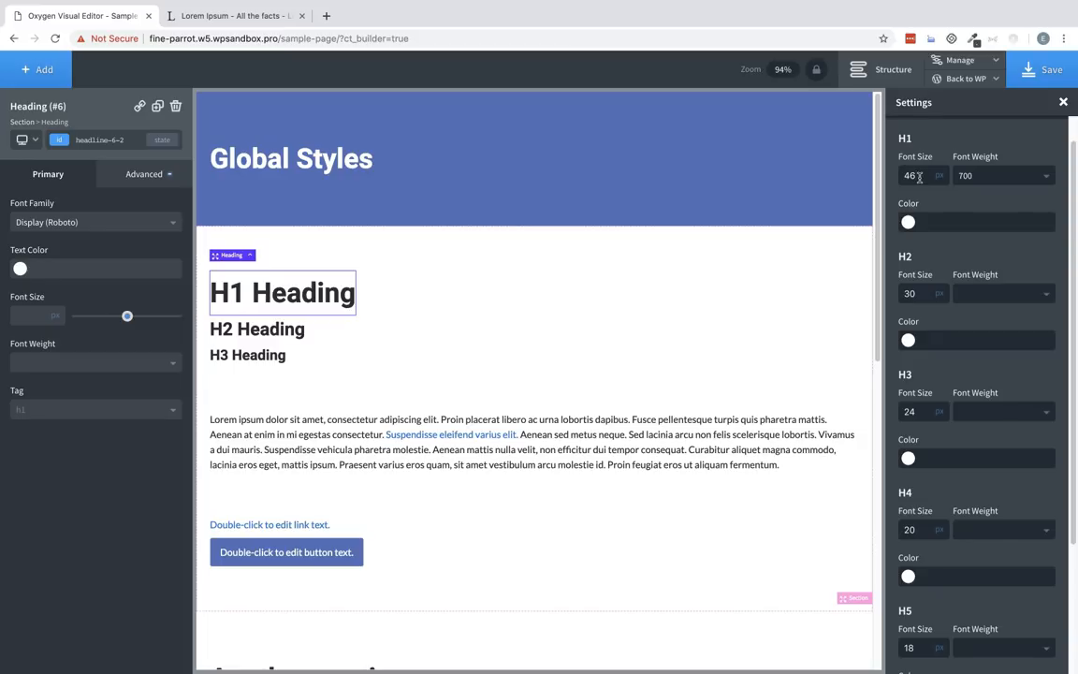
{"action": "left_click", "coordinate": [1001, 176]}
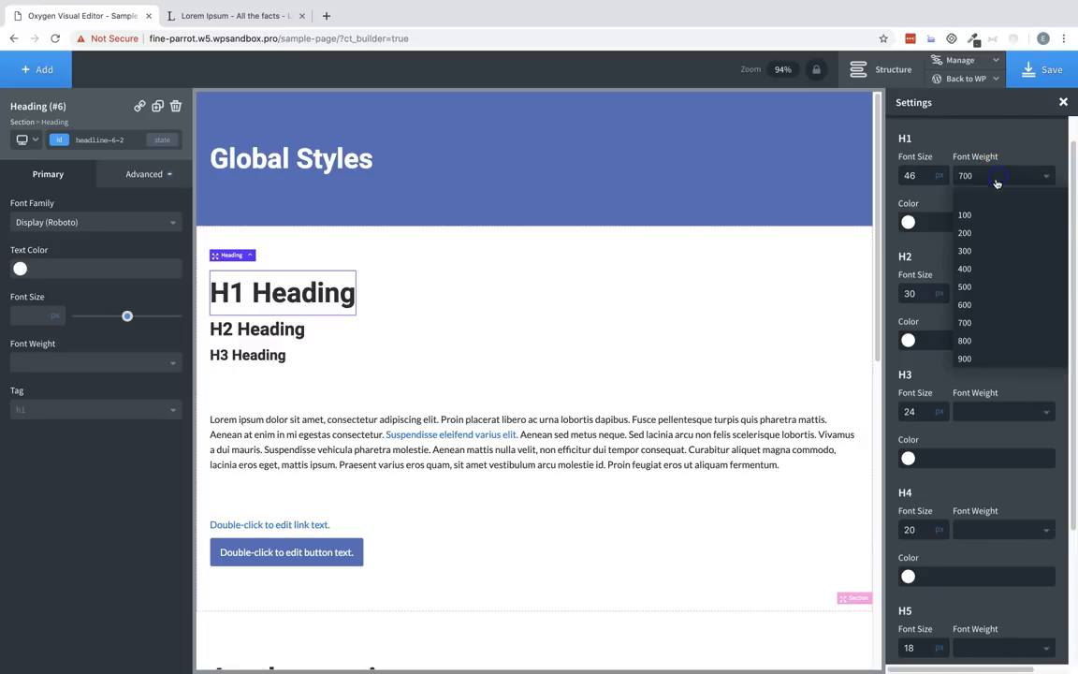
{"action": "left_click", "coordinate": [966, 232]}
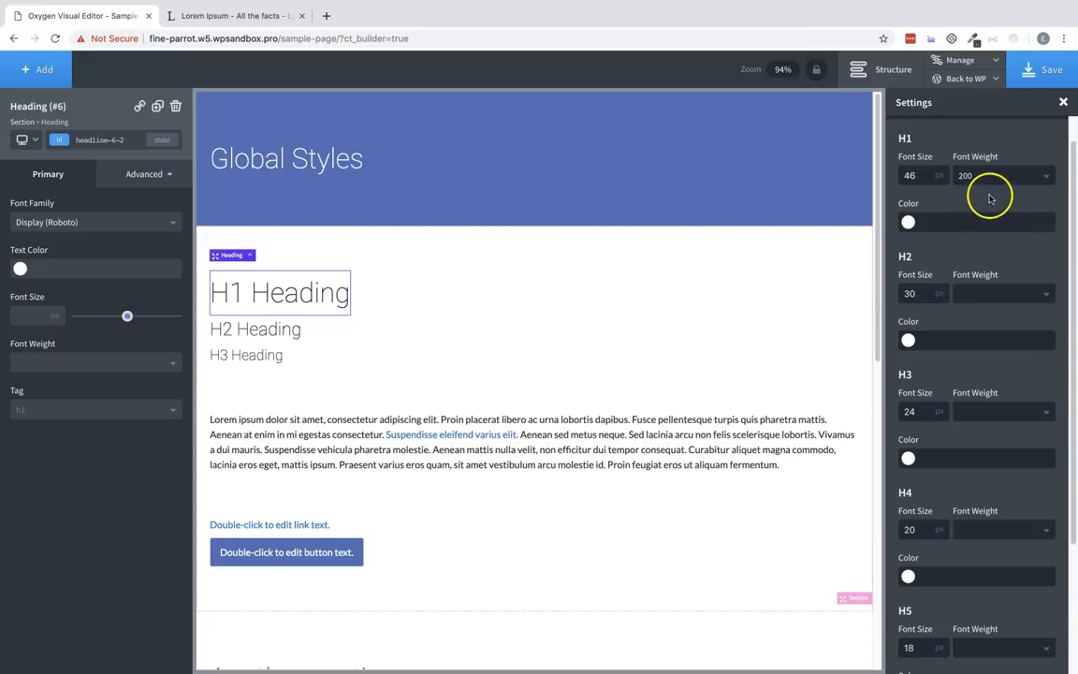
{"action": "mouse_move", "coordinate": [1003, 179]}
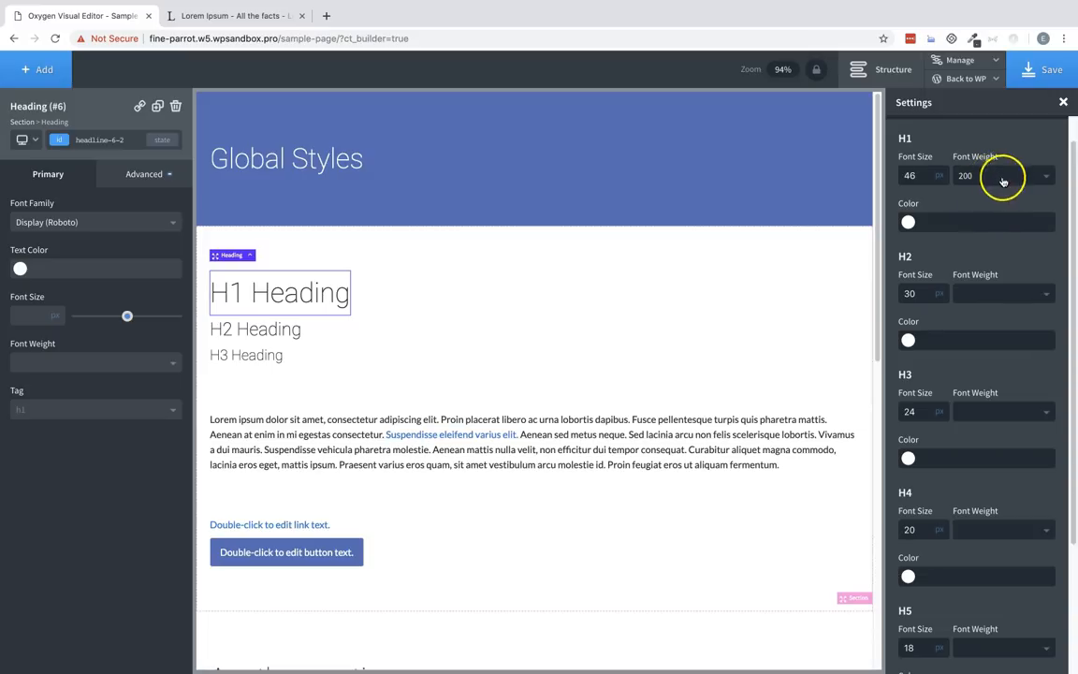
{"action": "mouse_move", "coordinate": [947, 213]}
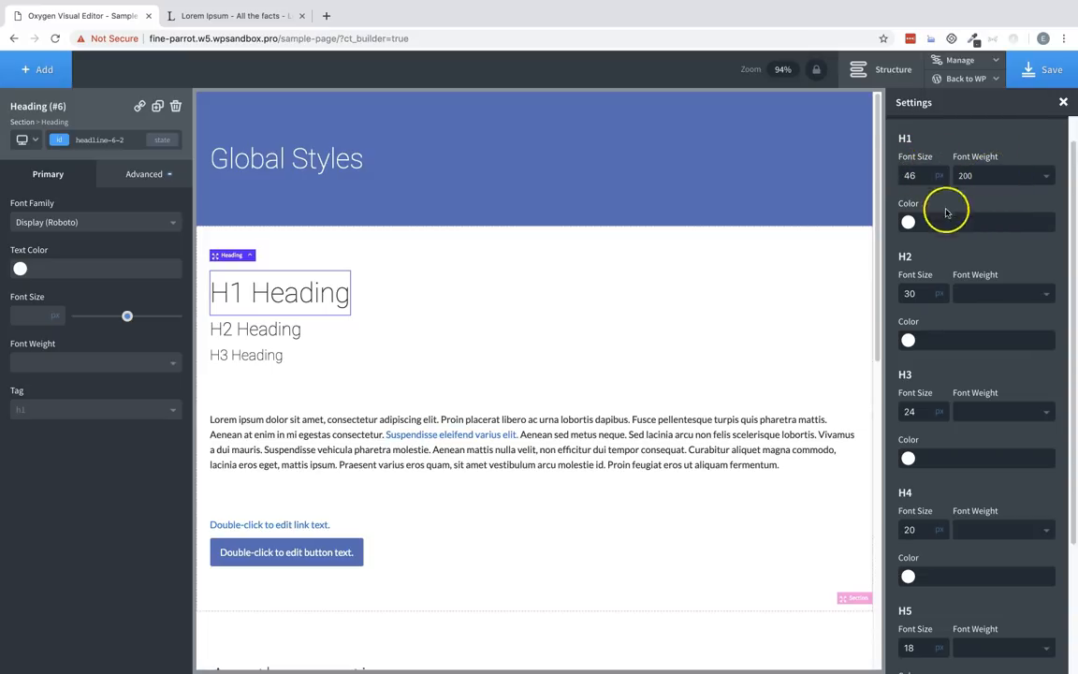
{"action": "mouse_move", "coordinate": [995, 178]}
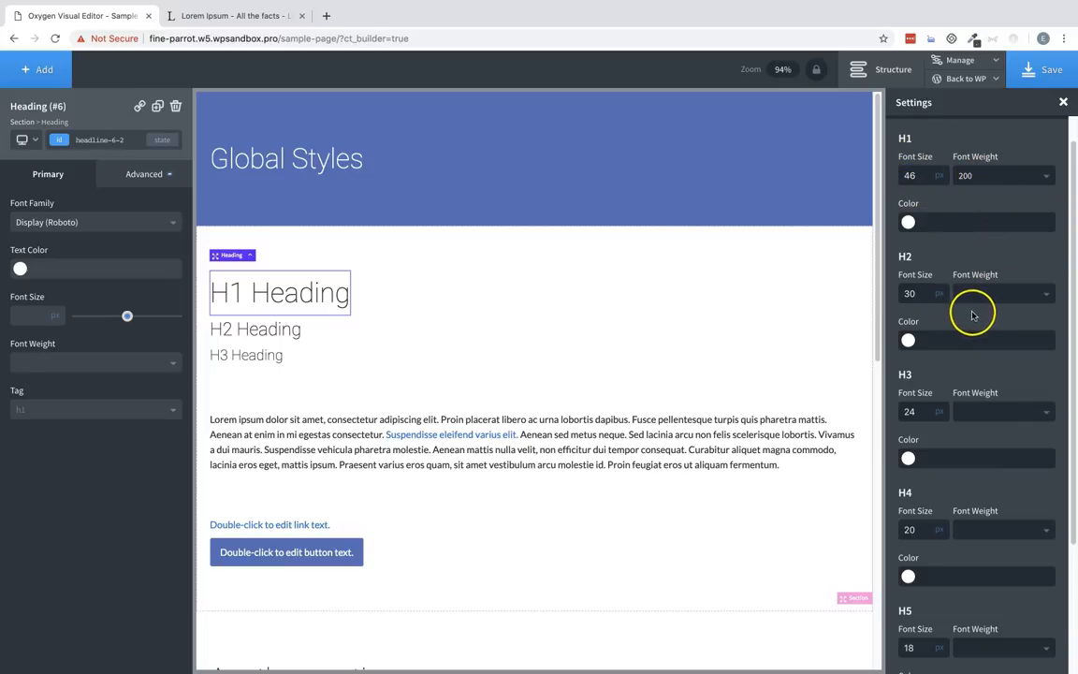
{"action": "mouse_move", "coordinate": [951, 496]}
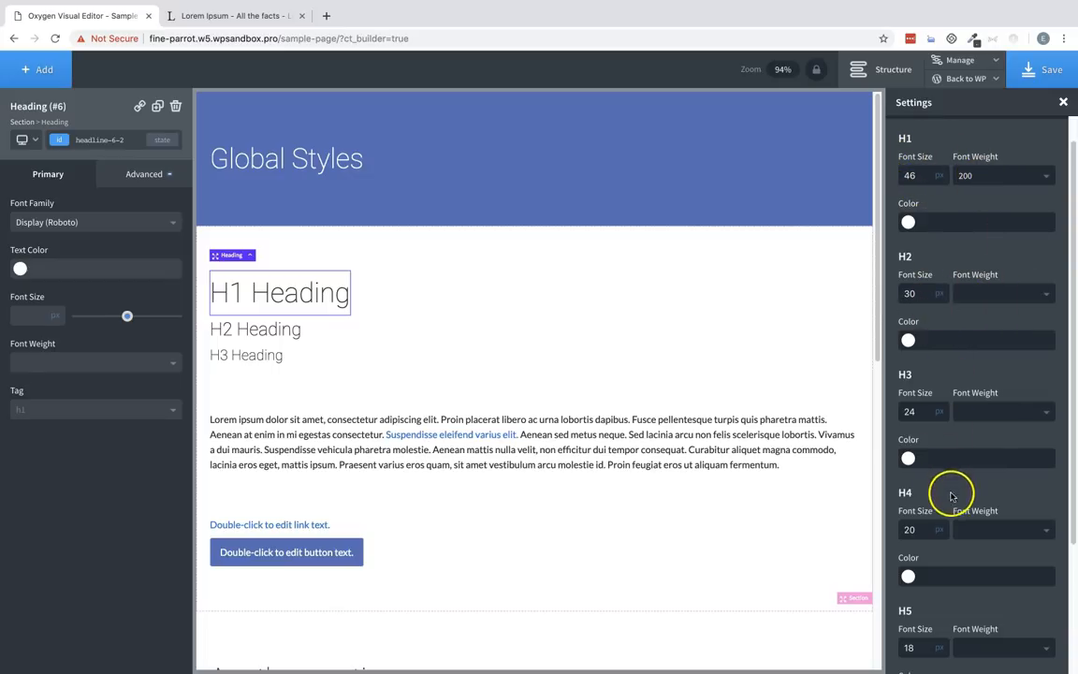
{"action": "mouse_move", "coordinate": [958, 407]}
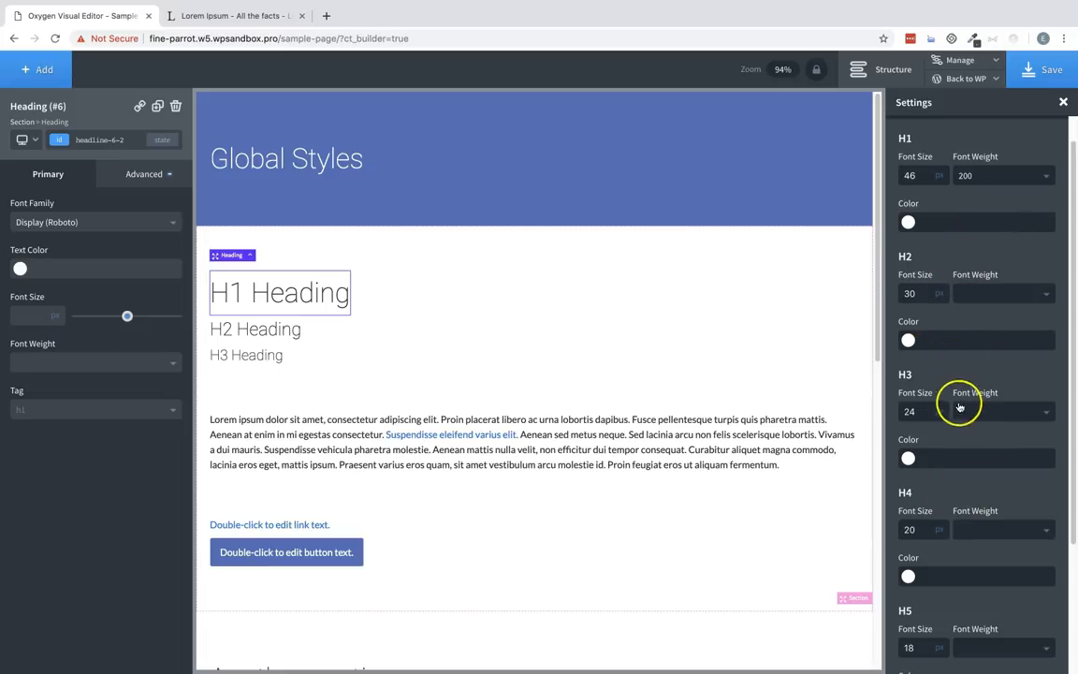
{"action": "mouse_move", "coordinate": [947, 225]}
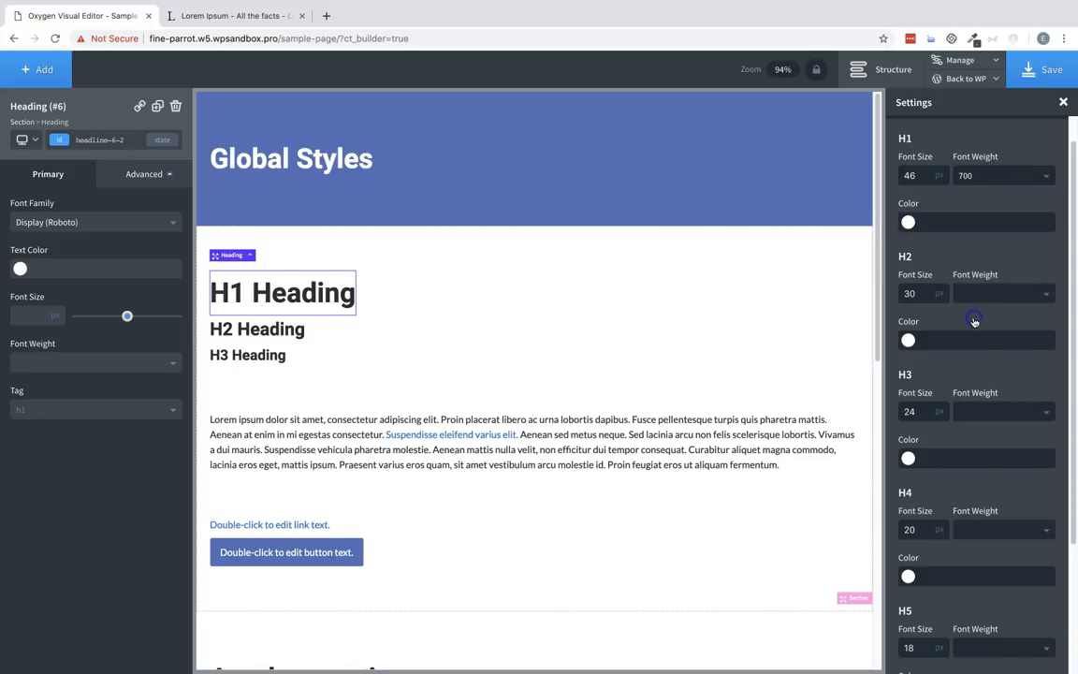
{"action": "mouse_move", "coordinate": [980, 262]}
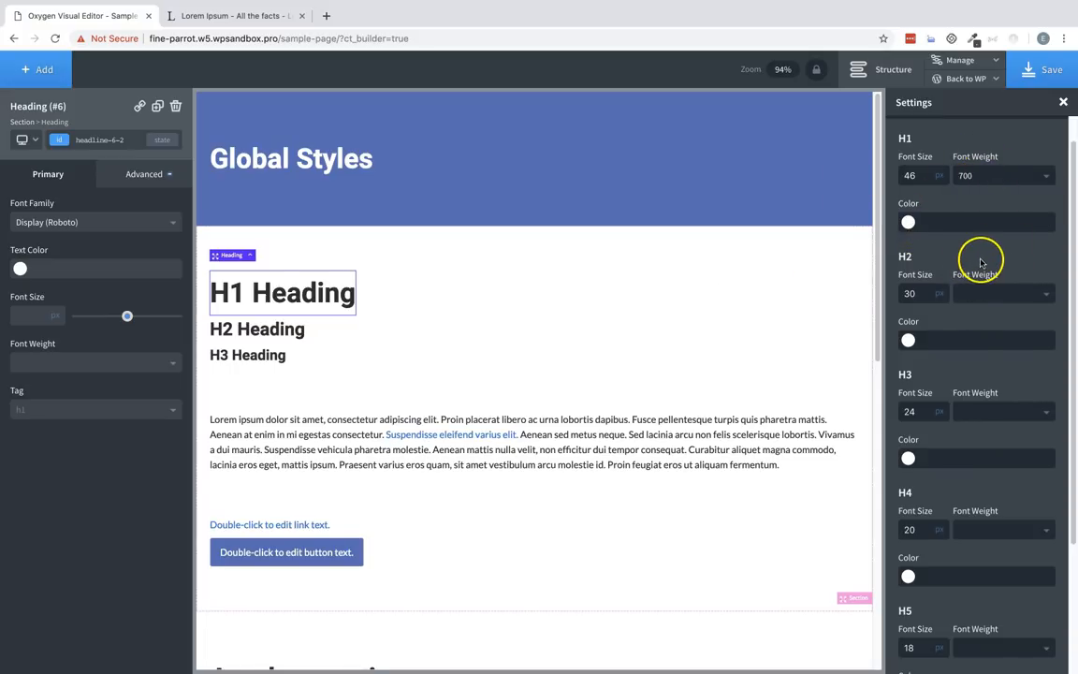
- Colour H1 headings red #FF0202 and H2 headings black #000000, then return to All Settings
{"action": "left_click", "coordinate": [905, 221]}
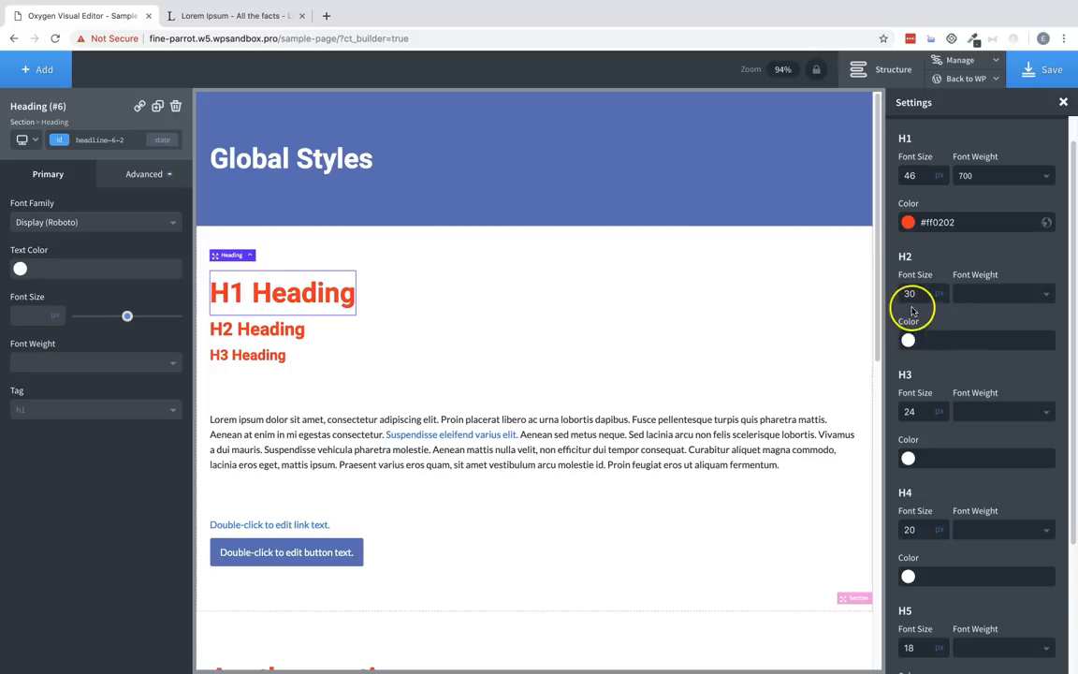
{"action": "left_click", "coordinate": [907, 341]}
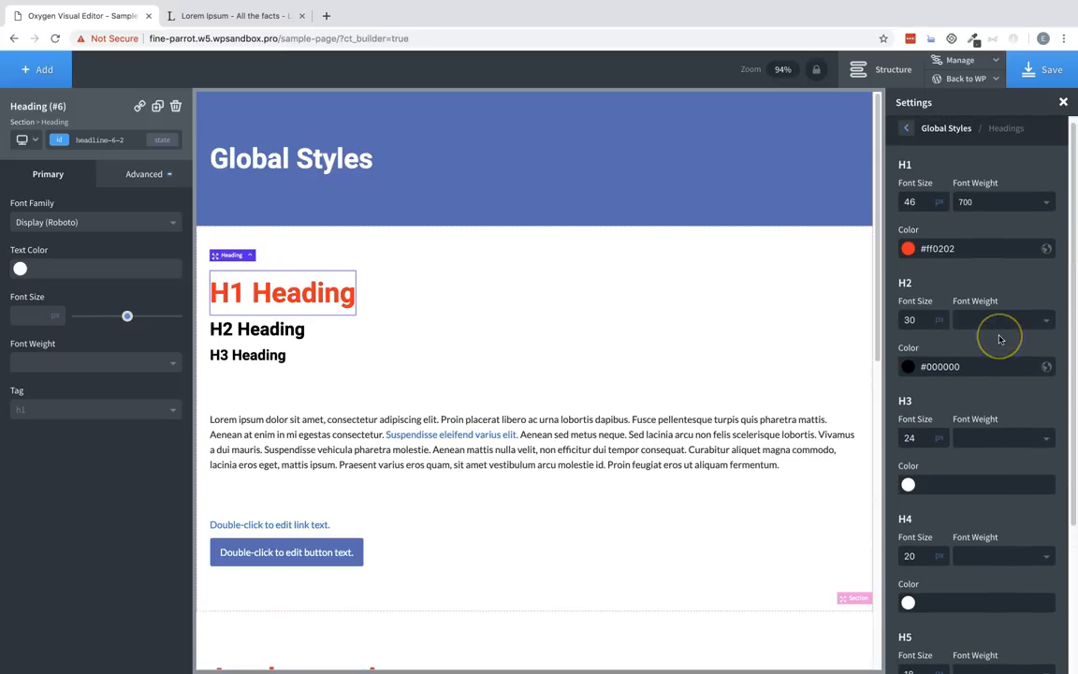
{"action": "left_click", "coordinate": [906, 128]}
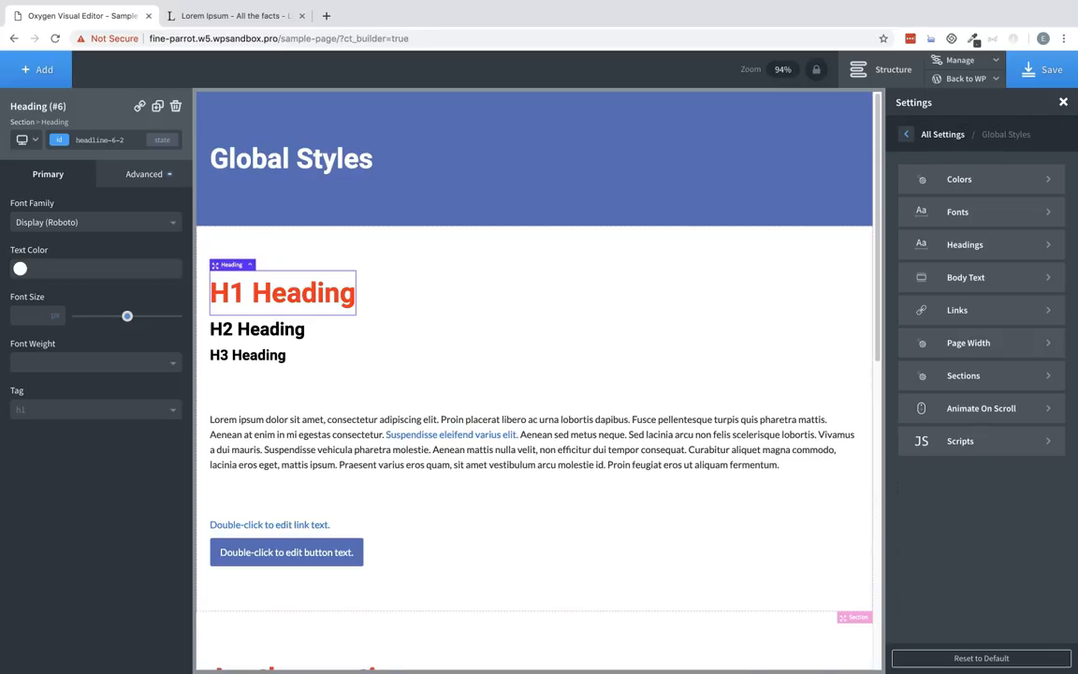
- Set global body text weight and try line heights 1.2 then 1.6, returning to the categories
{"action": "left_click", "coordinate": [966, 277]}
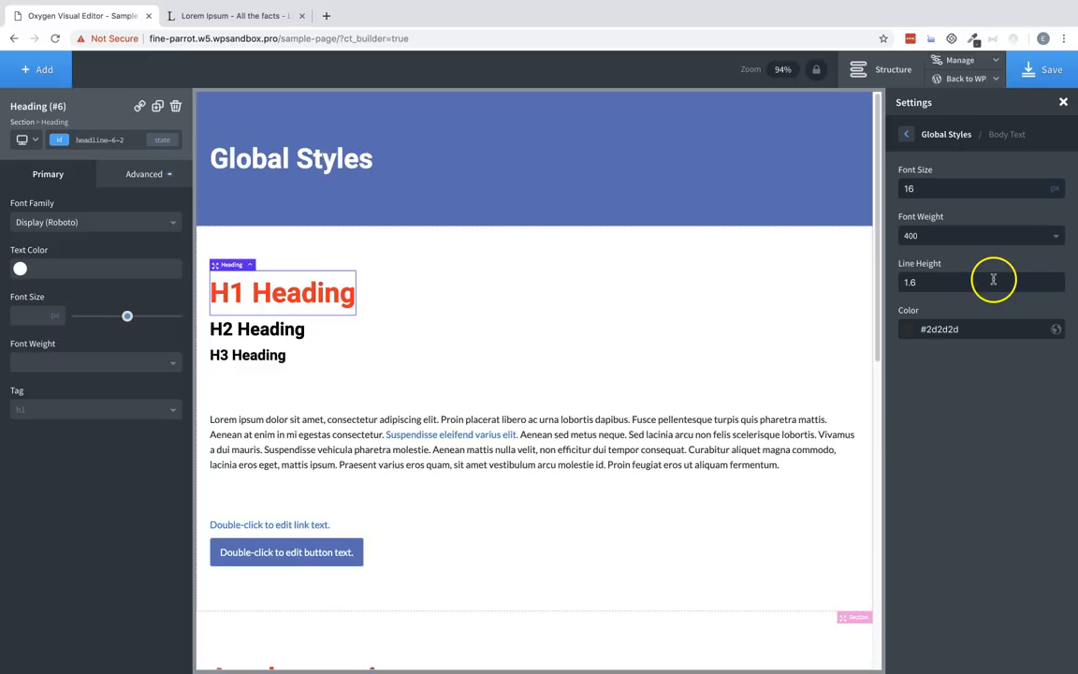
{"action": "mouse_move", "coordinate": [929, 188]}
{"action": "type", "text": "2"}
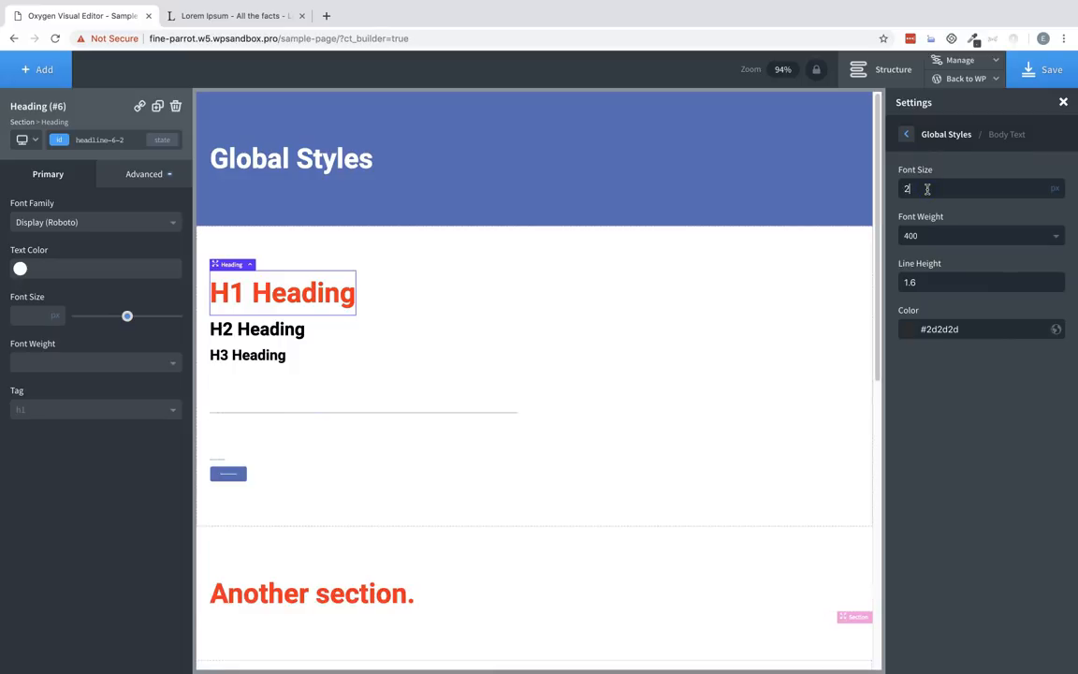
{"action": "left_click", "coordinate": [981, 236]}
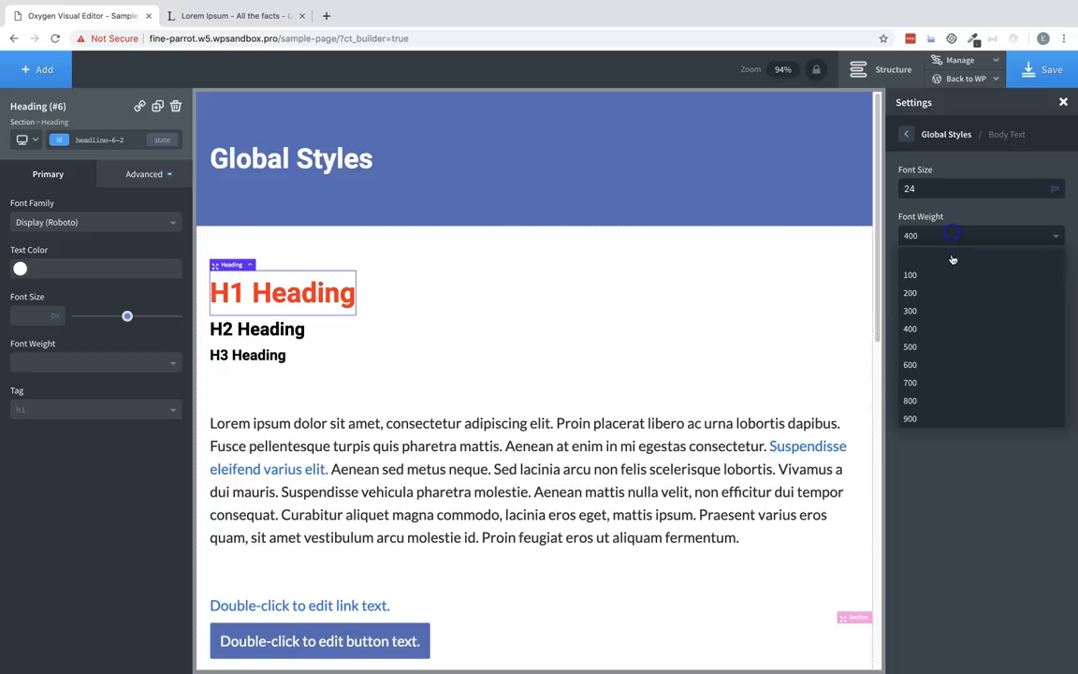
{"action": "left_click", "coordinate": [909, 273]}
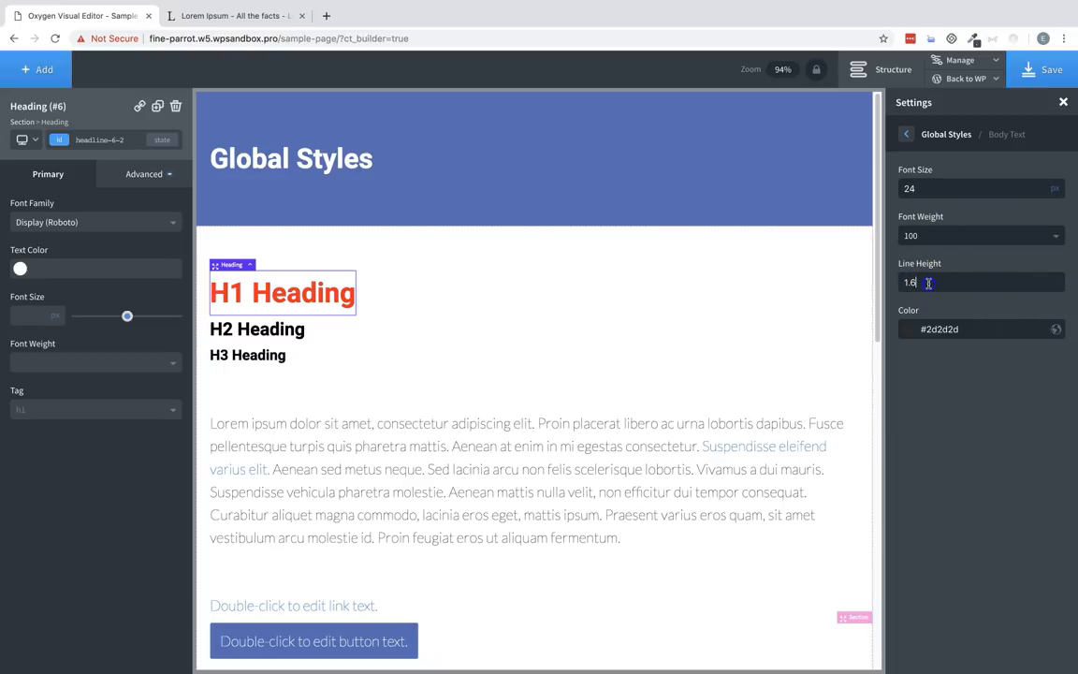
{"action": "type", "text": "1.2"}
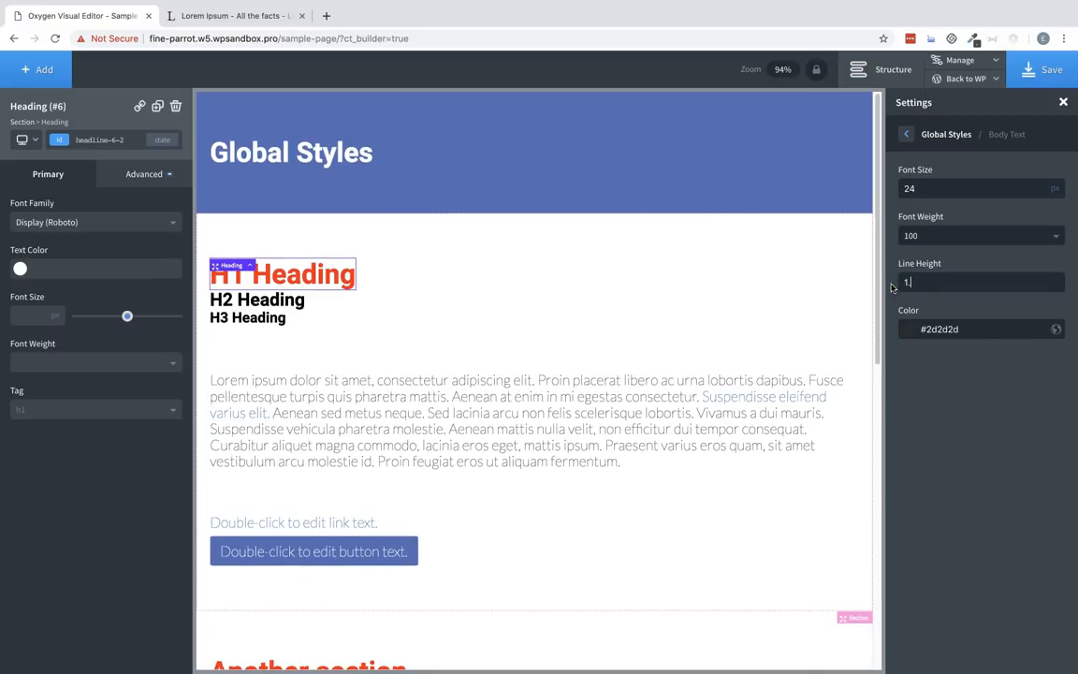
{"action": "type", "text": "1.6"}
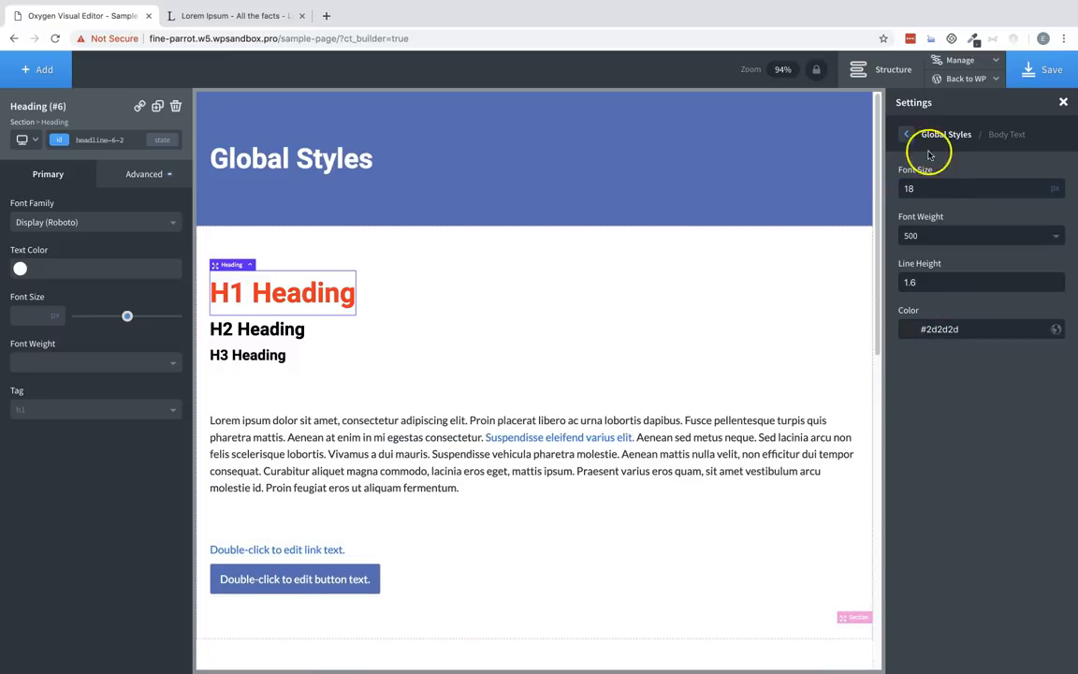
{"action": "left_click", "coordinate": [906, 135]}
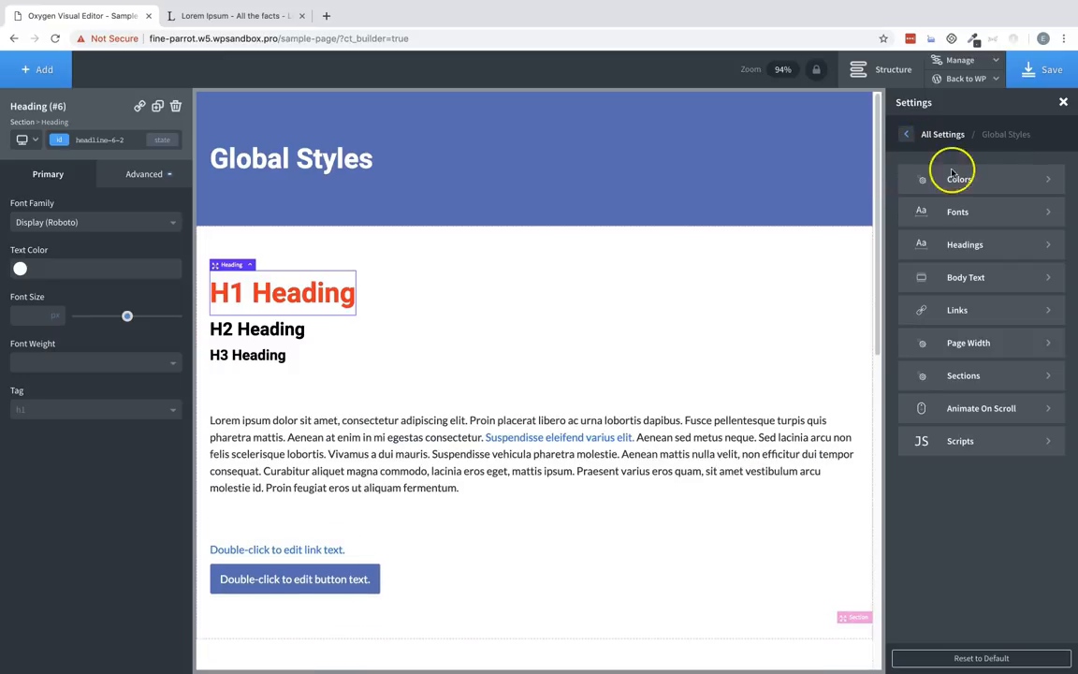
- Style all links with colour #3762c6, font weight 800 and underline decoration
{"action": "left_click", "coordinate": [957, 310]}
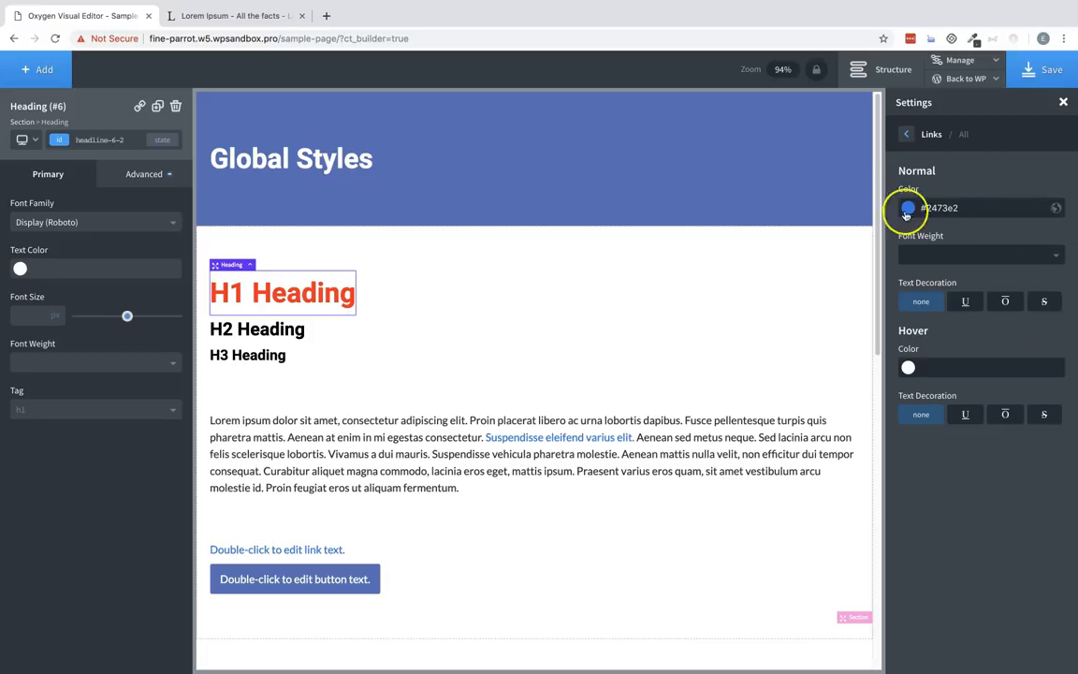
{"action": "left_click", "coordinate": [906, 207]}
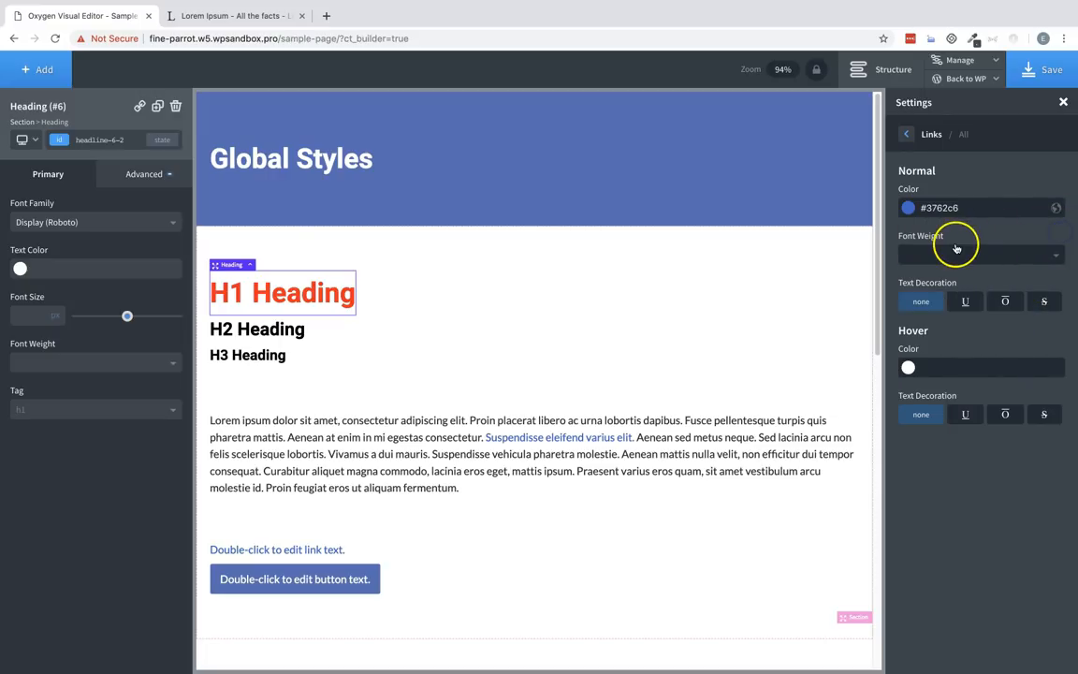
{"action": "left_click", "coordinate": [977, 254]}
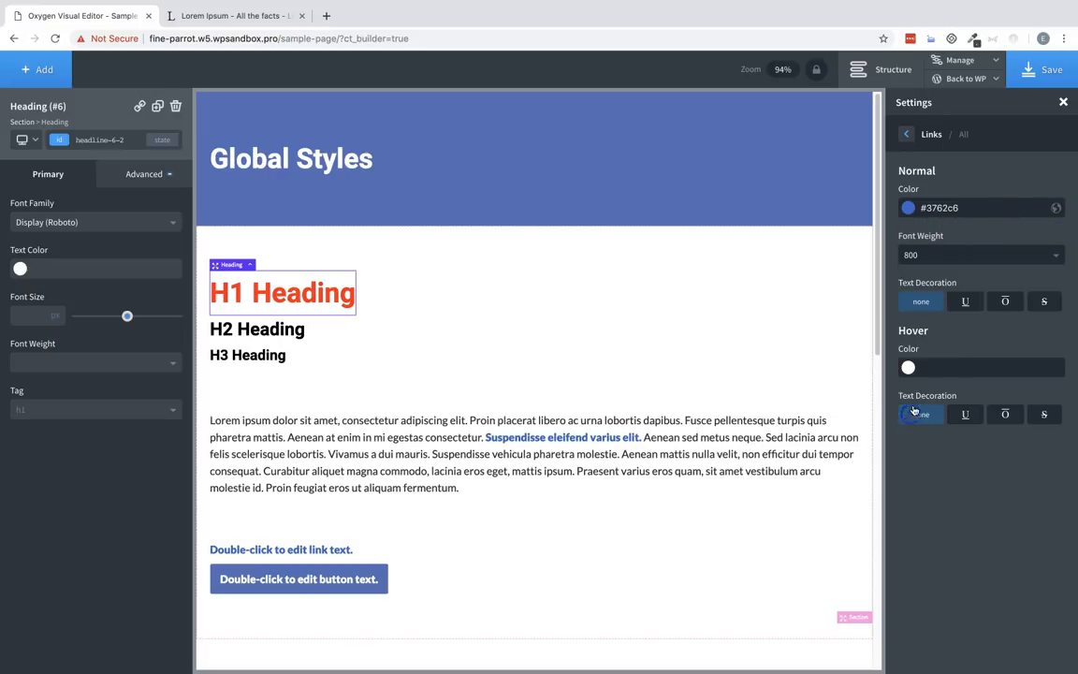
{"action": "left_click", "coordinate": [965, 300]}
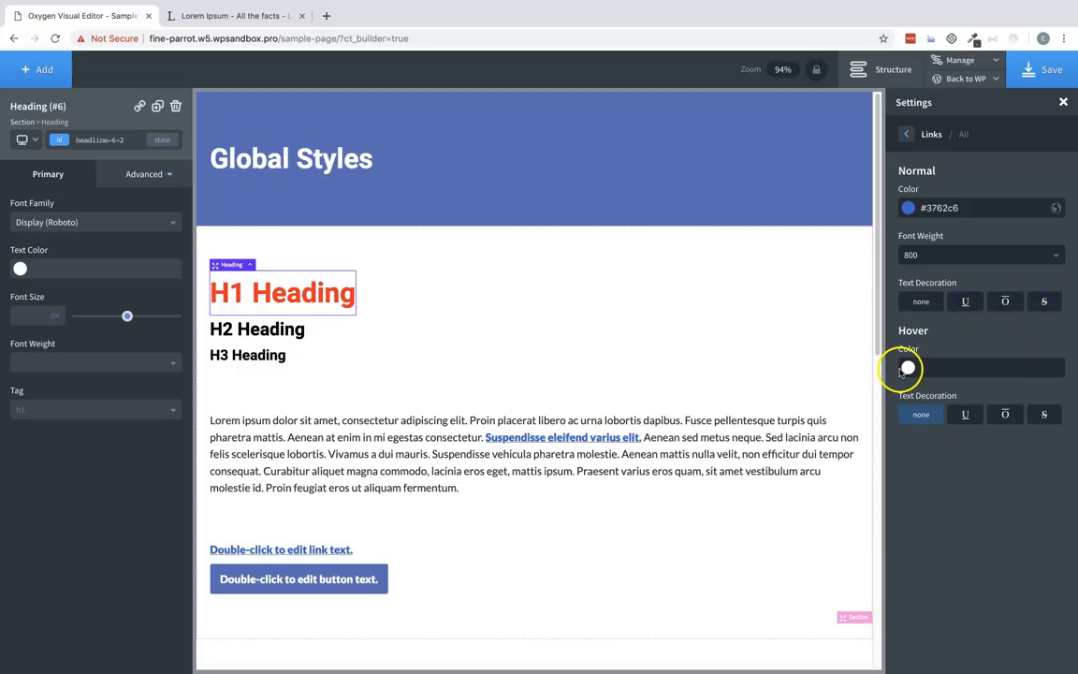
- Set the link hover colour to red #ff0000 and return to the link style categories
{"action": "left_click", "coordinate": [906, 367]}
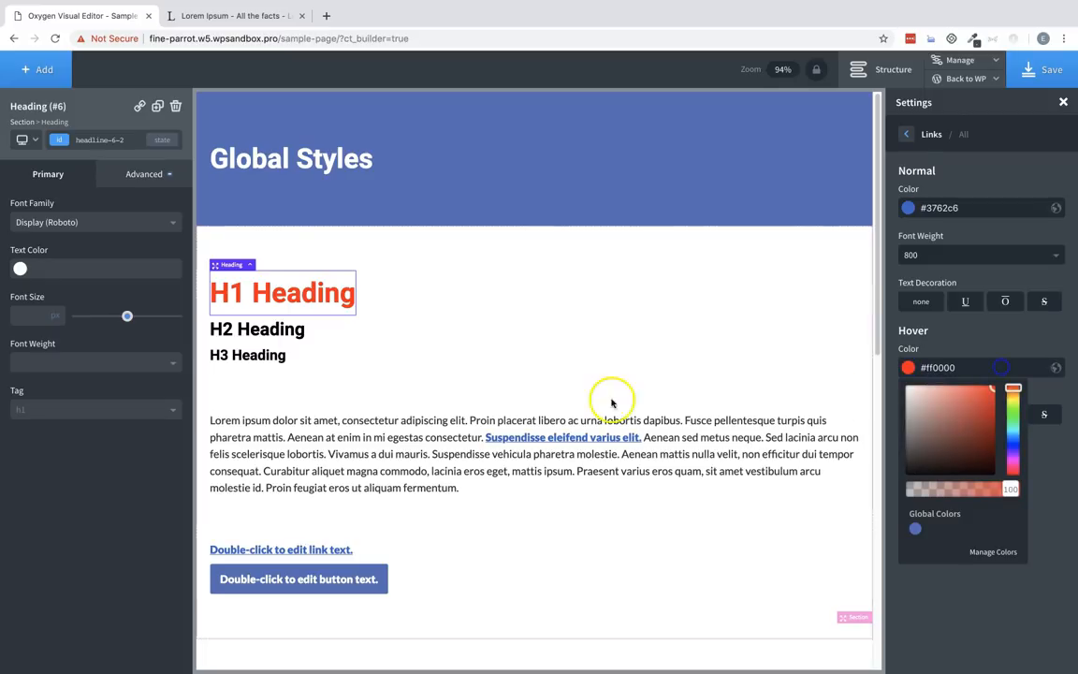
{"action": "mouse_move", "coordinate": [681, 435]}
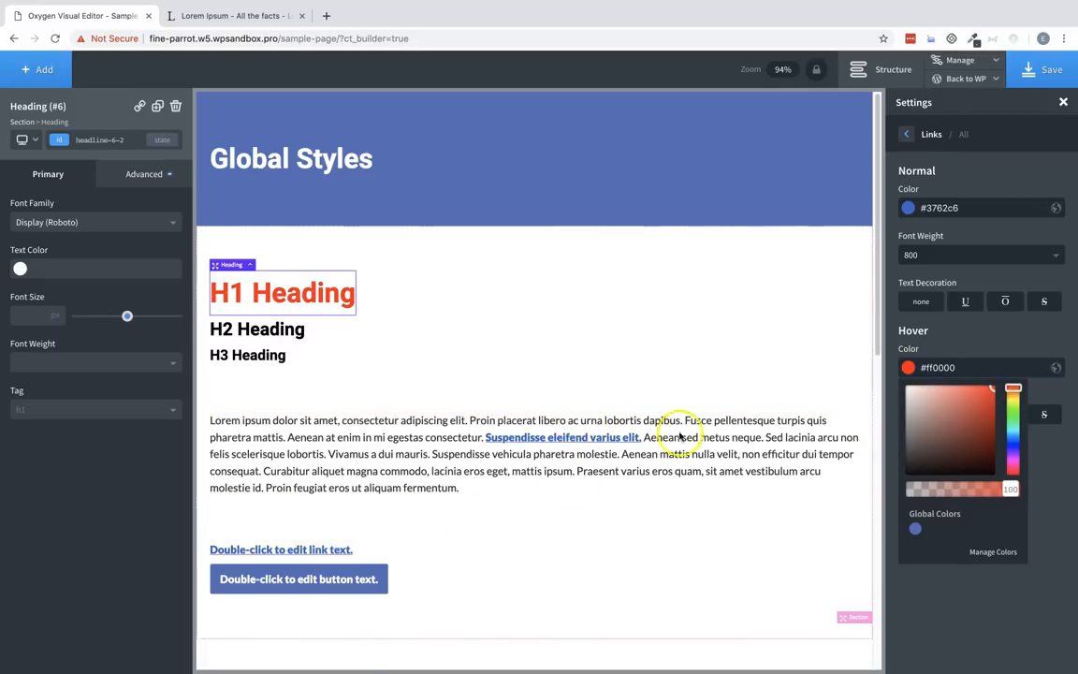
{"action": "left_click", "coordinate": [910, 135]}
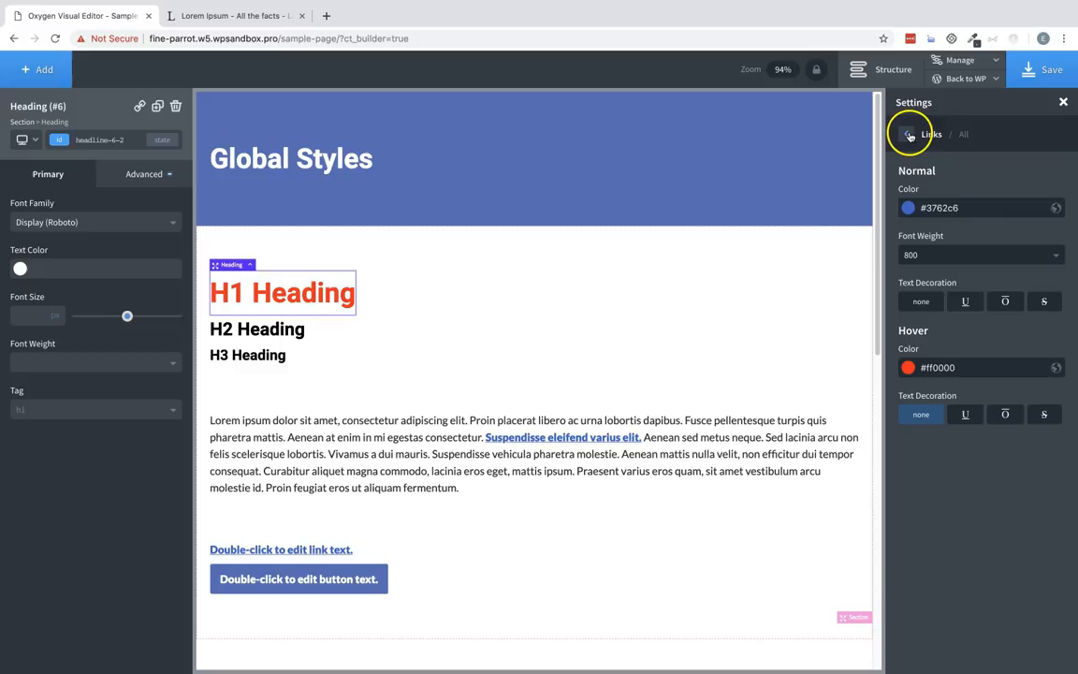
{"action": "left_click", "coordinate": [906, 135]}
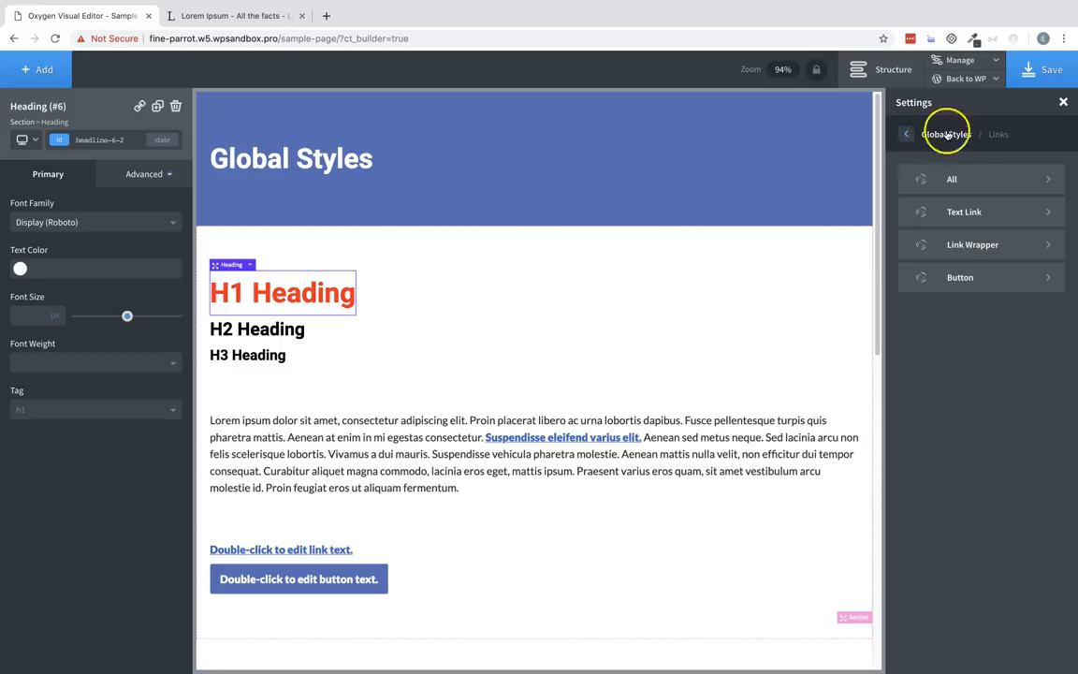
{"action": "mouse_move", "coordinate": [932, 211]}
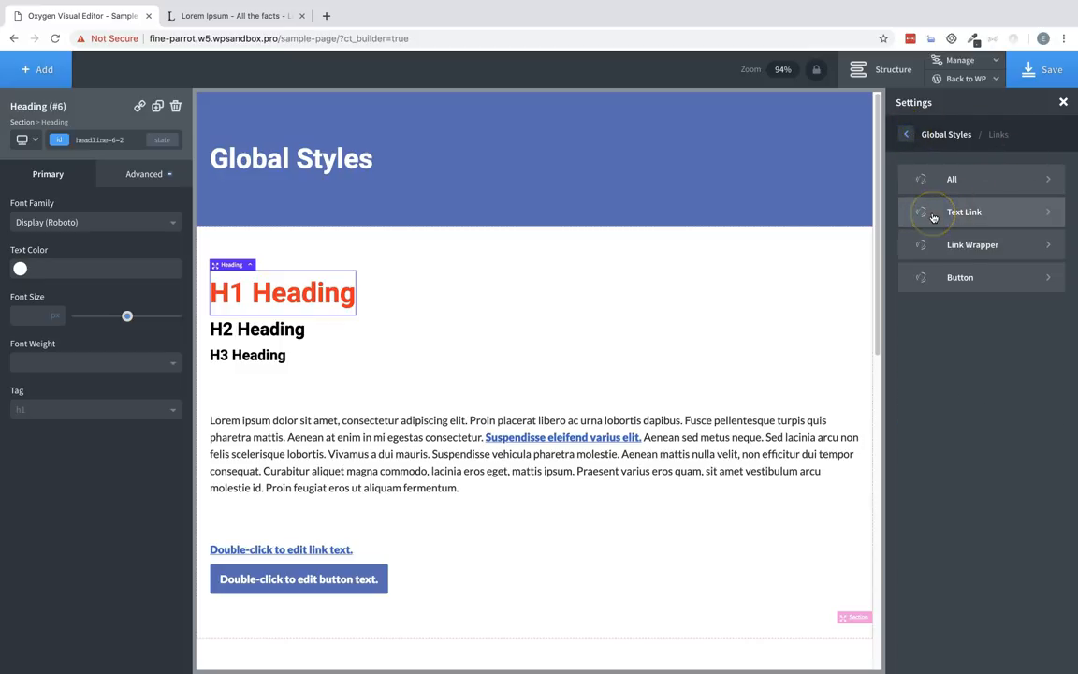
{"action": "mouse_move", "coordinate": [951, 243]}
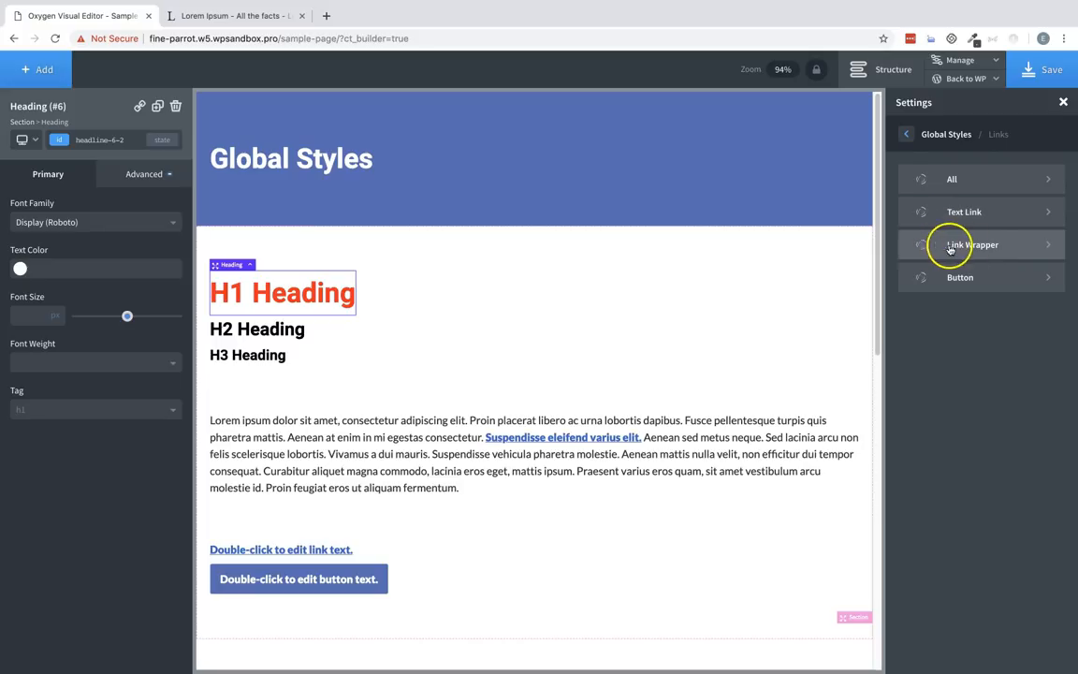
- Review the Text Link and Link Wrapper style options without changing them
{"action": "left_click", "coordinate": [964, 212]}
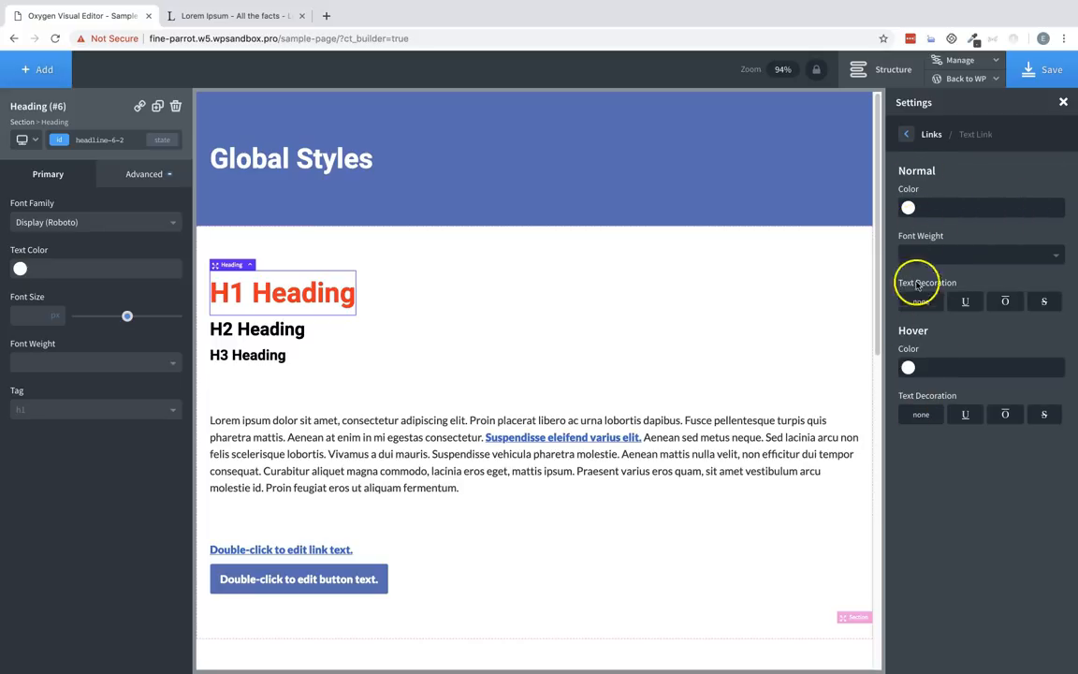
{"action": "left_click", "coordinate": [906, 134]}
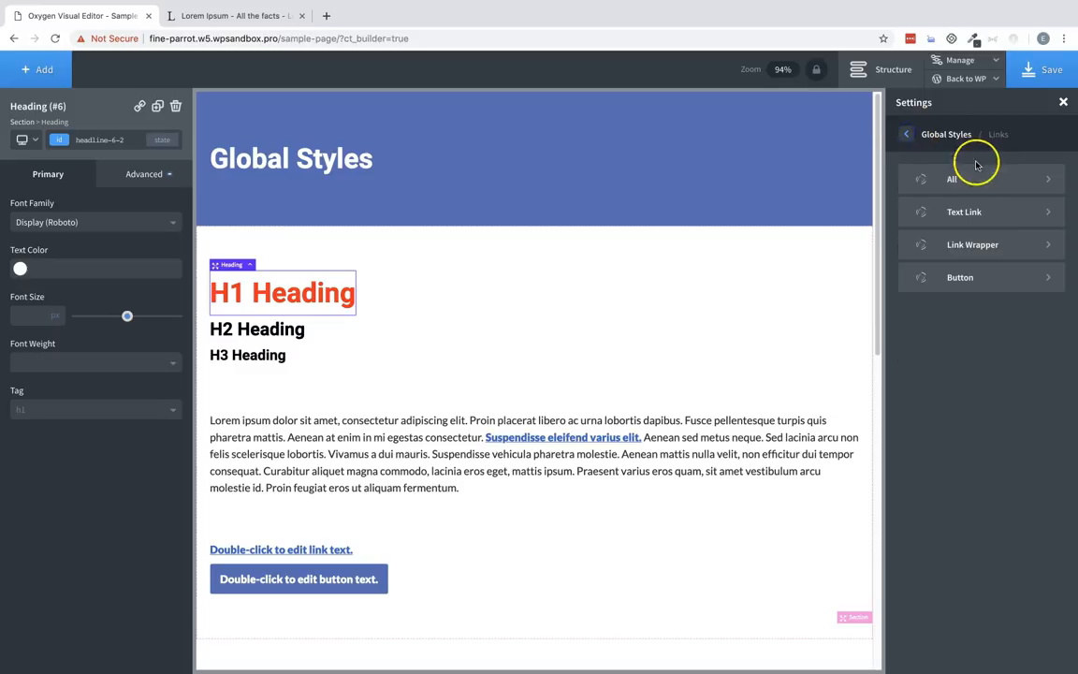
{"action": "left_click", "coordinate": [973, 243]}
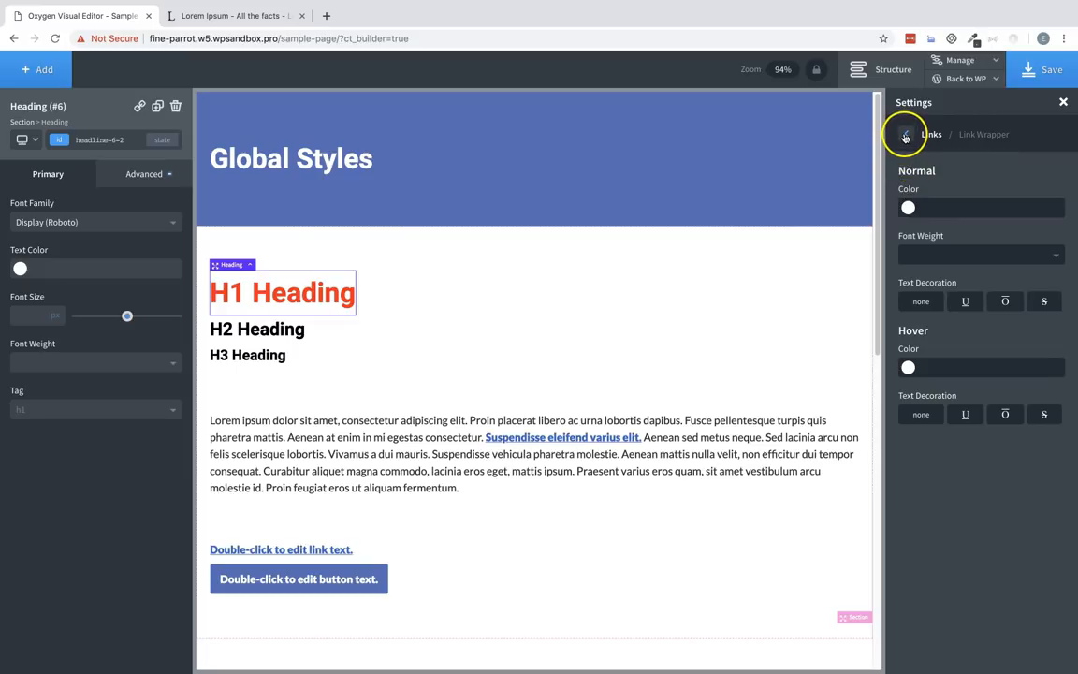
{"action": "left_click", "coordinate": [906, 134]}
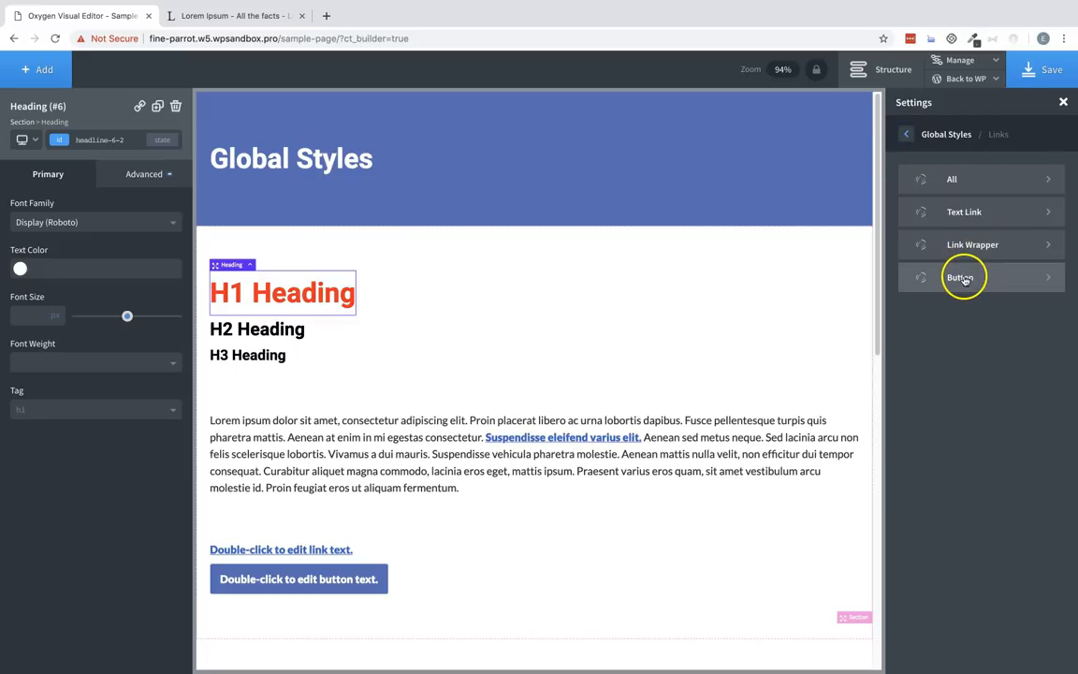
- Give button links font weight 700 and a border radius of 30
{"action": "left_click", "coordinate": [962, 277]}
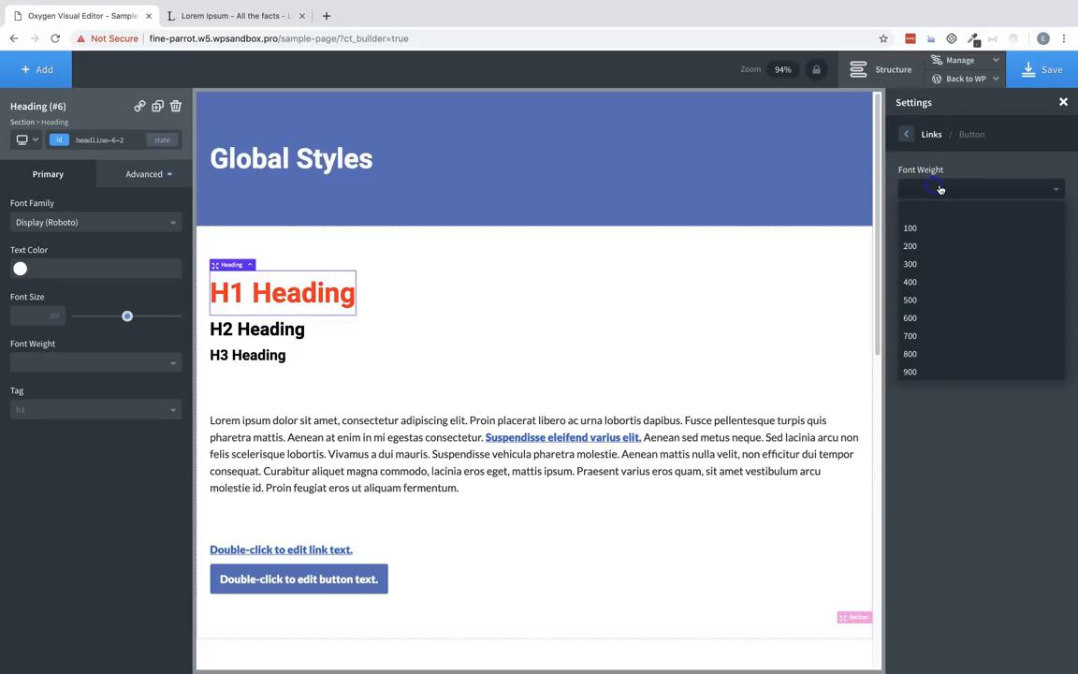
{"action": "left_click", "coordinate": [909, 335]}
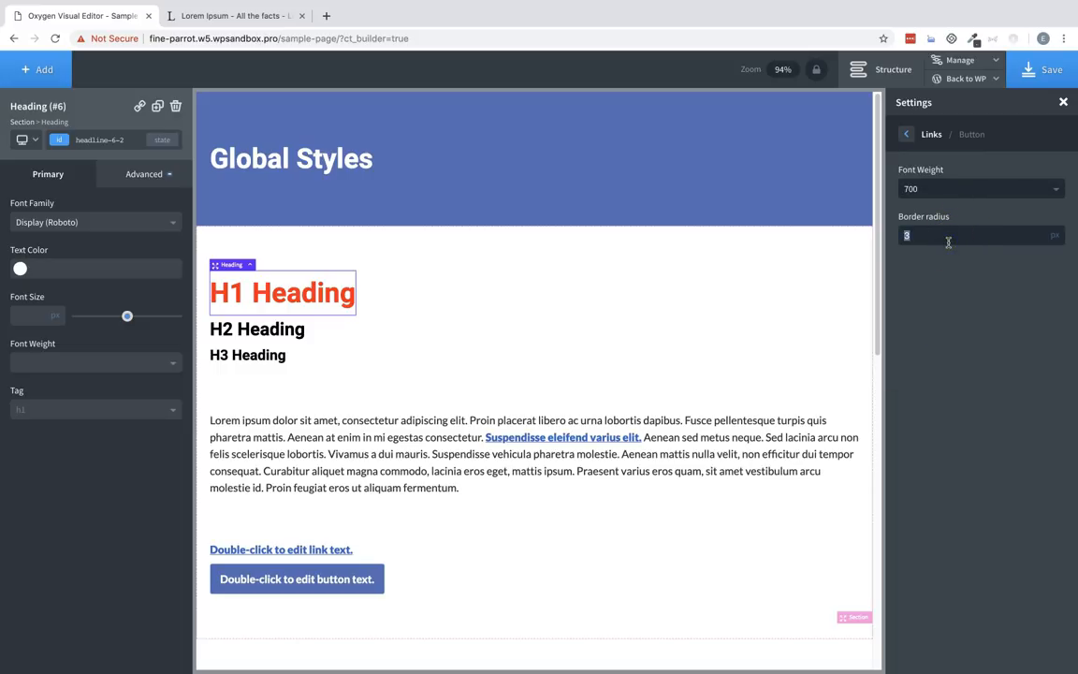
{"action": "type", "text": "30"}
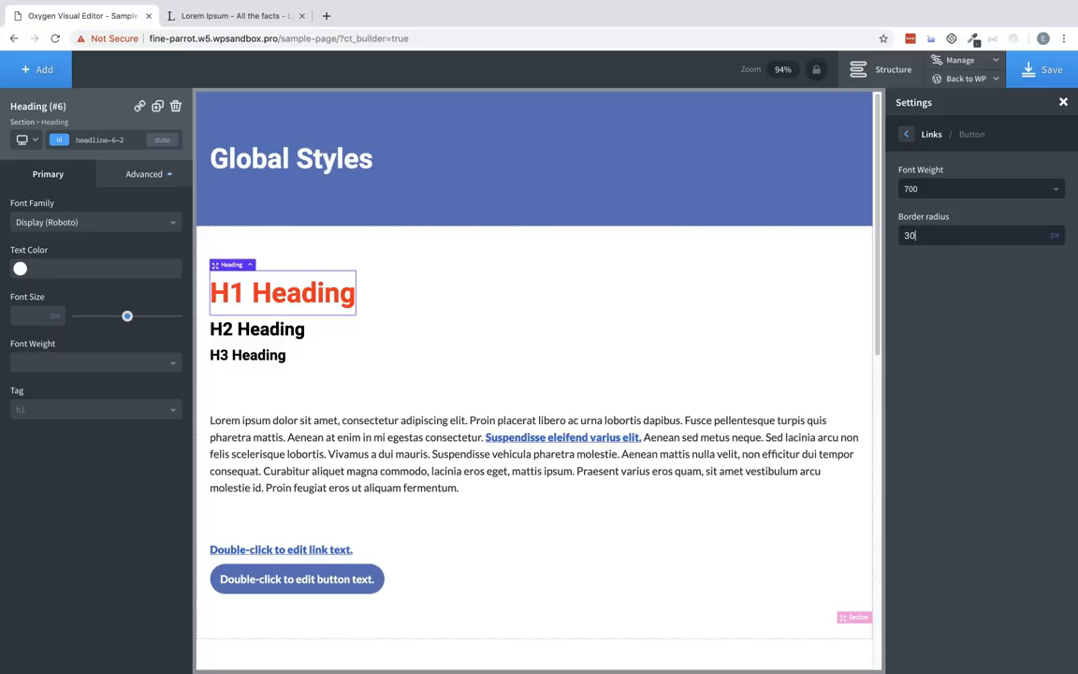
{"action": "left_click", "coordinate": [905, 134]}
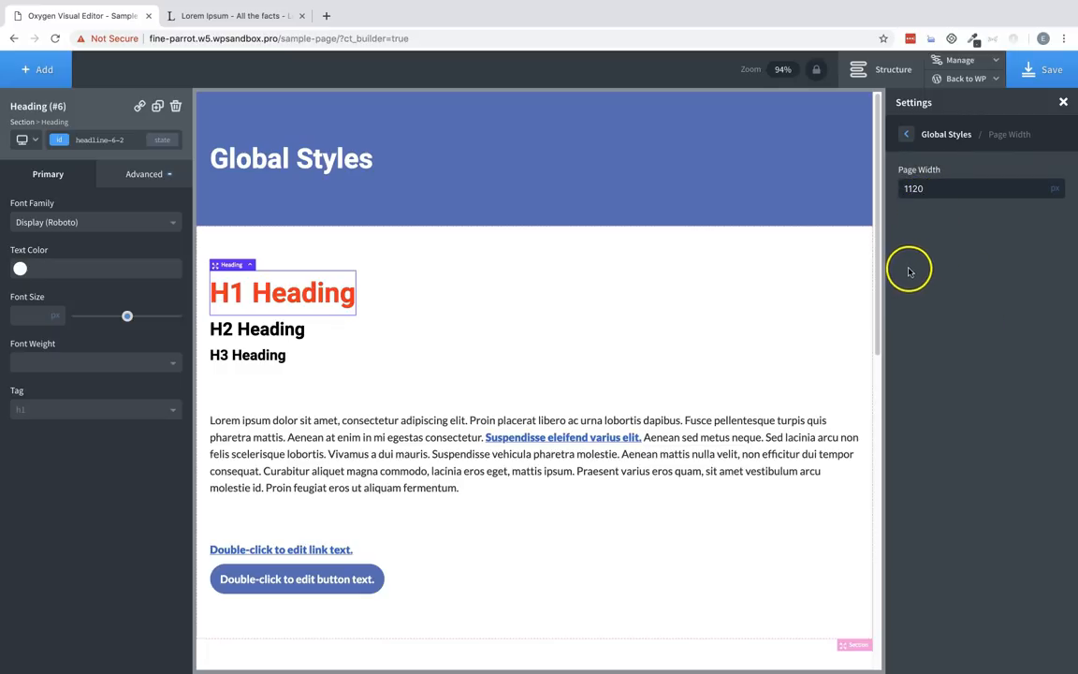
{"action": "mouse_move", "coordinate": [887, 271]}
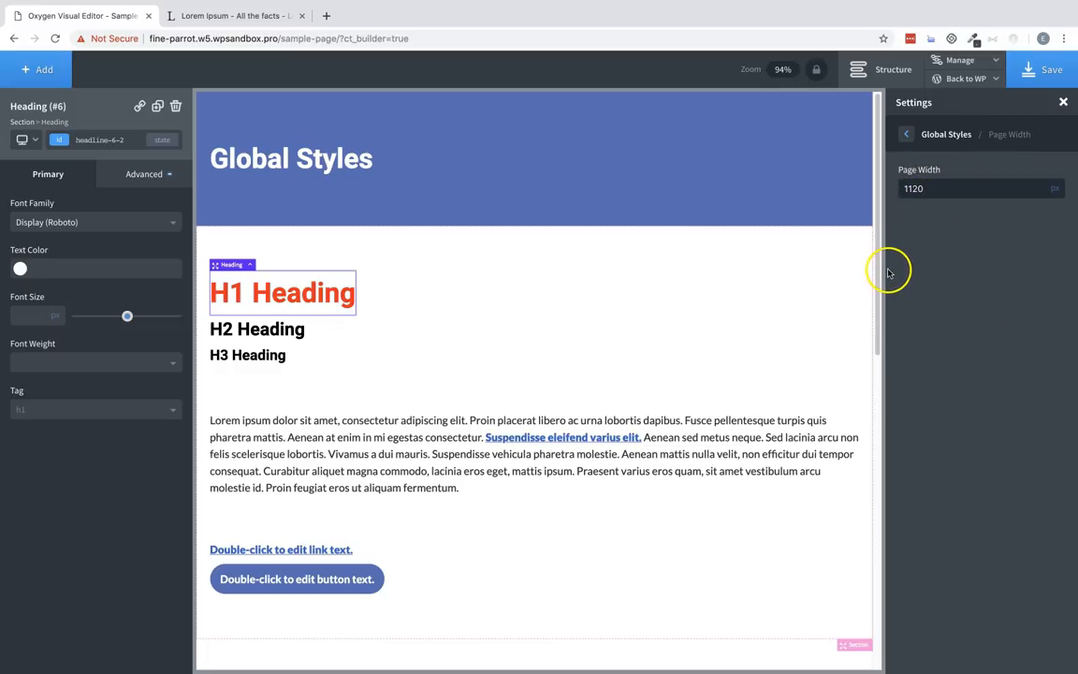
{"action": "mouse_move", "coordinate": [932, 335]}
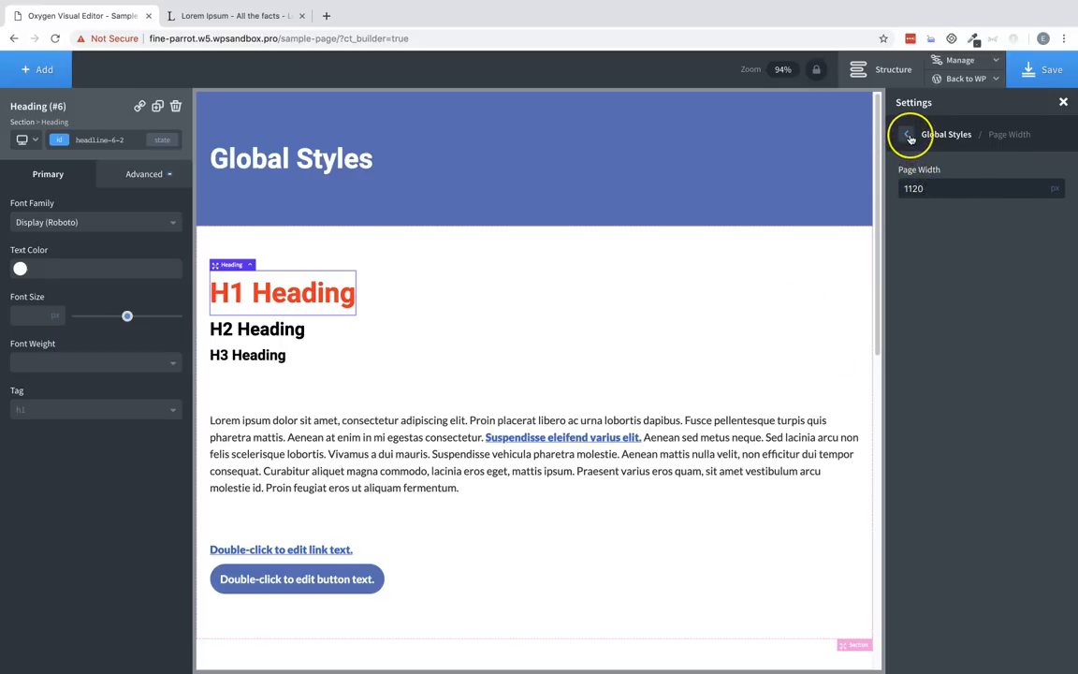
- Leave the page width at 1120 and go back to the All Settings list
{"action": "left_click", "coordinate": [908, 135]}
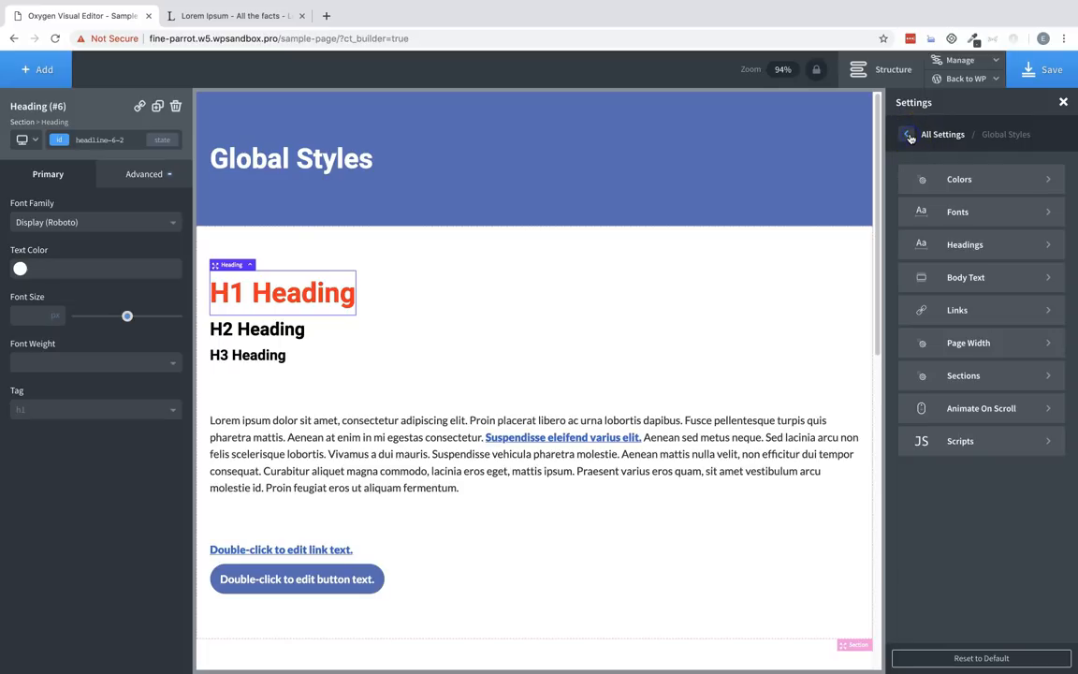
{"action": "mouse_move", "coordinate": [1021, 375]}
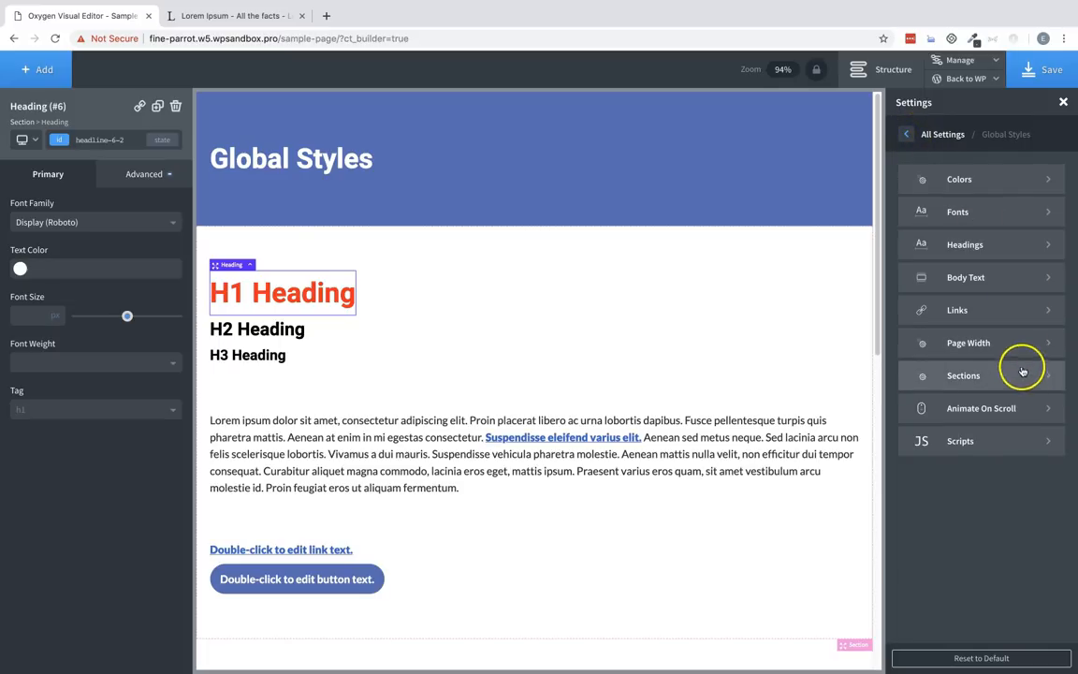
- Show the Sections settings with container padding 120 top/bottom and 20 left/right
{"action": "left_click", "coordinate": [962, 374]}
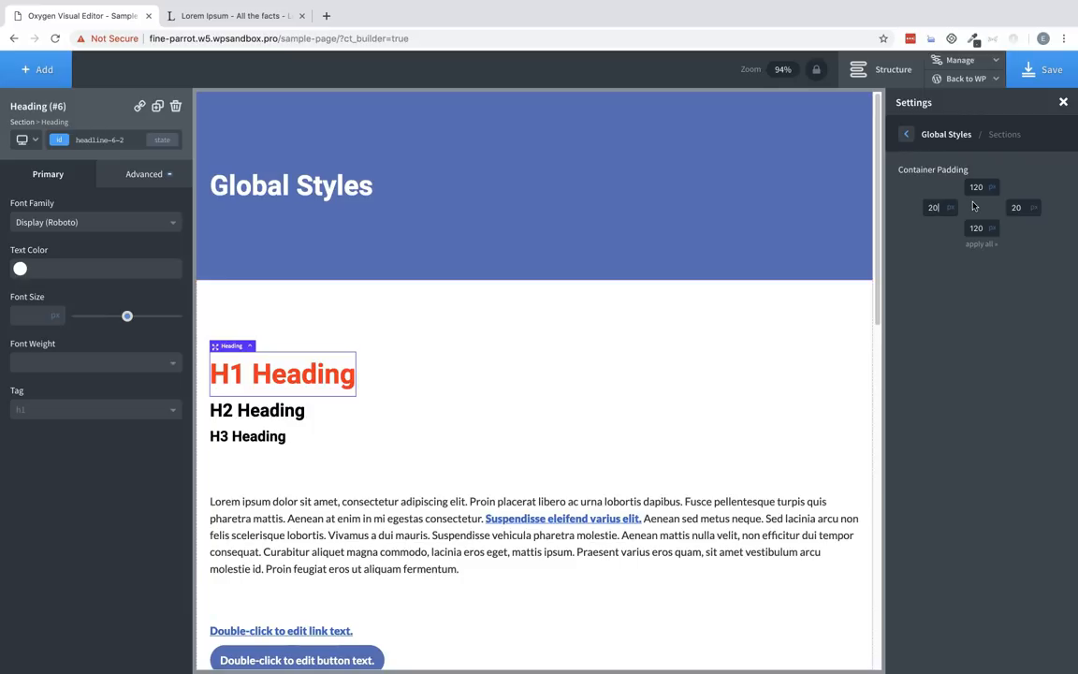
{"action": "mouse_move", "coordinate": [1033, 240]}
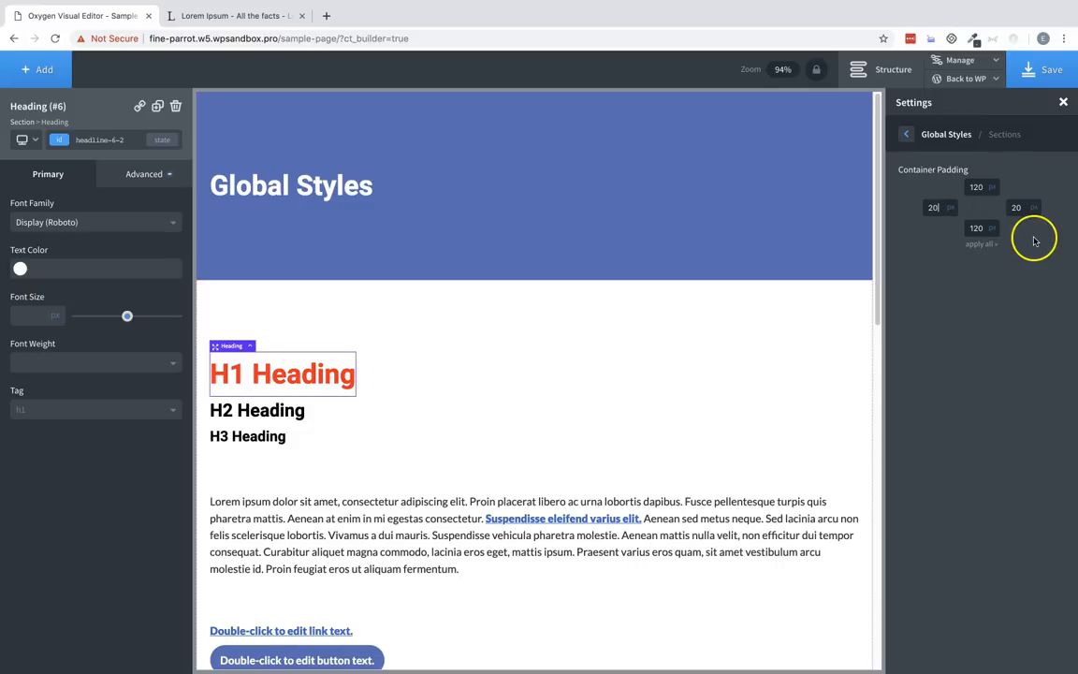
{"action": "mouse_move", "coordinate": [1022, 243]}
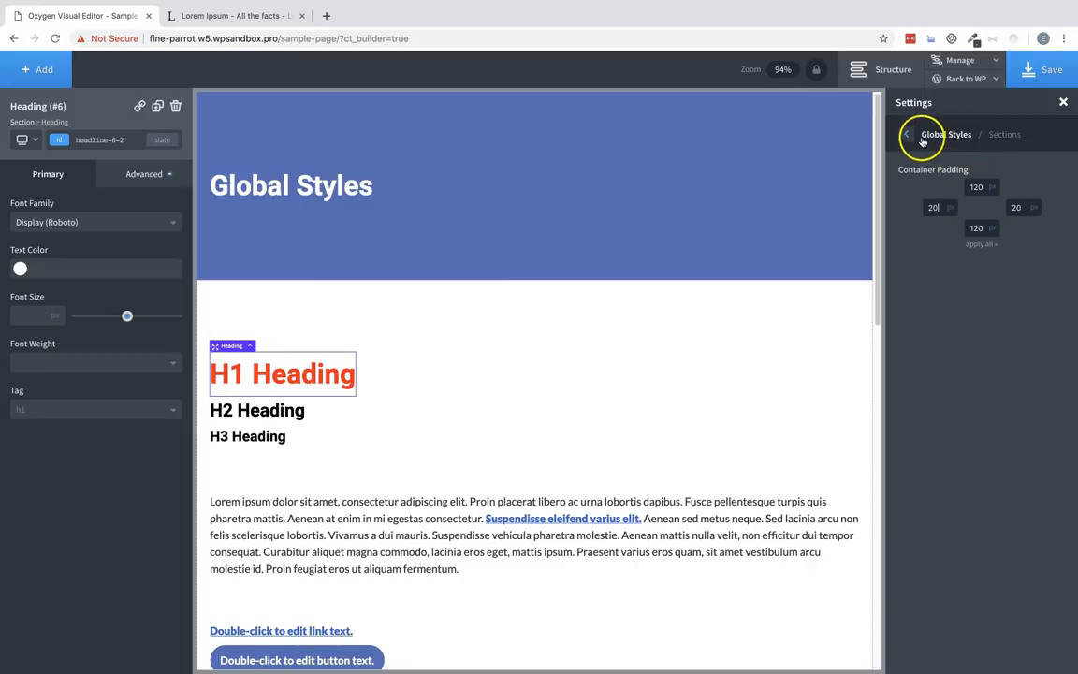
- Select the top section and view its Size & Spacing inheriting the 120 and 20 padding
{"action": "left_click", "coordinate": [693, 213]}
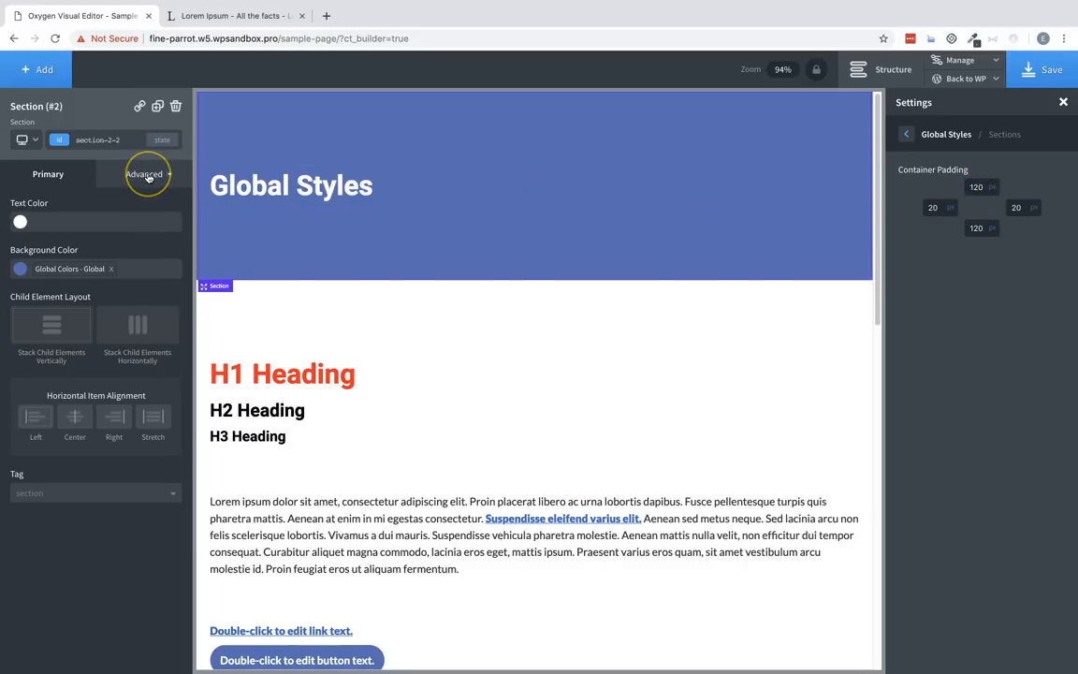
{"action": "left_click", "coordinate": [144, 174]}
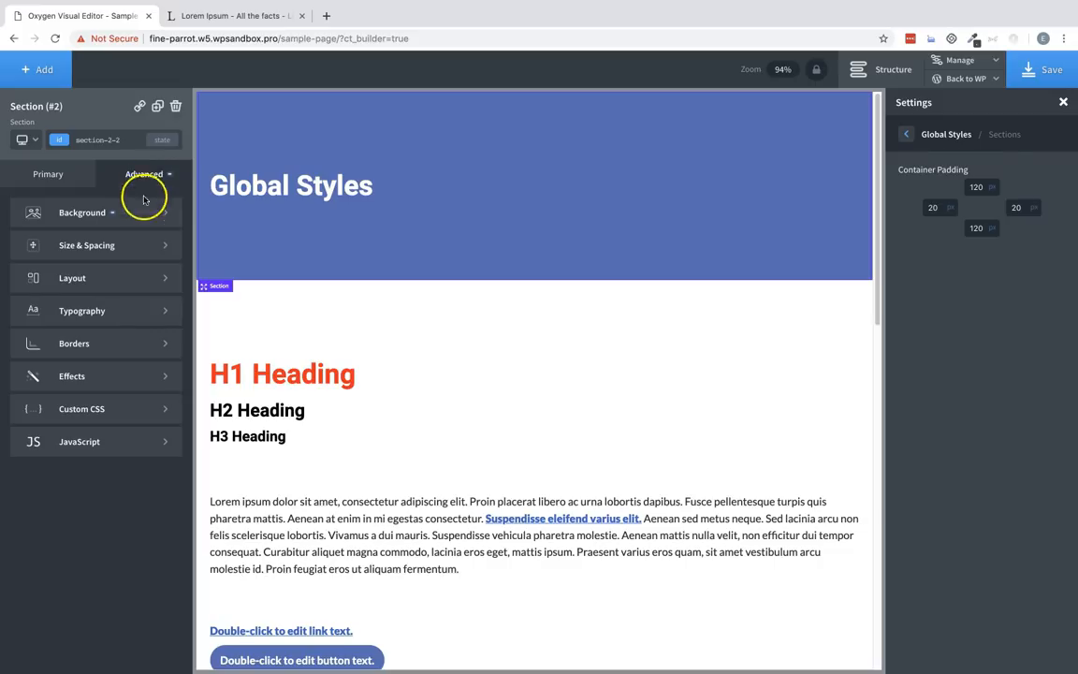
{"action": "left_click", "coordinate": [86, 243]}
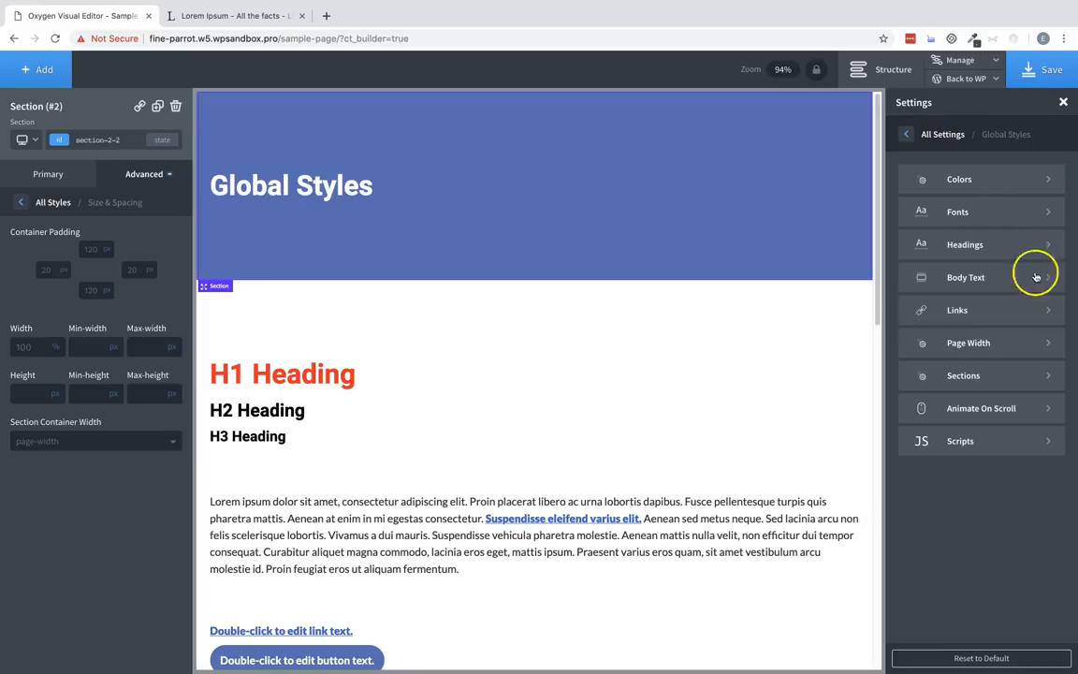
{"action": "mouse_move", "coordinate": [1009, 408]}
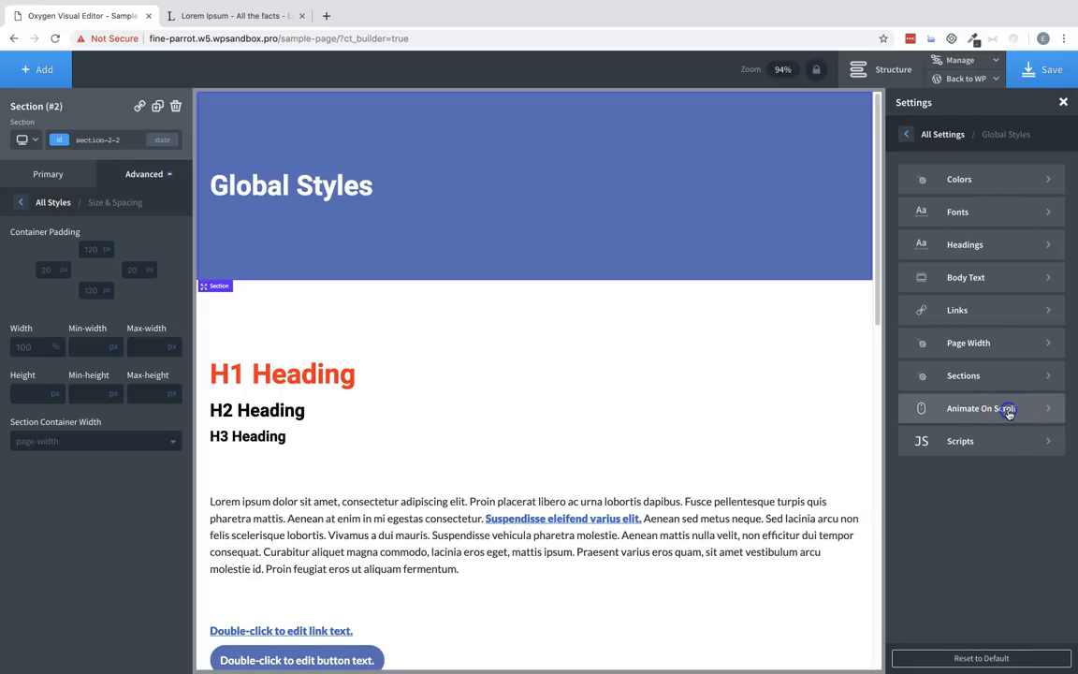
- Set the global Animate On Scroll type to Fade Up with a Top Top anchor
{"action": "left_click", "coordinate": [980, 408]}
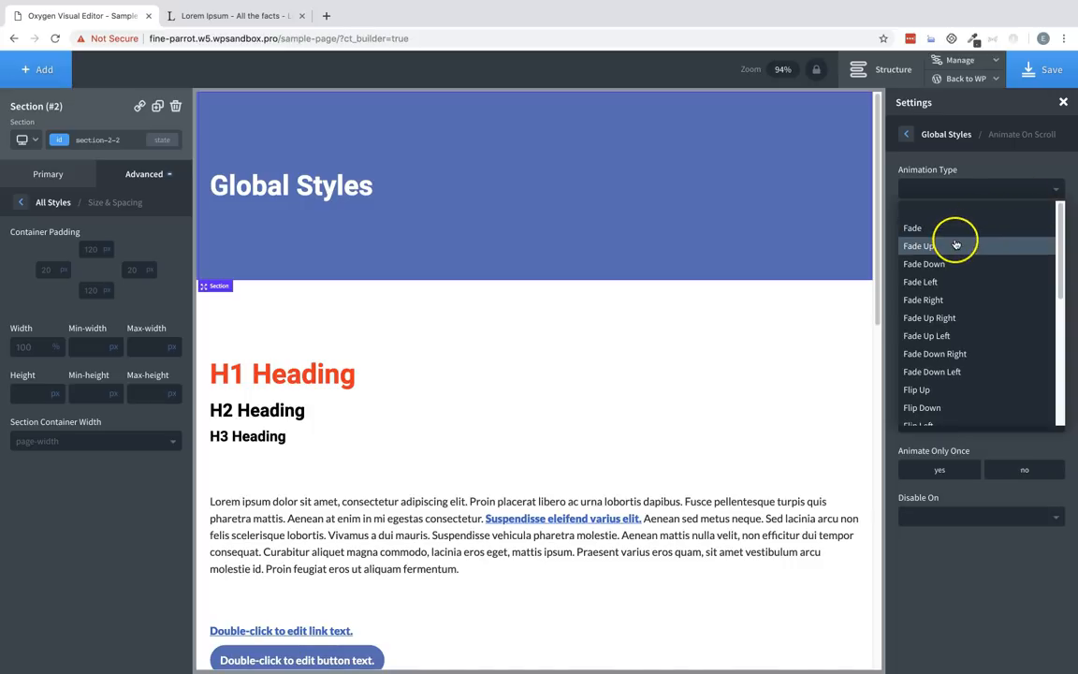
{"action": "left_click", "coordinate": [919, 245]}
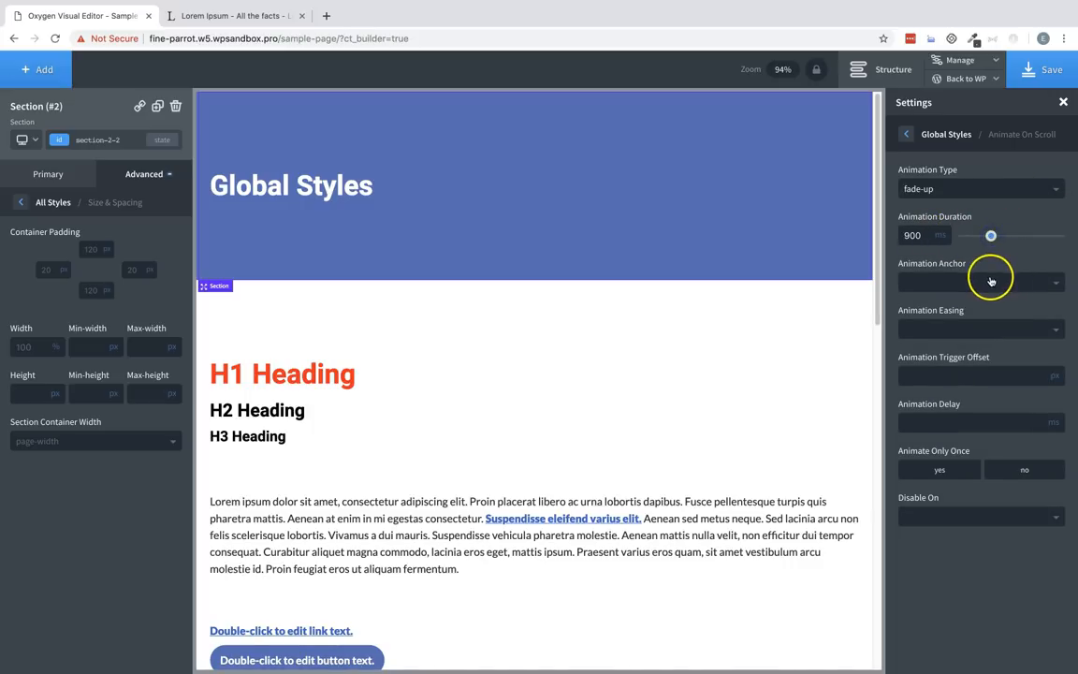
{"action": "left_click", "coordinate": [981, 280]}
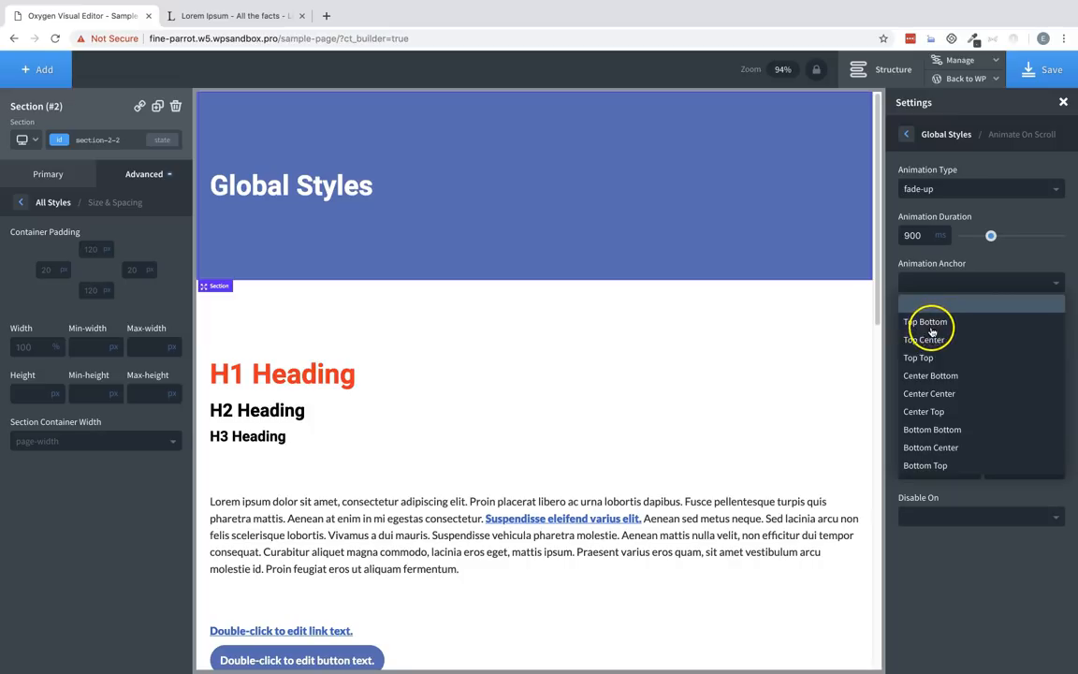
{"action": "mouse_move", "coordinate": [936, 327]}
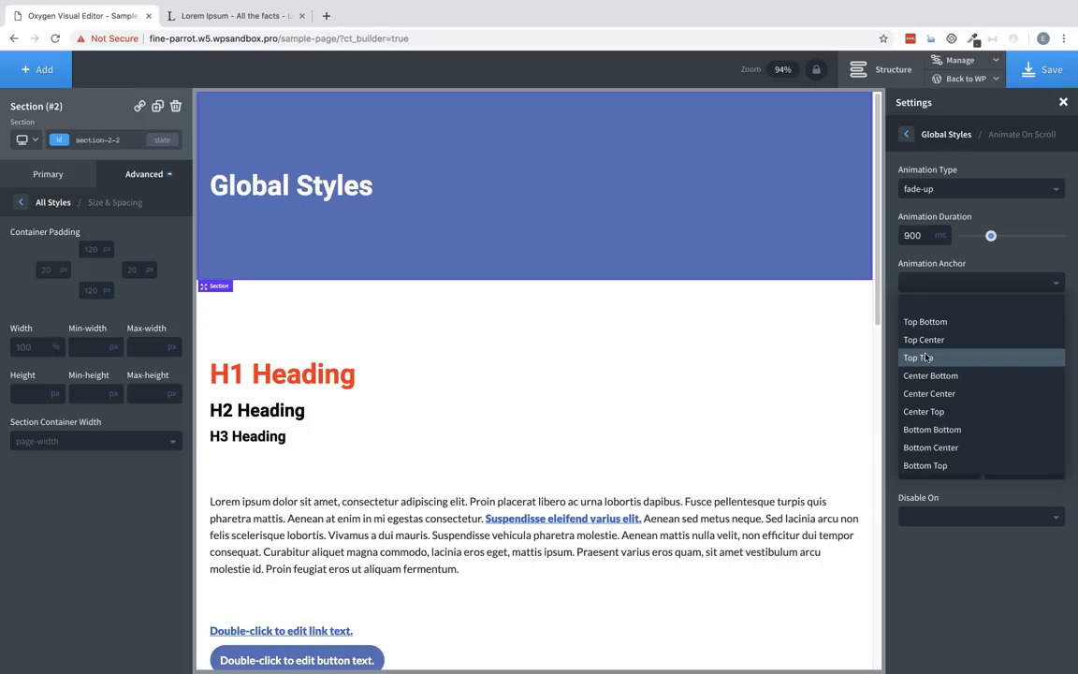
{"action": "left_click", "coordinate": [917, 357]}
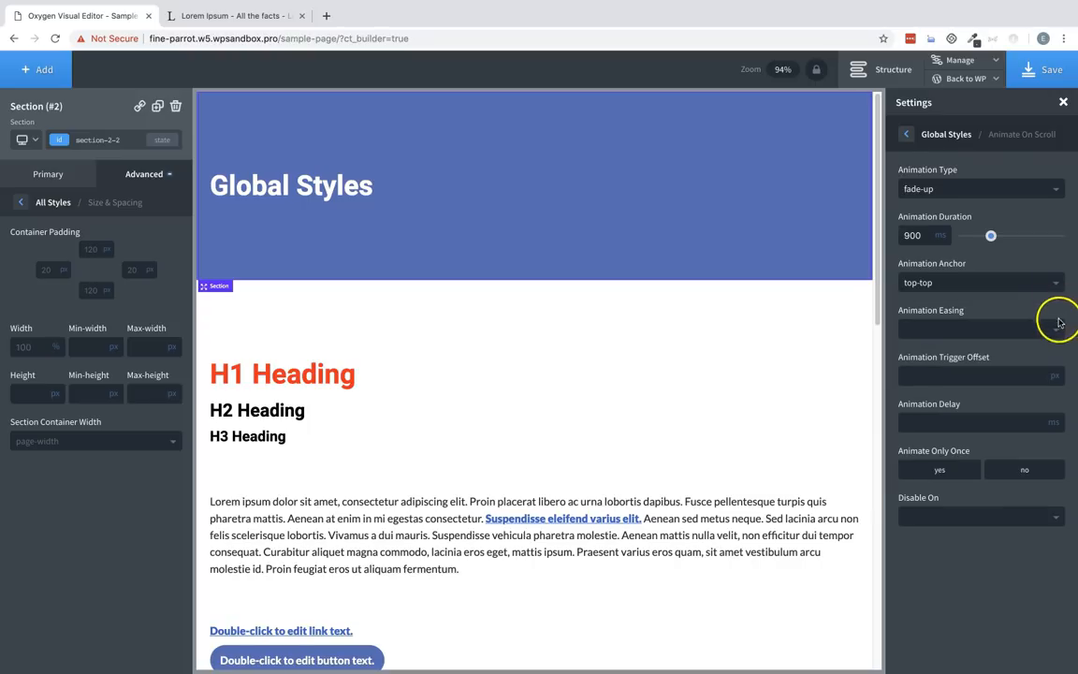
- Leave easing unchanged and review the animation delay and remaining scroll options
{"action": "left_click", "coordinate": [981, 329]}
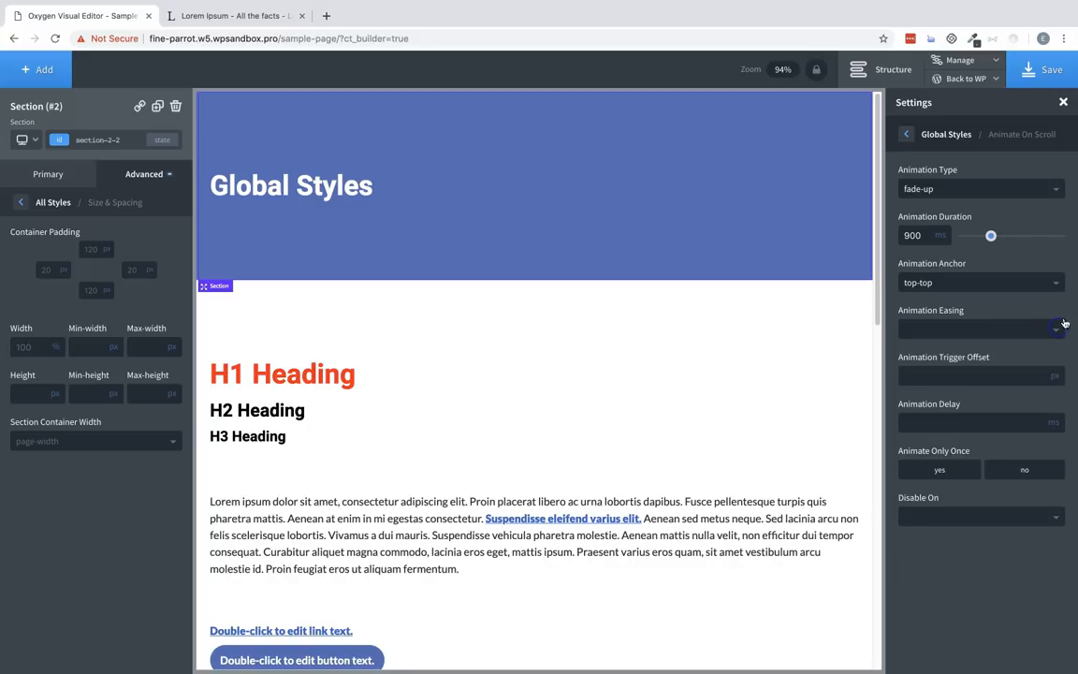
{"action": "left_click", "coordinate": [945, 374]}
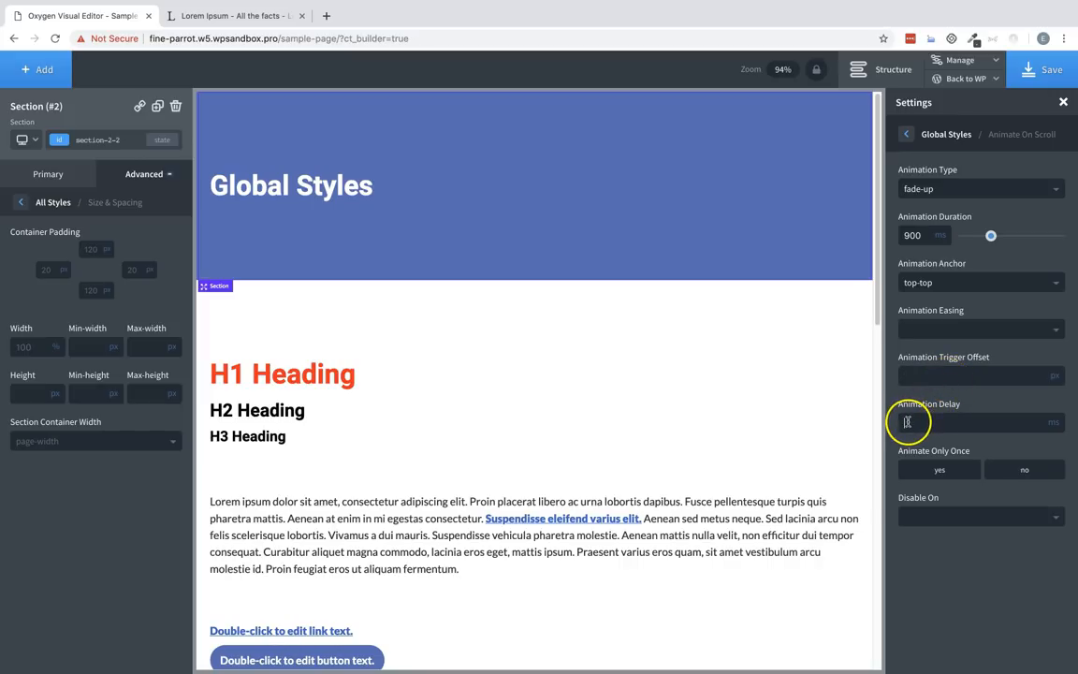
{"action": "left_click", "coordinate": [973, 423]}
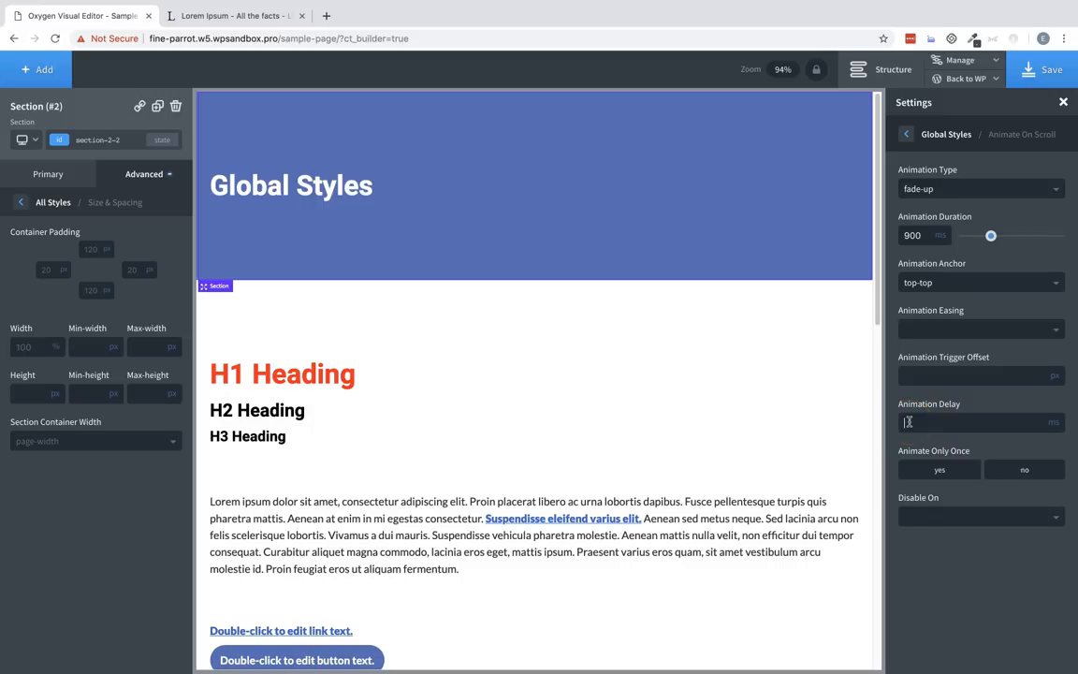
{"action": "mouse_move", "coordinate": [902, 456]}
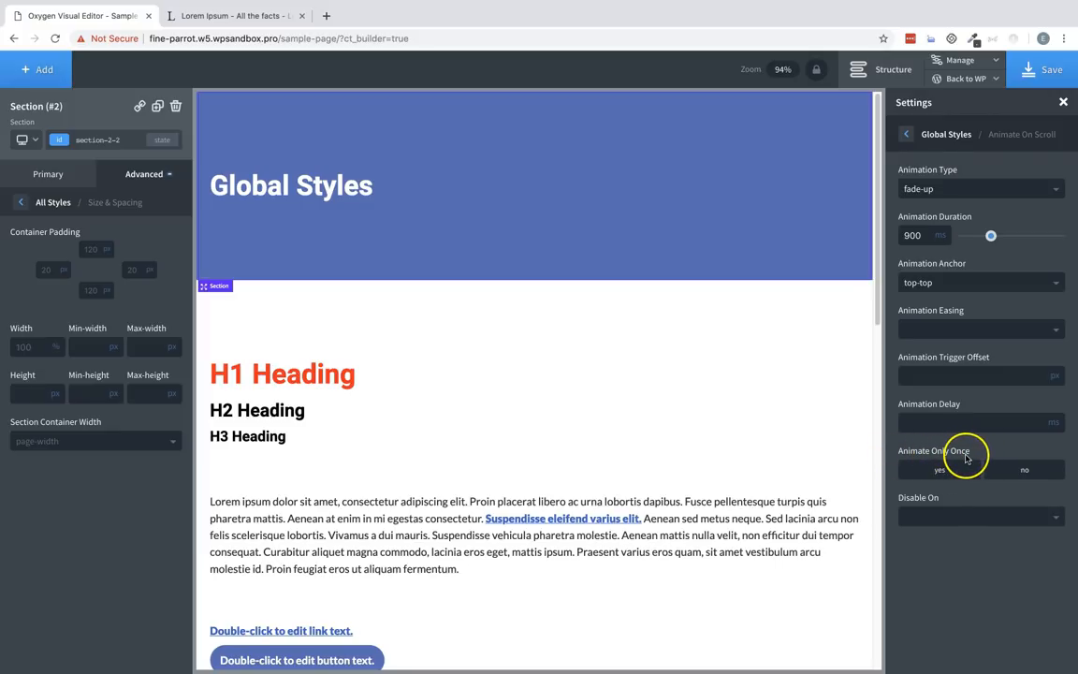
{"action": "scroll", "scroll_direction": "down", "scroll_amount": 3}
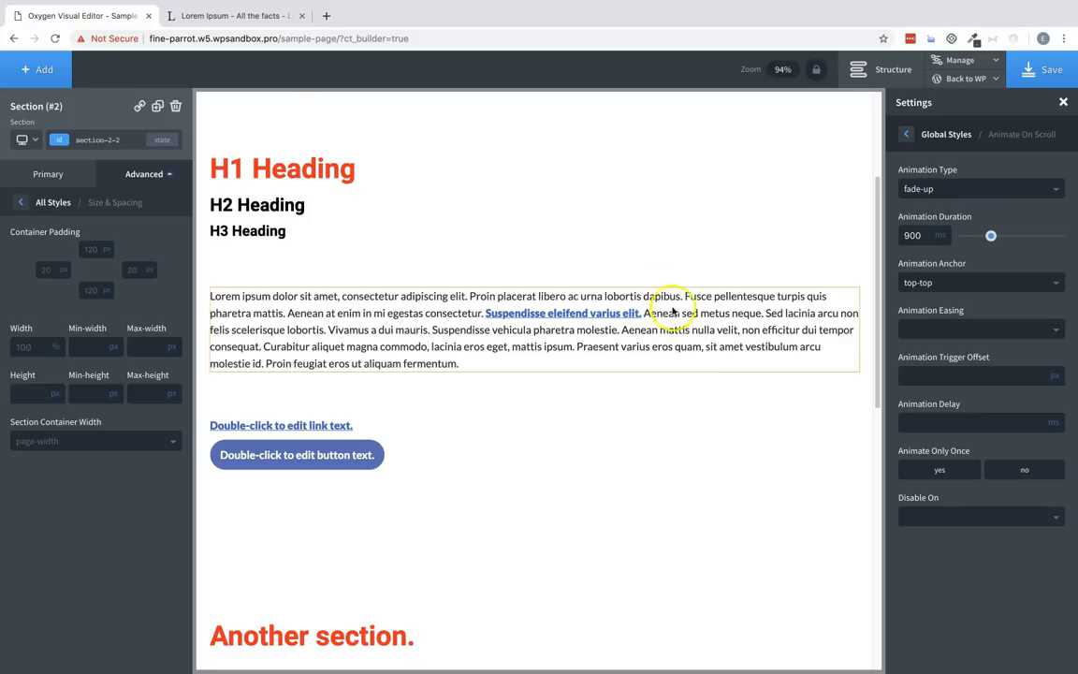
{"action": "scroll", "scroll_direction": "down", "scroll_amount": 3}
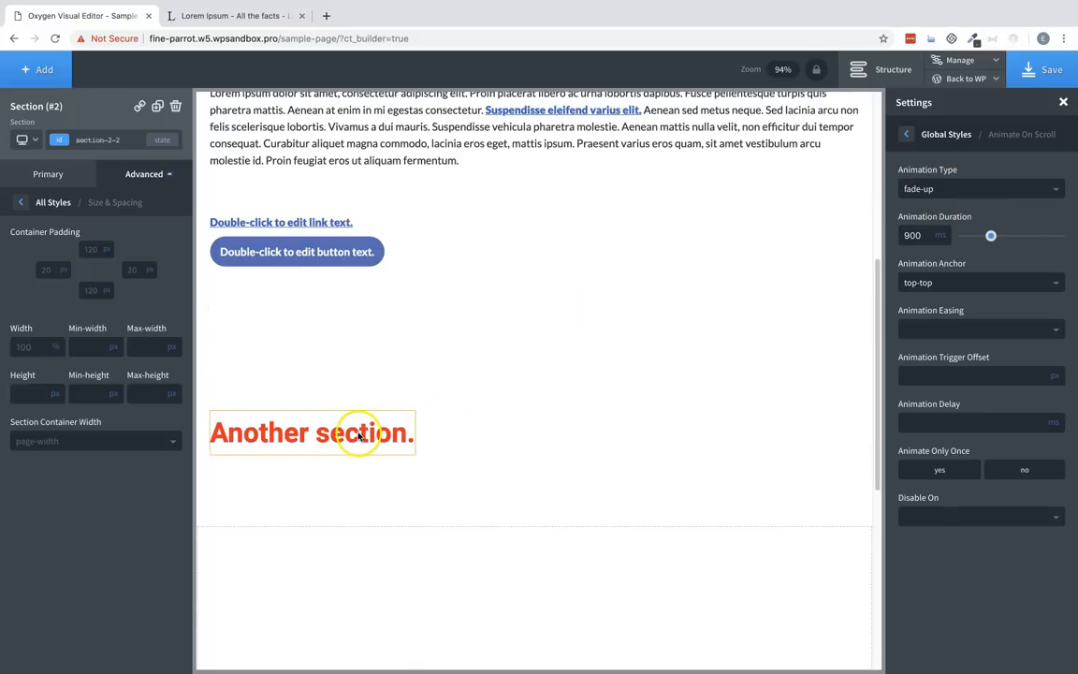
- Enable animate on scroll for the 'Another section.' heading in its Effects settings
{"action": "left_click", "coordinate": [310, 432]}
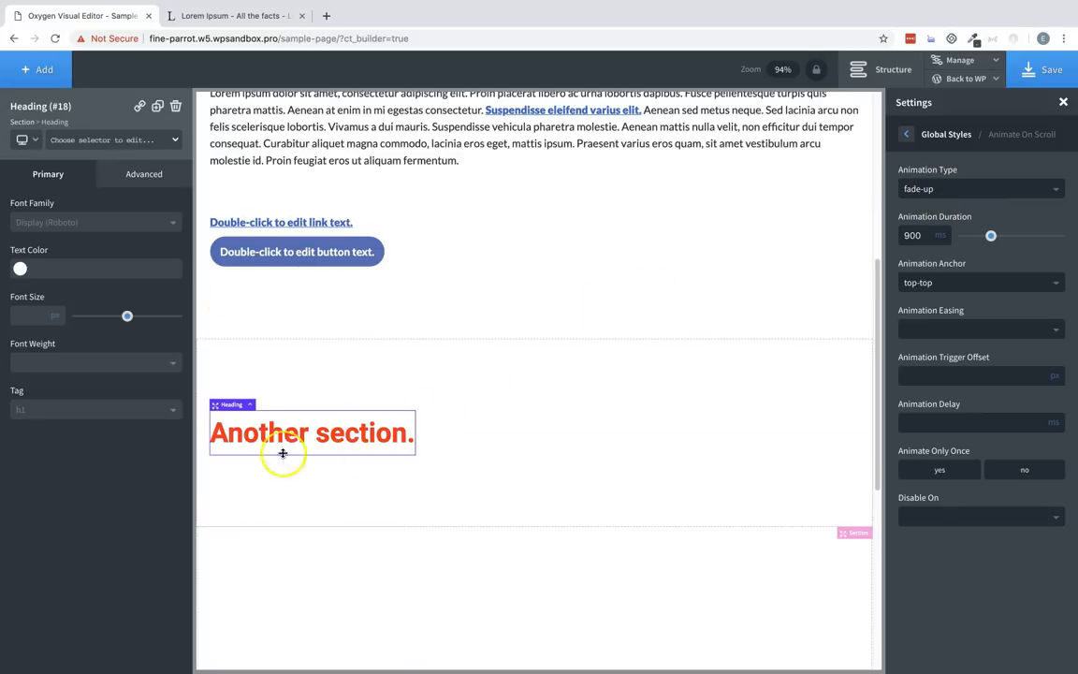
{"action": "left_click", "coordinate": [144, 173]}
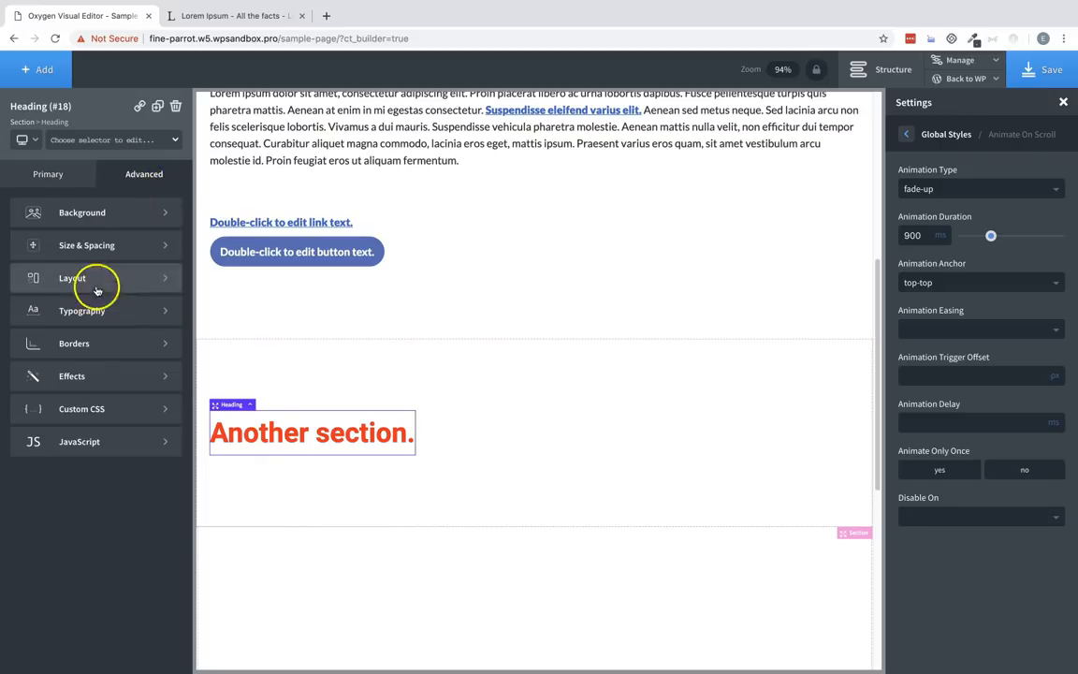
{"action": "left_click", "coordinate": [71, 374]}
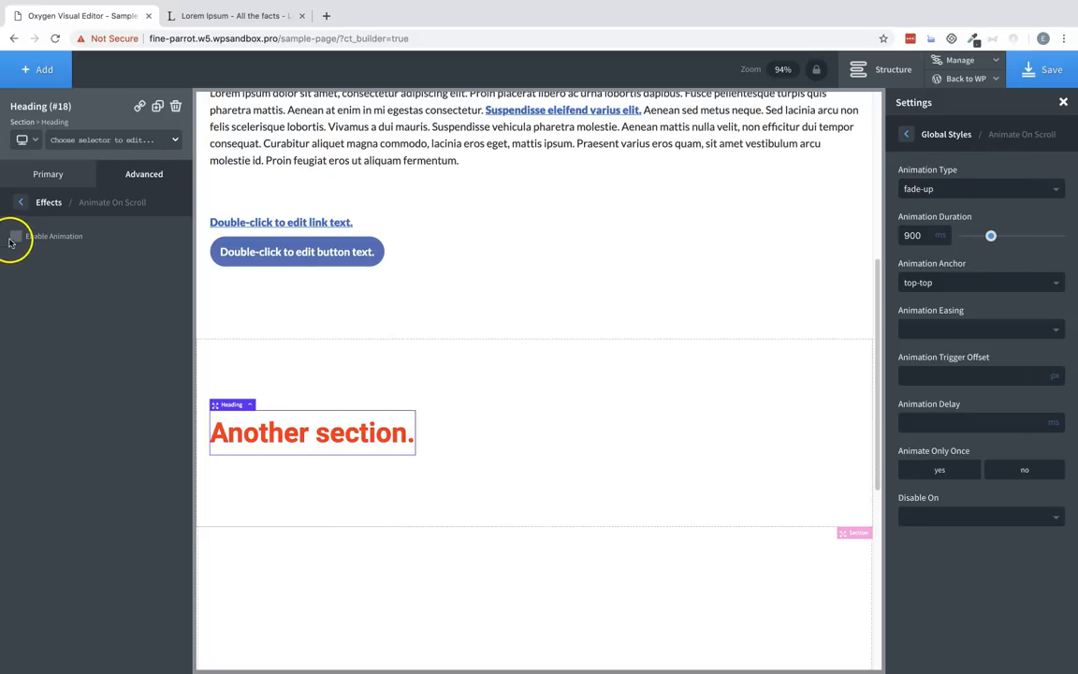
{"action": "left_click", "coordinate": [15, 235]}
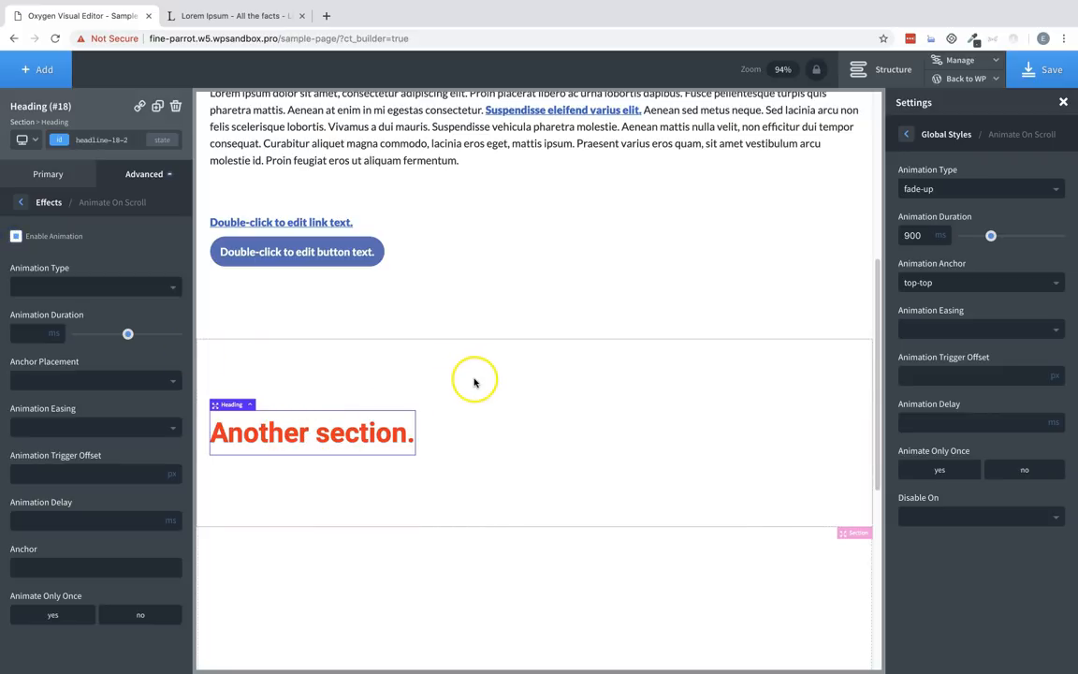
{"action": "mouse_move", "coordinate": [981, 217]}
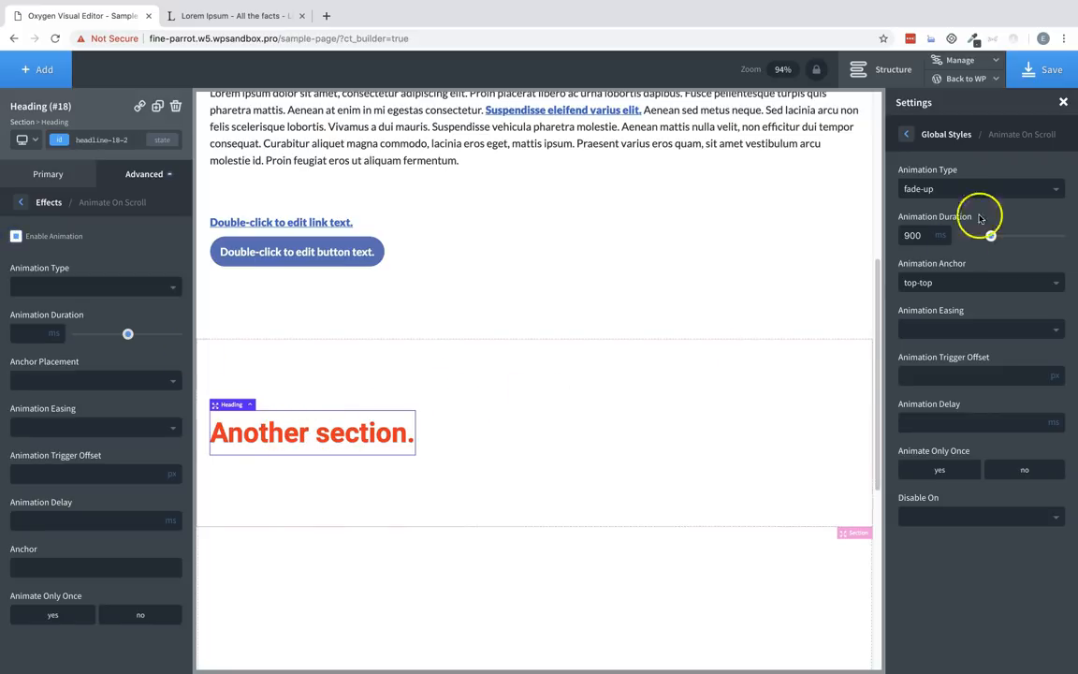
- Make Fade Up the default animation type and set Animate Only Once to Yes
{"action": "left_click", "coordinate": [980, 187]}
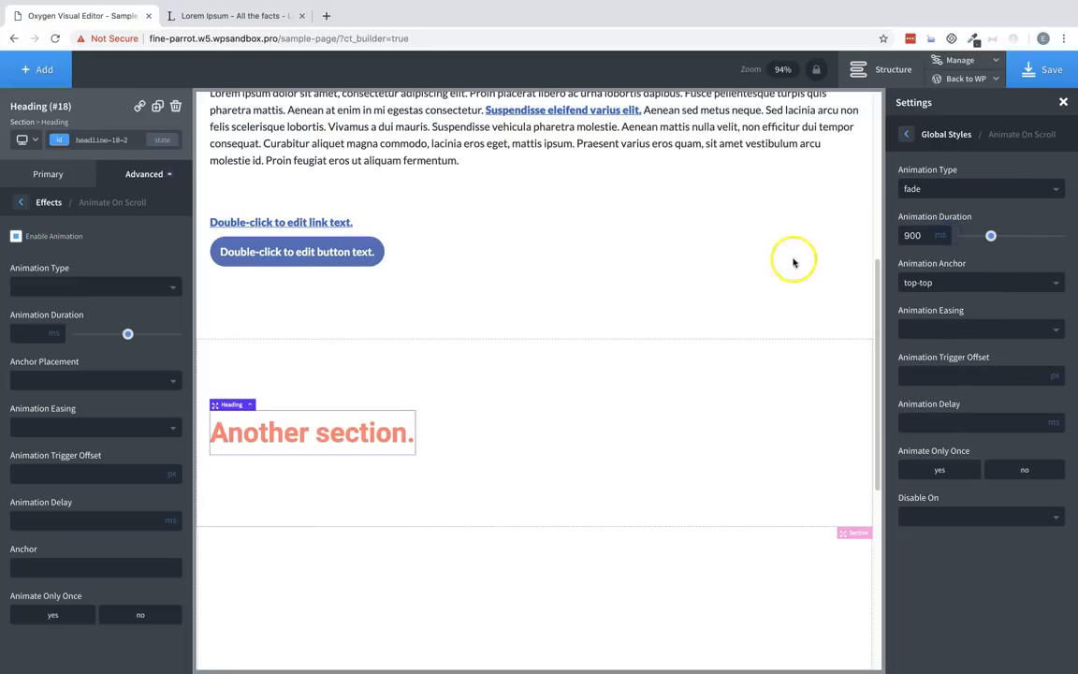
{"action": "left_click", "coordinate": [980, 187]}
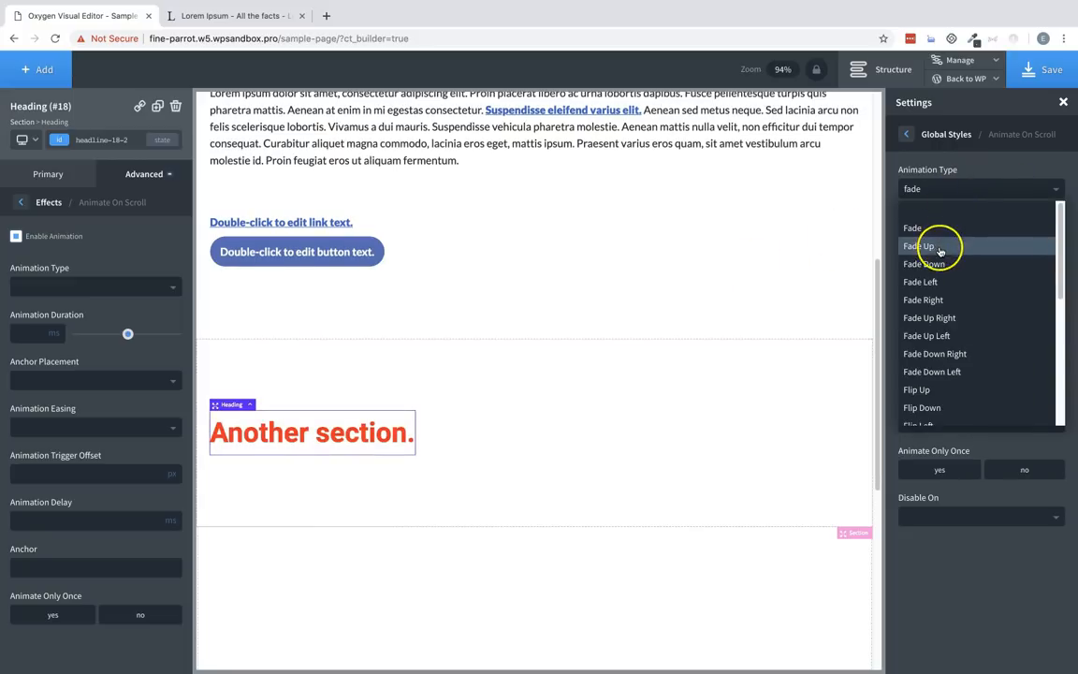
{"action": "left_click", "coordinate": [917, 245]}
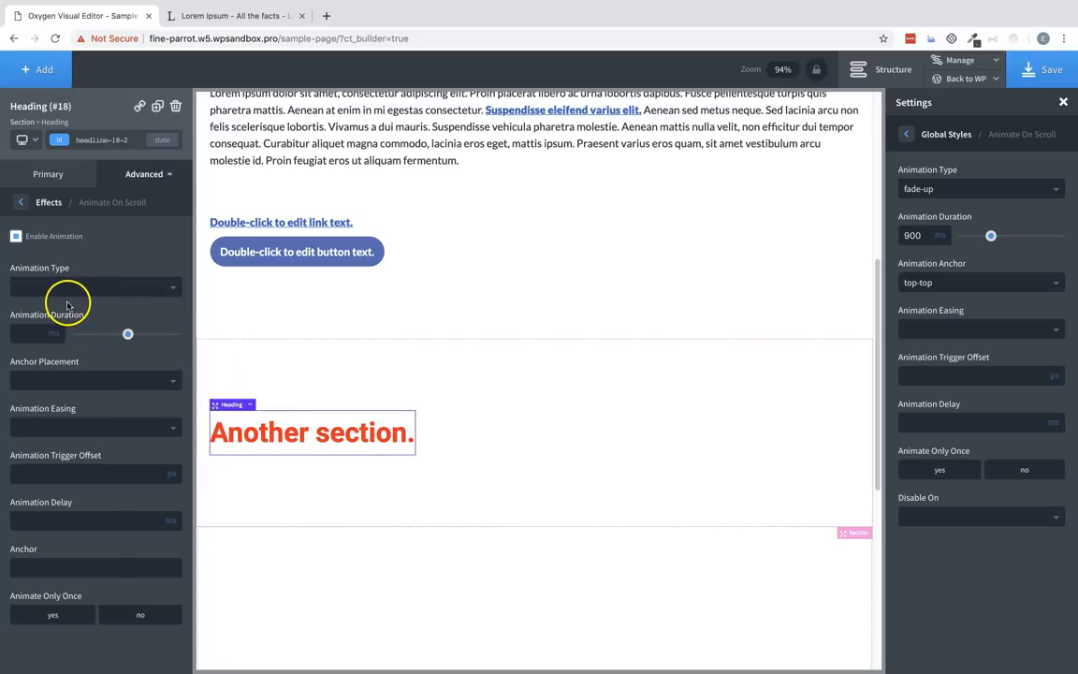
{"action": "mouse_move", "coordinate": [127, 301]}
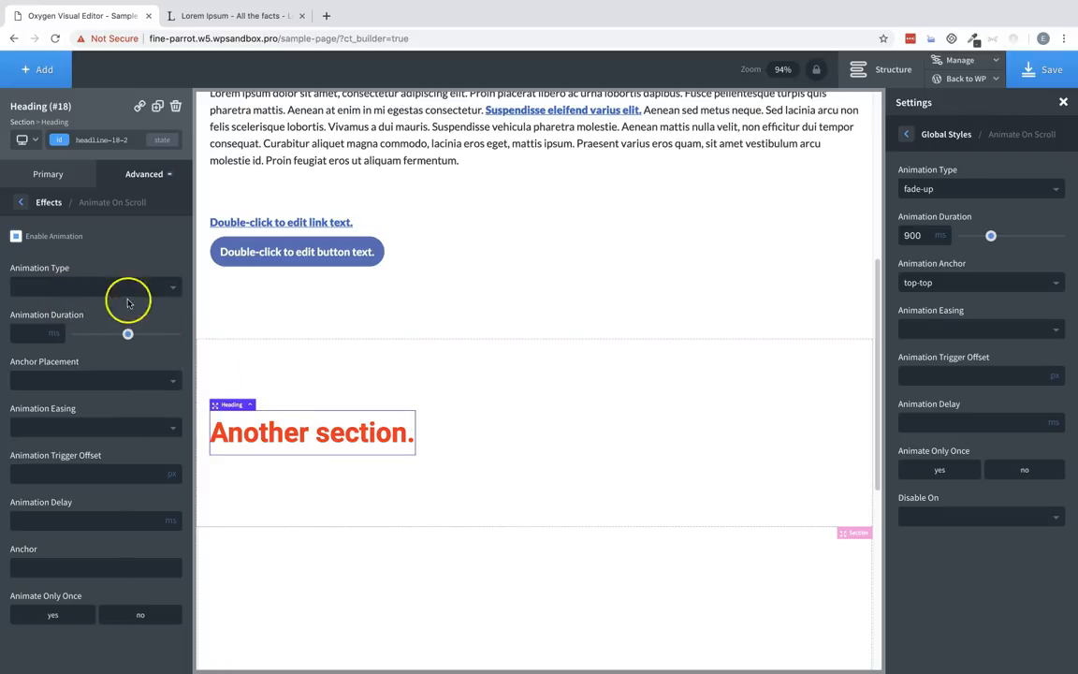
{"action": "mouse_move", "coordinate": [483, 427]}
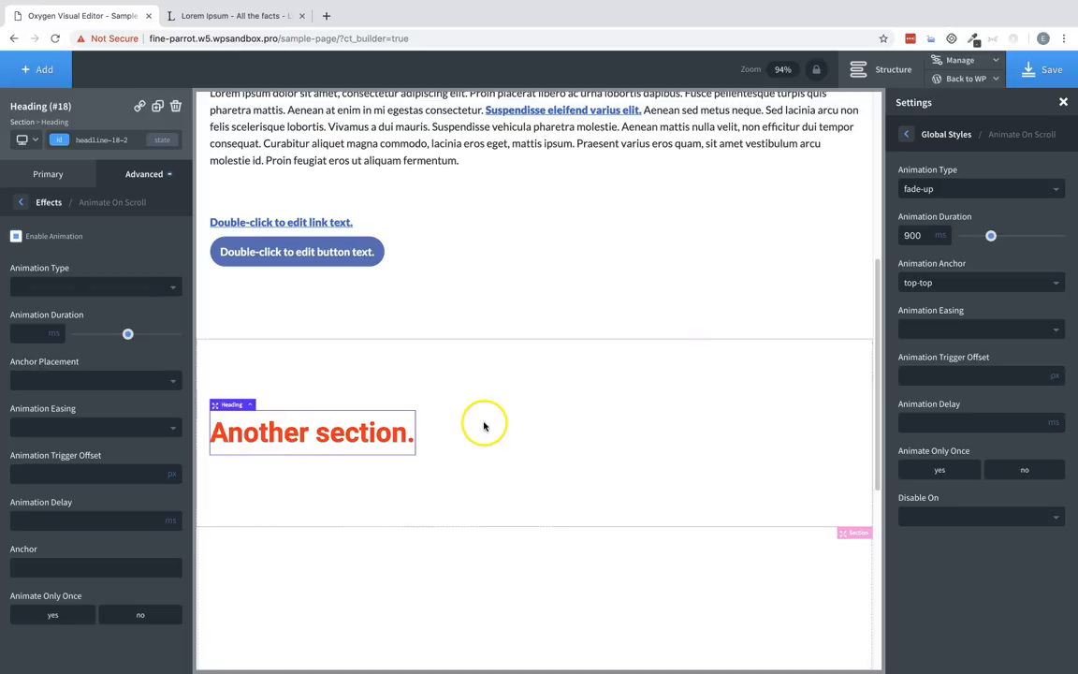
{"action": "mouse_move", "coordinate": [356, 455]}
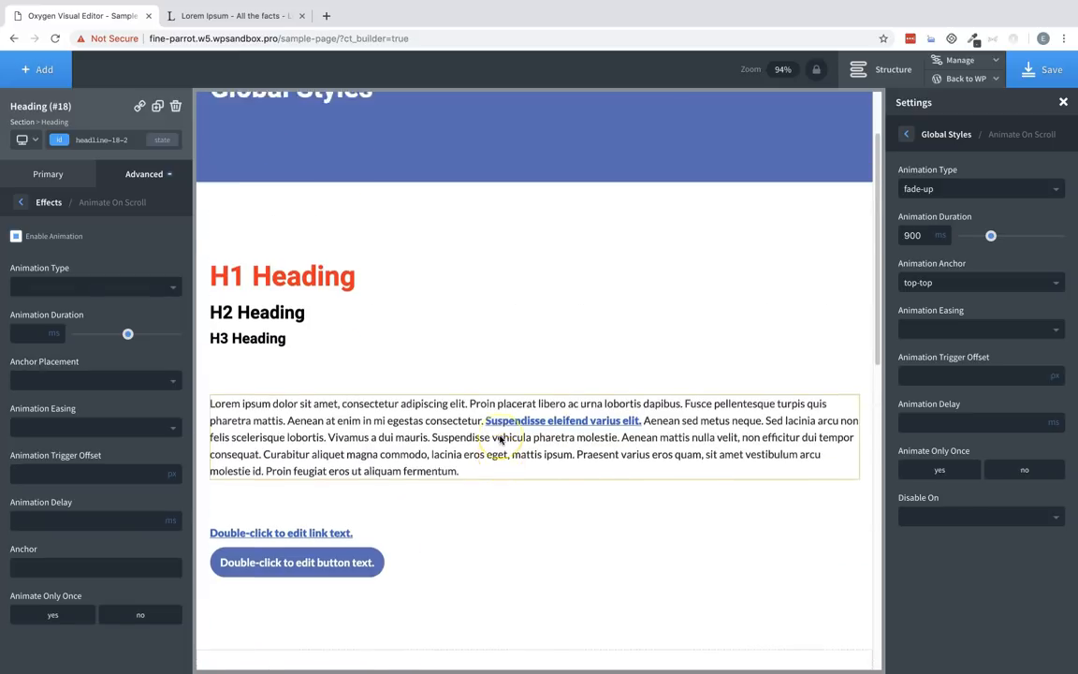
{"action": "scroll", "scroll_direction": "down", "scroll_amount": 3}
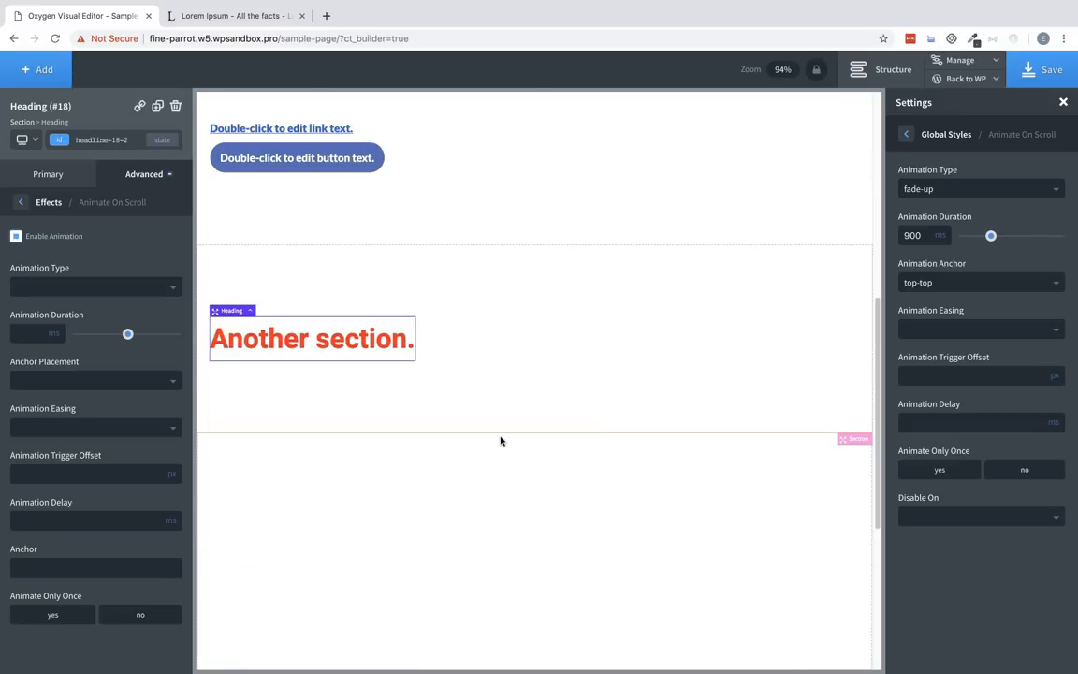
{"action": "mouse_move", "coordinate": [936, 461]}
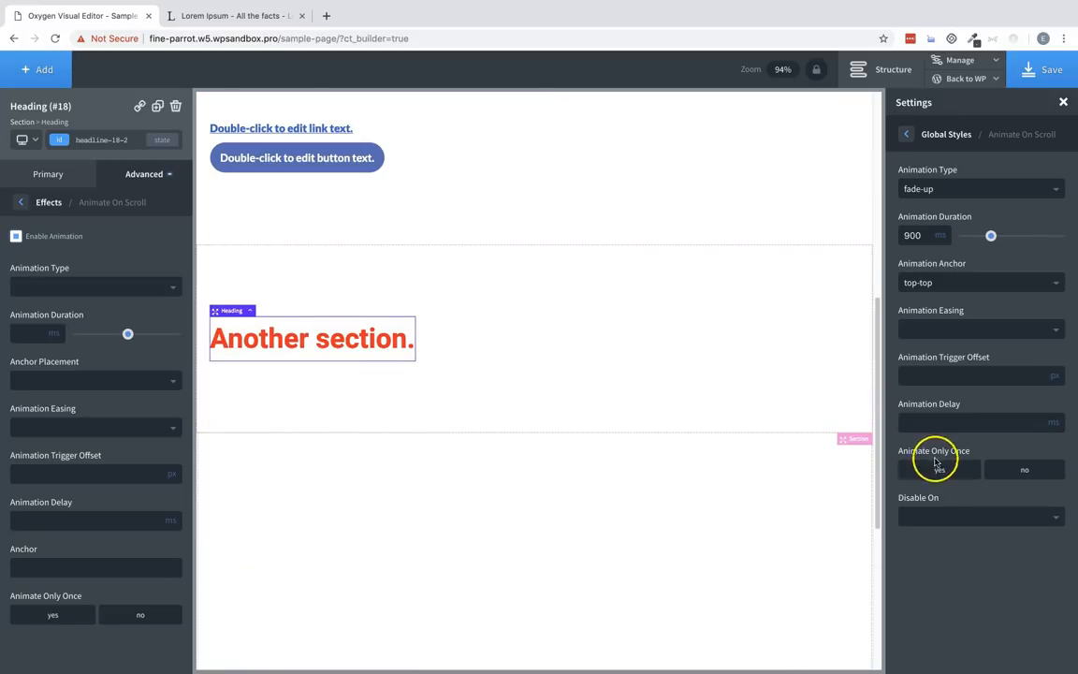
{"action": "left_click", "coordinate": [940, 468]}
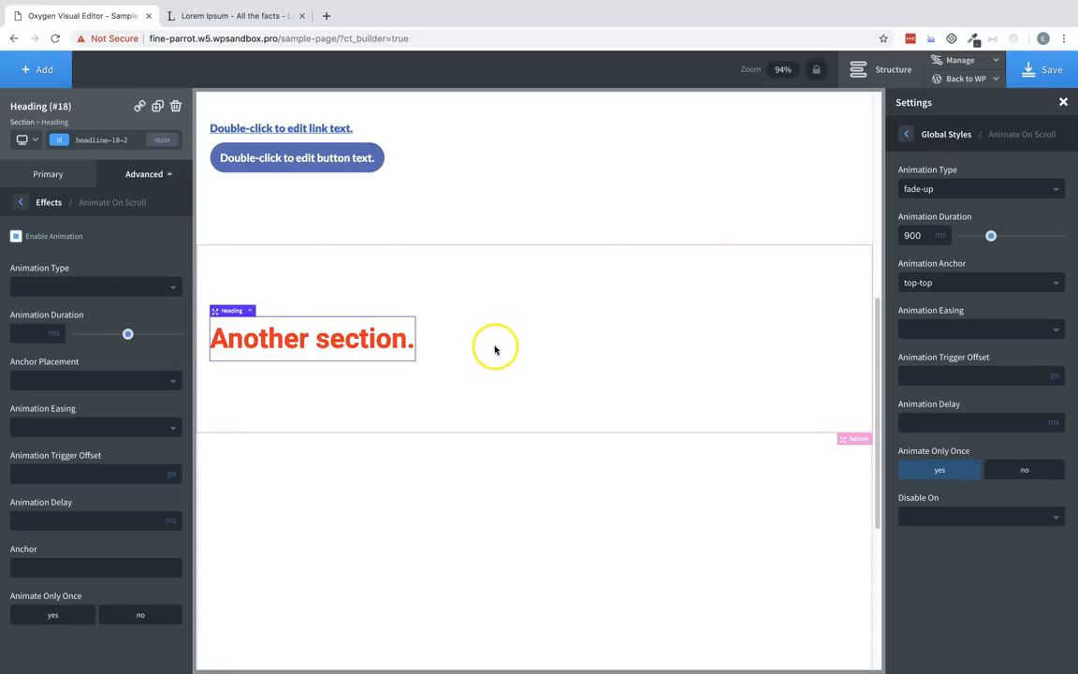
{"action": "scroll", "scroll_direction": "up", "scroll_amount": 3}
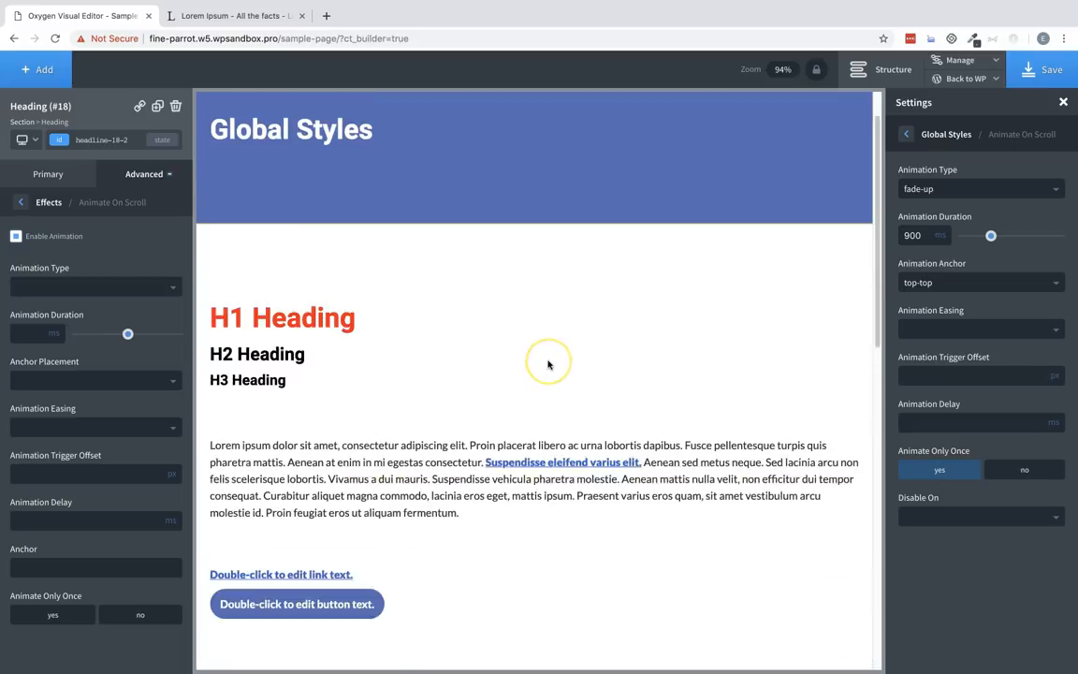
{"action": "scroll", "scroll_direction": "down", "scroll_amount": 3}
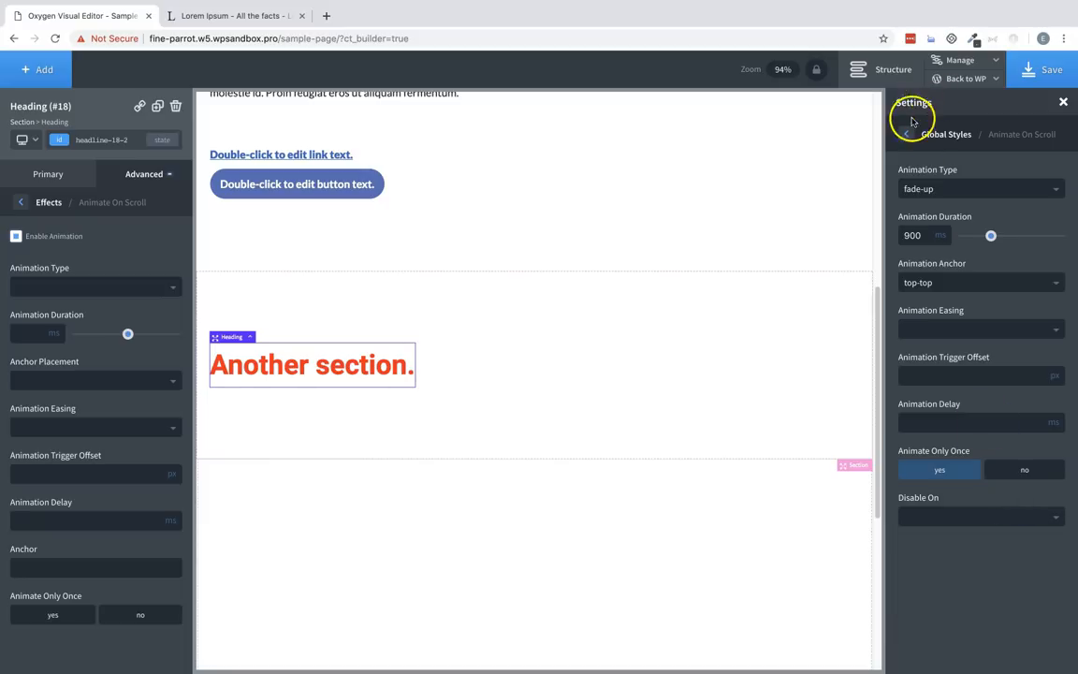
- Enable Smooth Scroll to Hash Links in Scripts with a scroll time of 500
{"action": "left_click", "coordinate": [906, 135]}
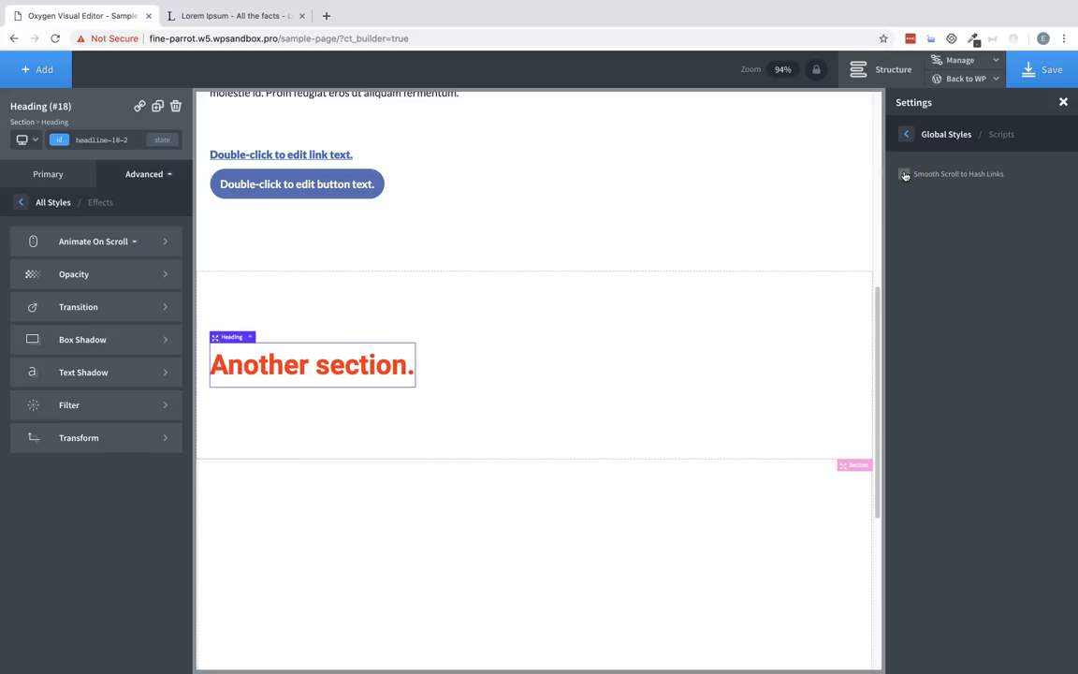
{"action": "left_click", "coordinate": [903, 172]}
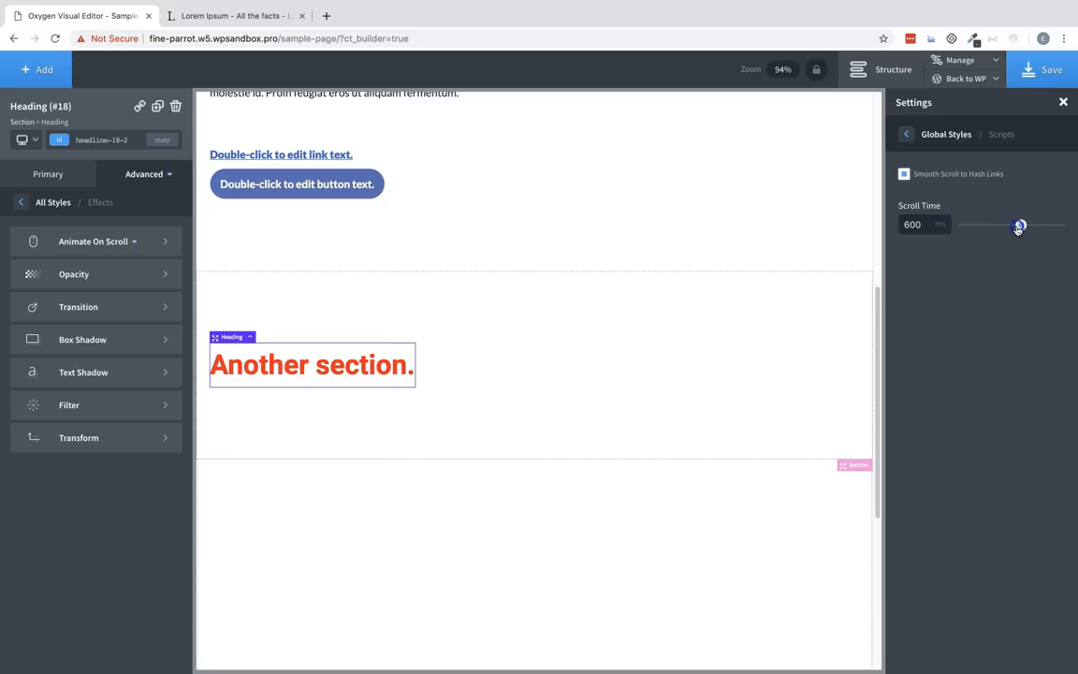
{"action": "left_click_drag", "start_coordinate": [1020, 225], "coordinate": [1011, 224]}
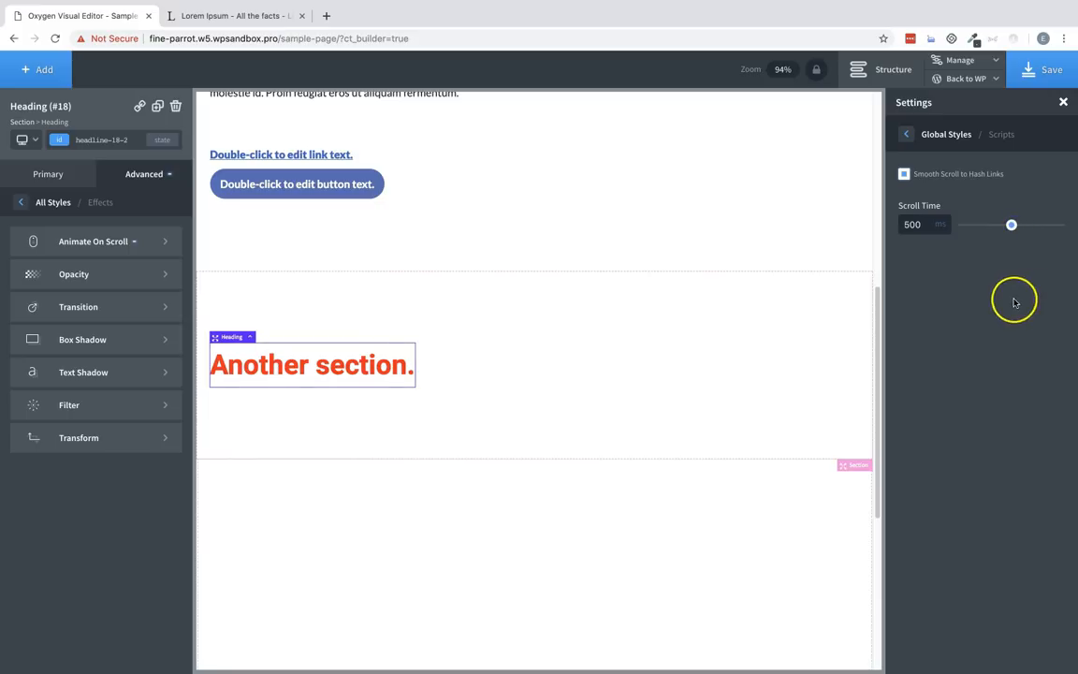
{"action": "mouse_move", "coordinate": [483, 198]}
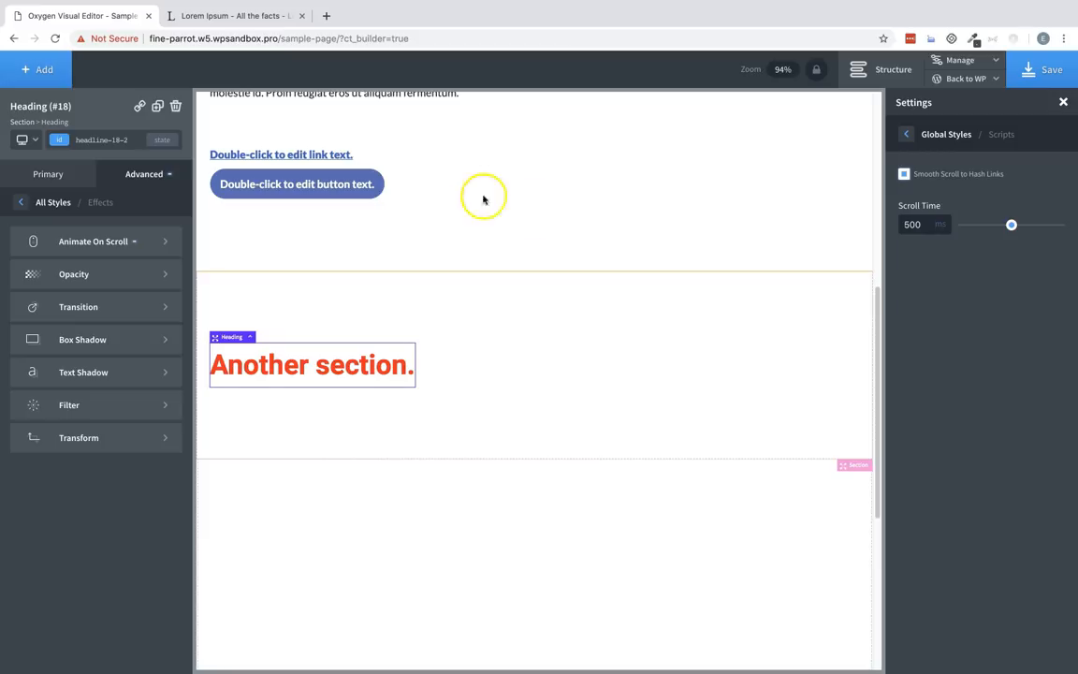
{"action": "scroll", "scroll_direction": "up", "scroll_amount": 3}
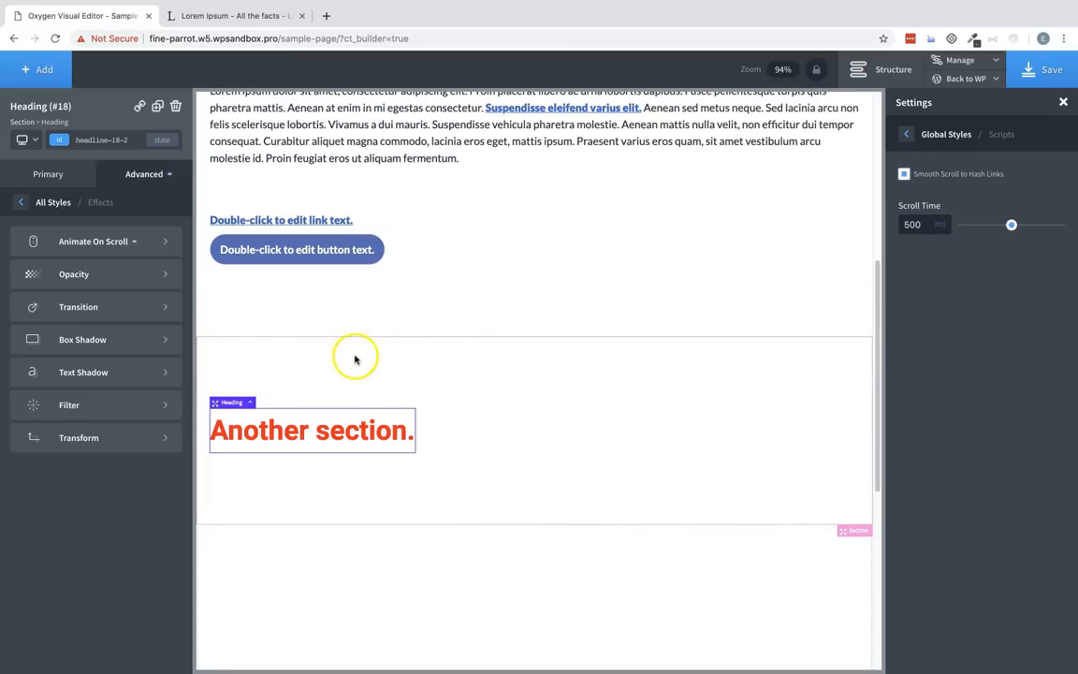
{"action": "mouse_move", "coordinate": [939, 240]}
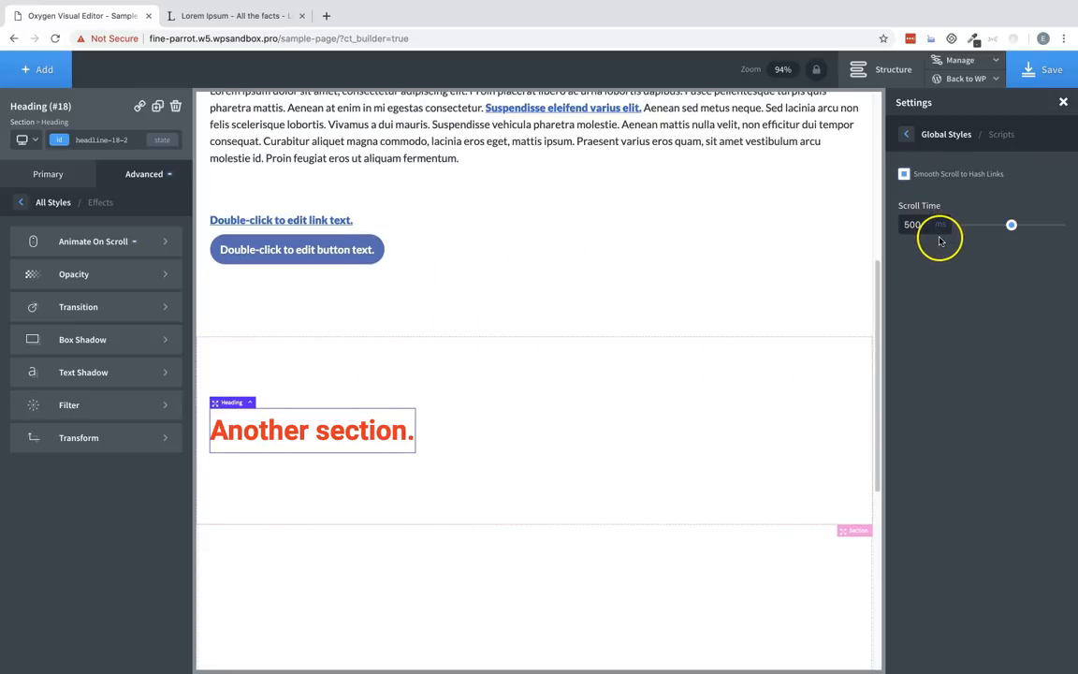
{"action": "mouse_move", "coordinate": [554, 360]}
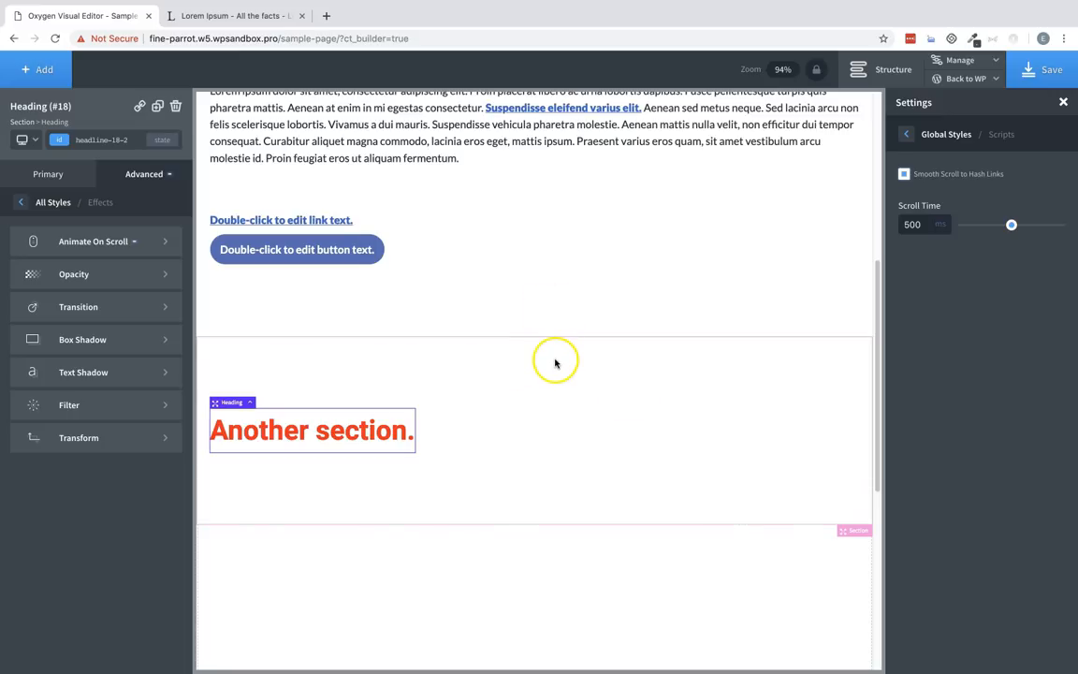
{"action": "mouse_move", "coordinate": [409, 374]}
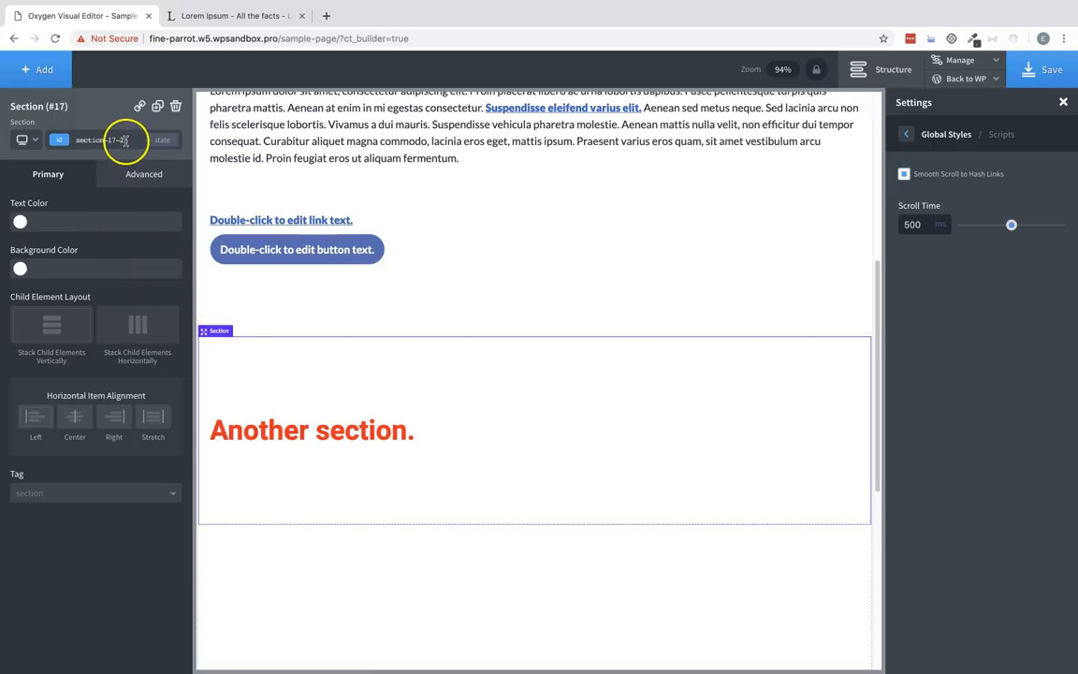
- Copy the lower section's ID and set the button's URL to #section-17-2
{"action": "triple_click", "coordinate": [93, 138]}
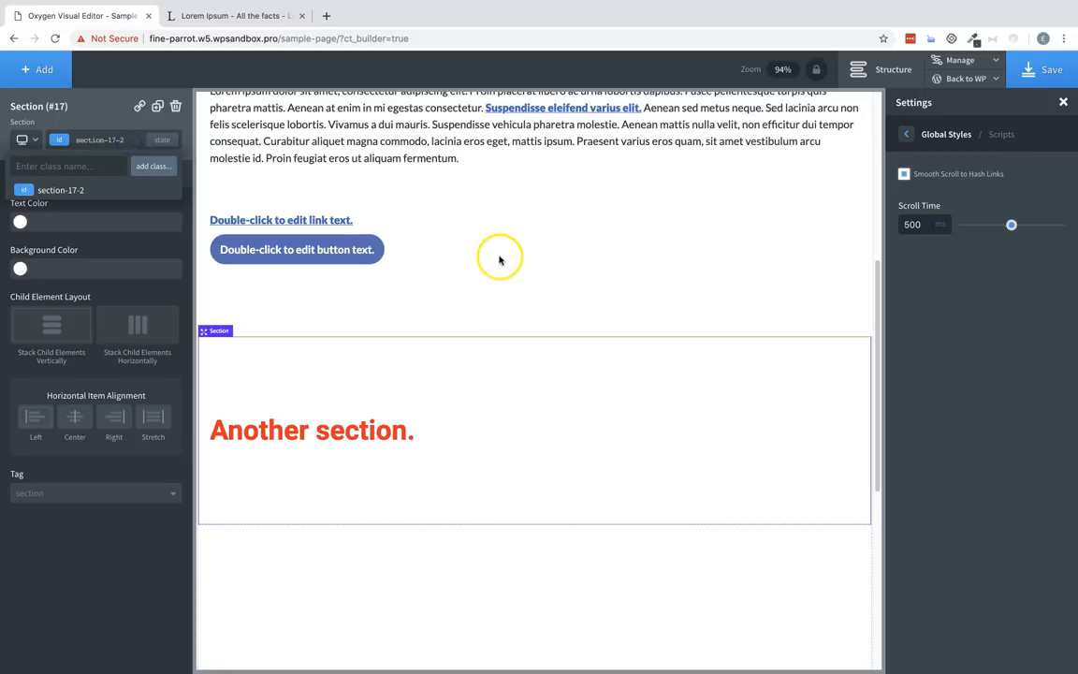
{"action": "left_click", "coordinate": [509, 258]}
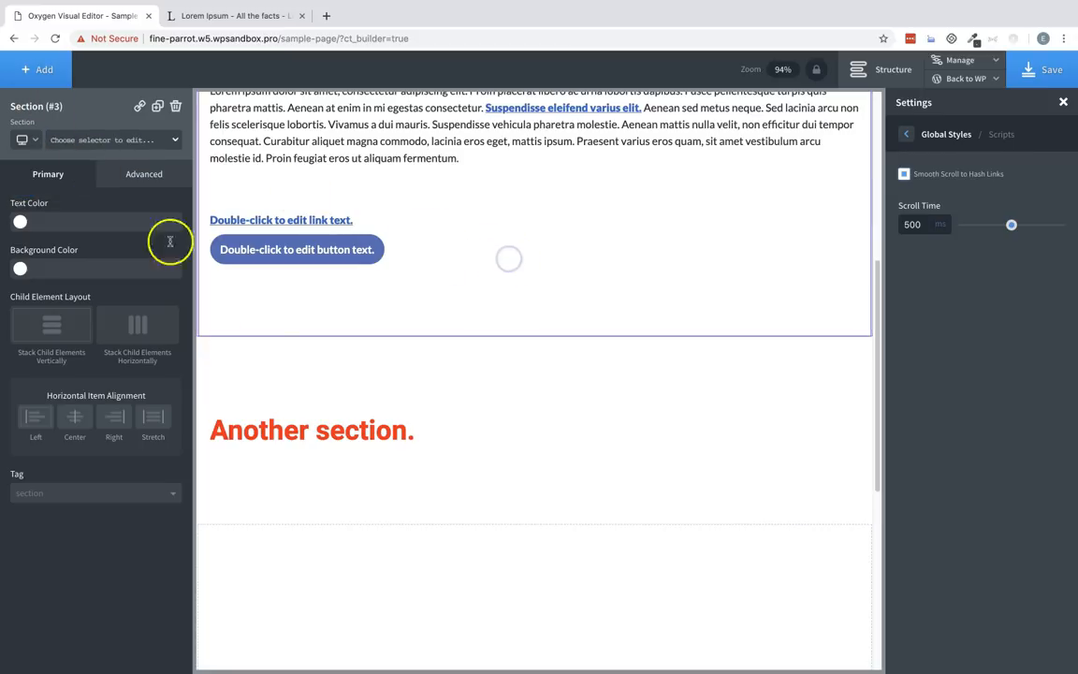
{"action": "left_click", "coordinate": [295, 249]}
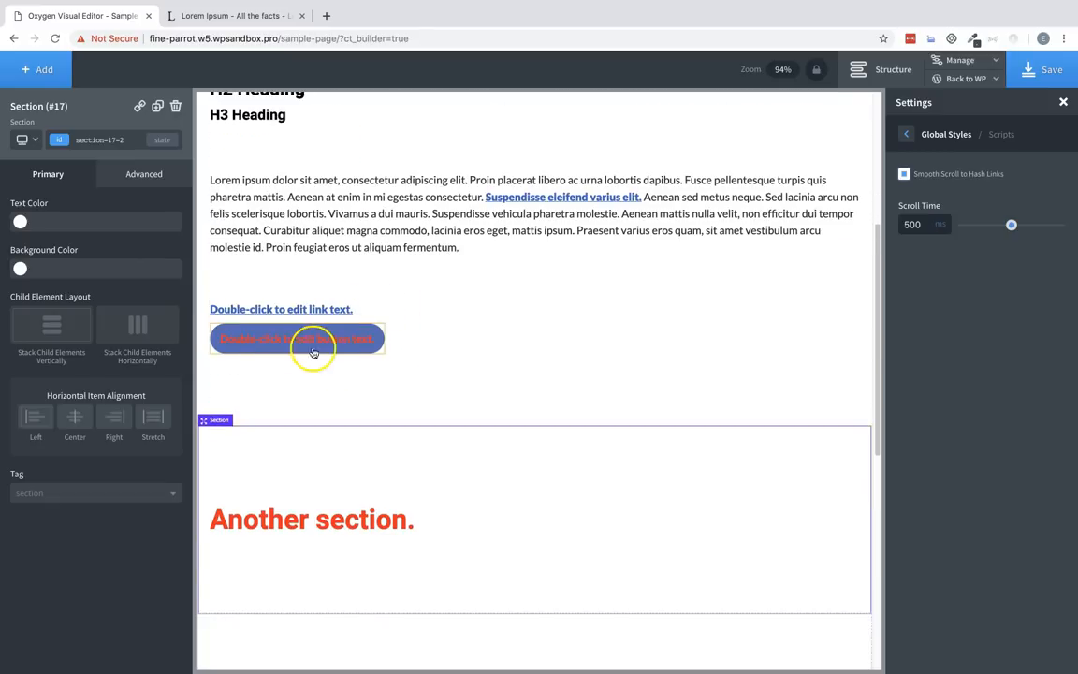
{"action": "mouse_move", "coordinate": [354, 354]}
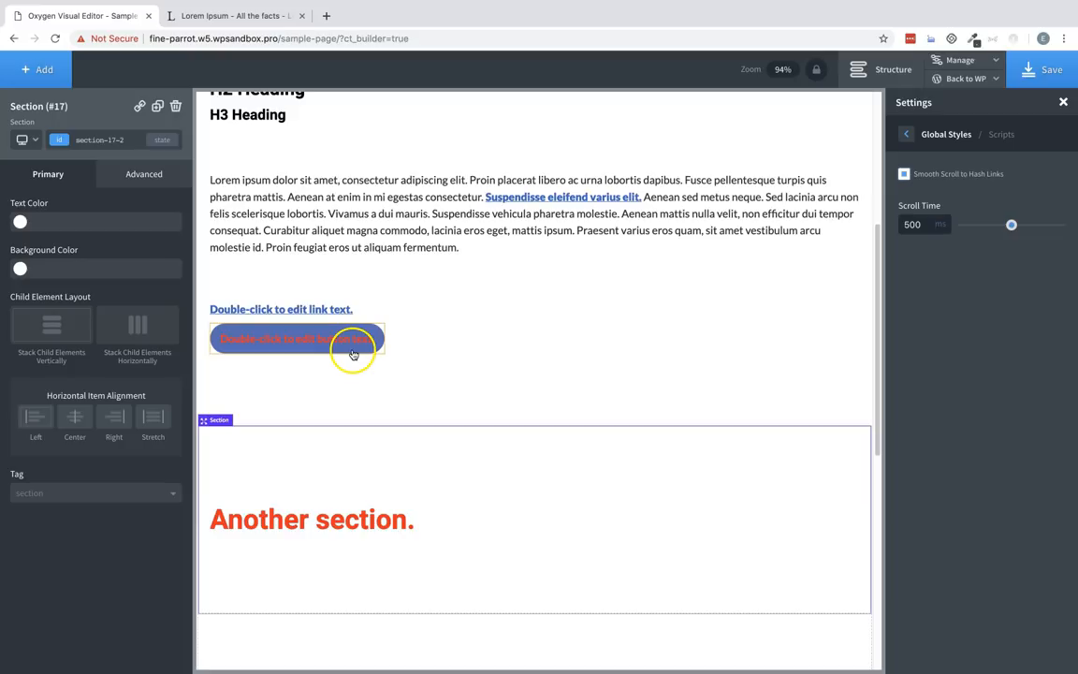
{"action": "left_click", "coordinate": [296, 337]}
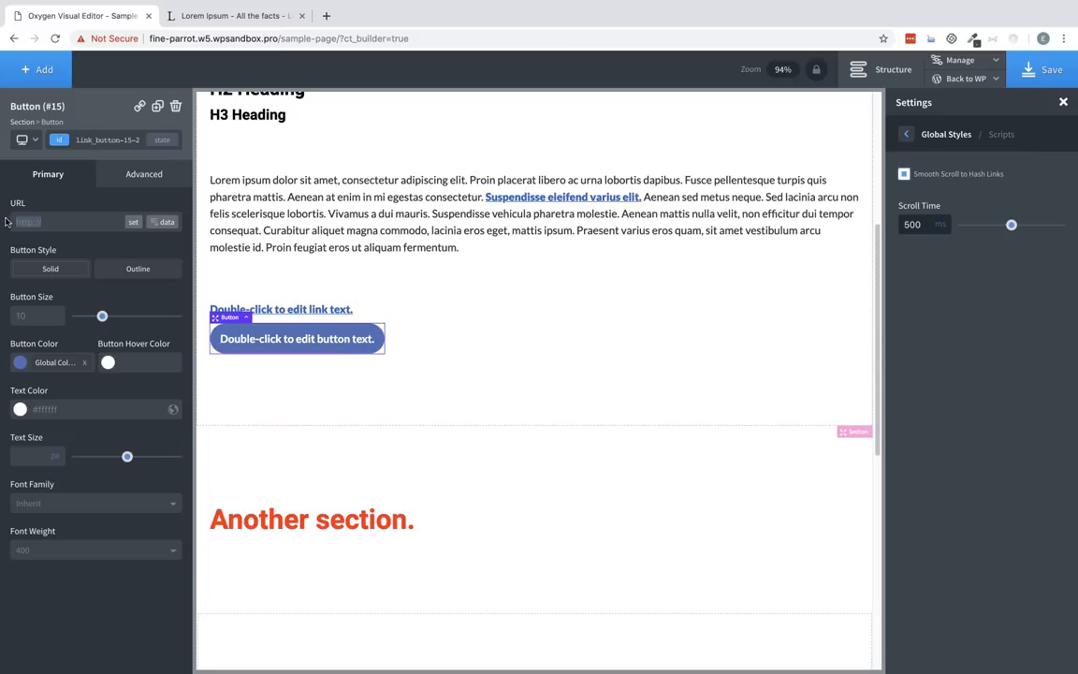
{"action": "type", "text": "#section-17-2"}
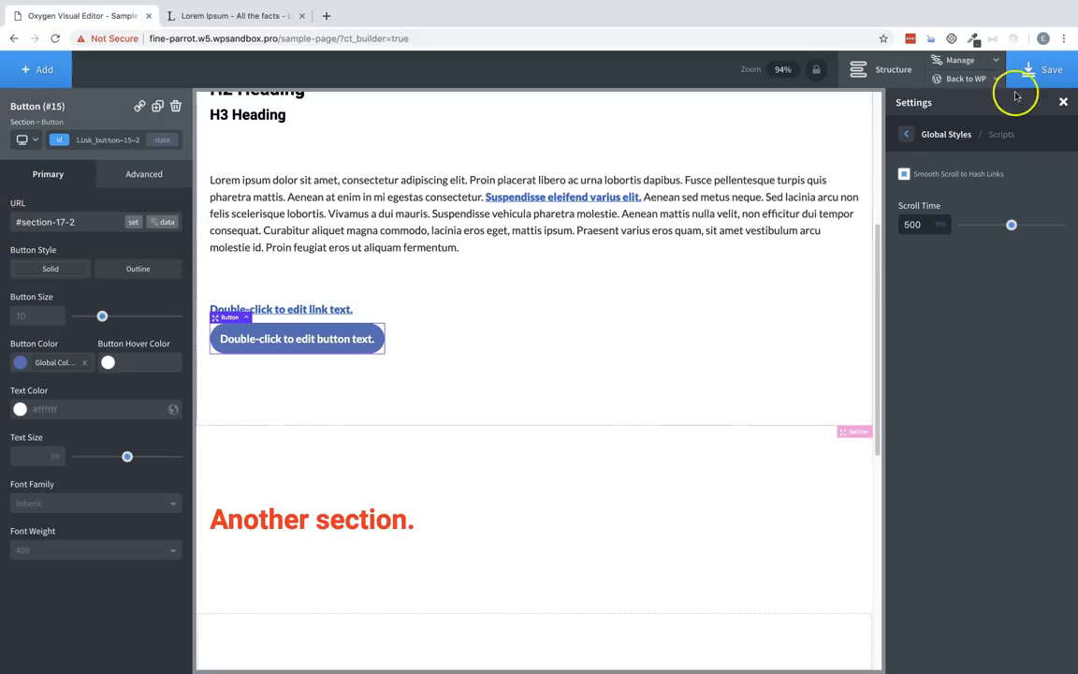
- Leave the builder via Manage > Frontend to view the sample page
{"action": "left_click", "coordinate": [1049, 69]}
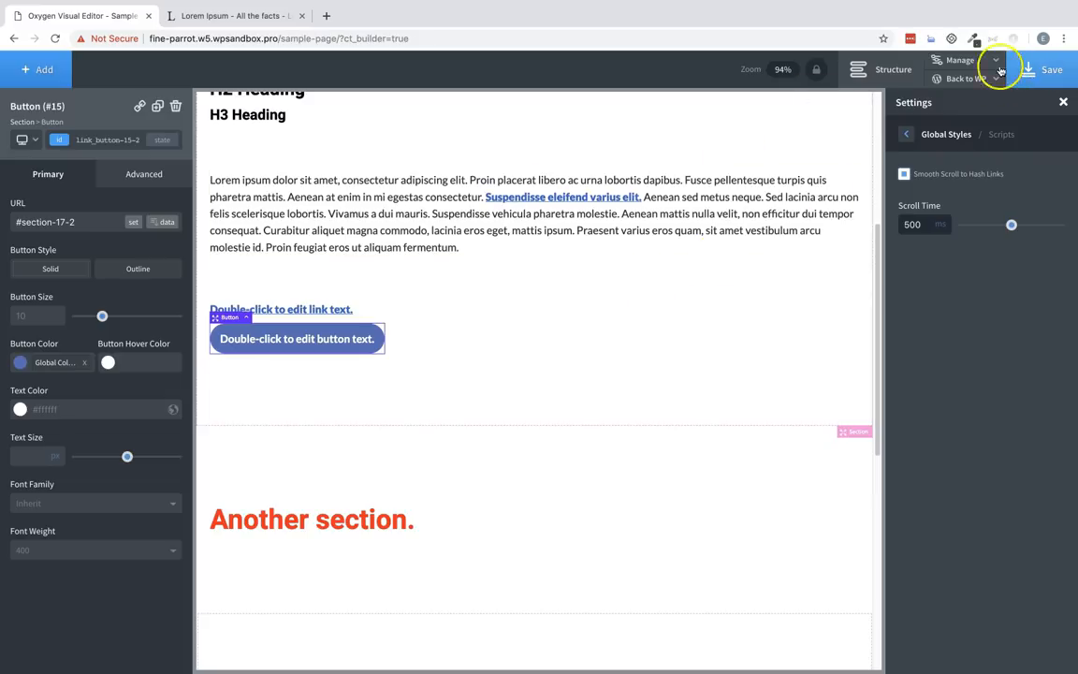
{"action": "left_click", "coordinate": [996, 79]}
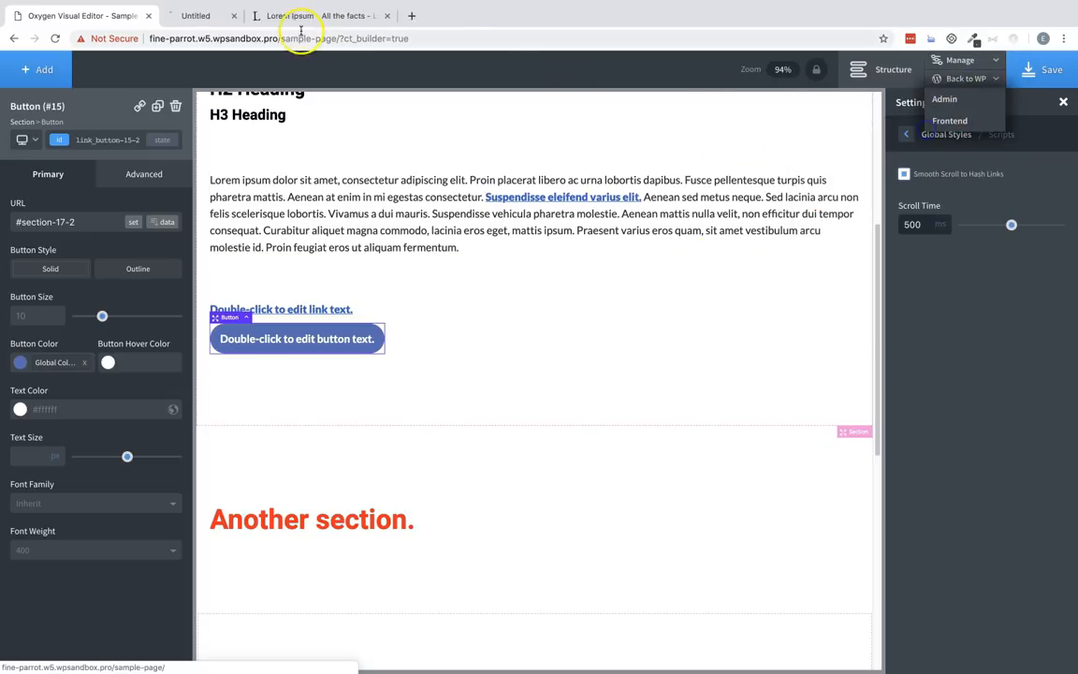
{"action": "left_click", "coordinate": [949, 119]}
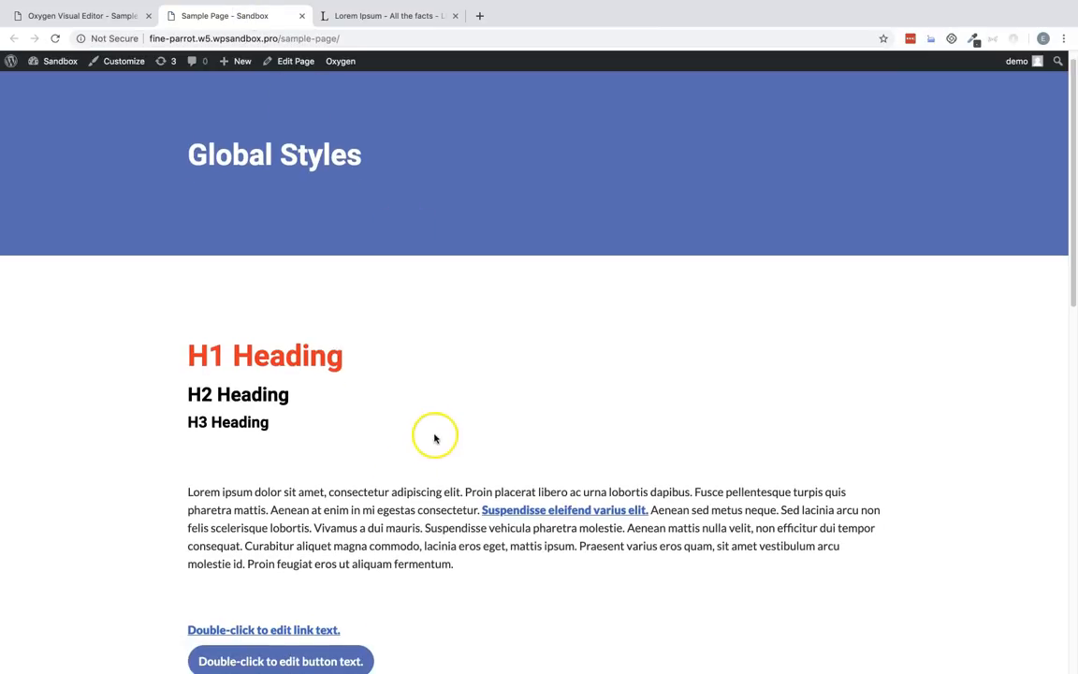